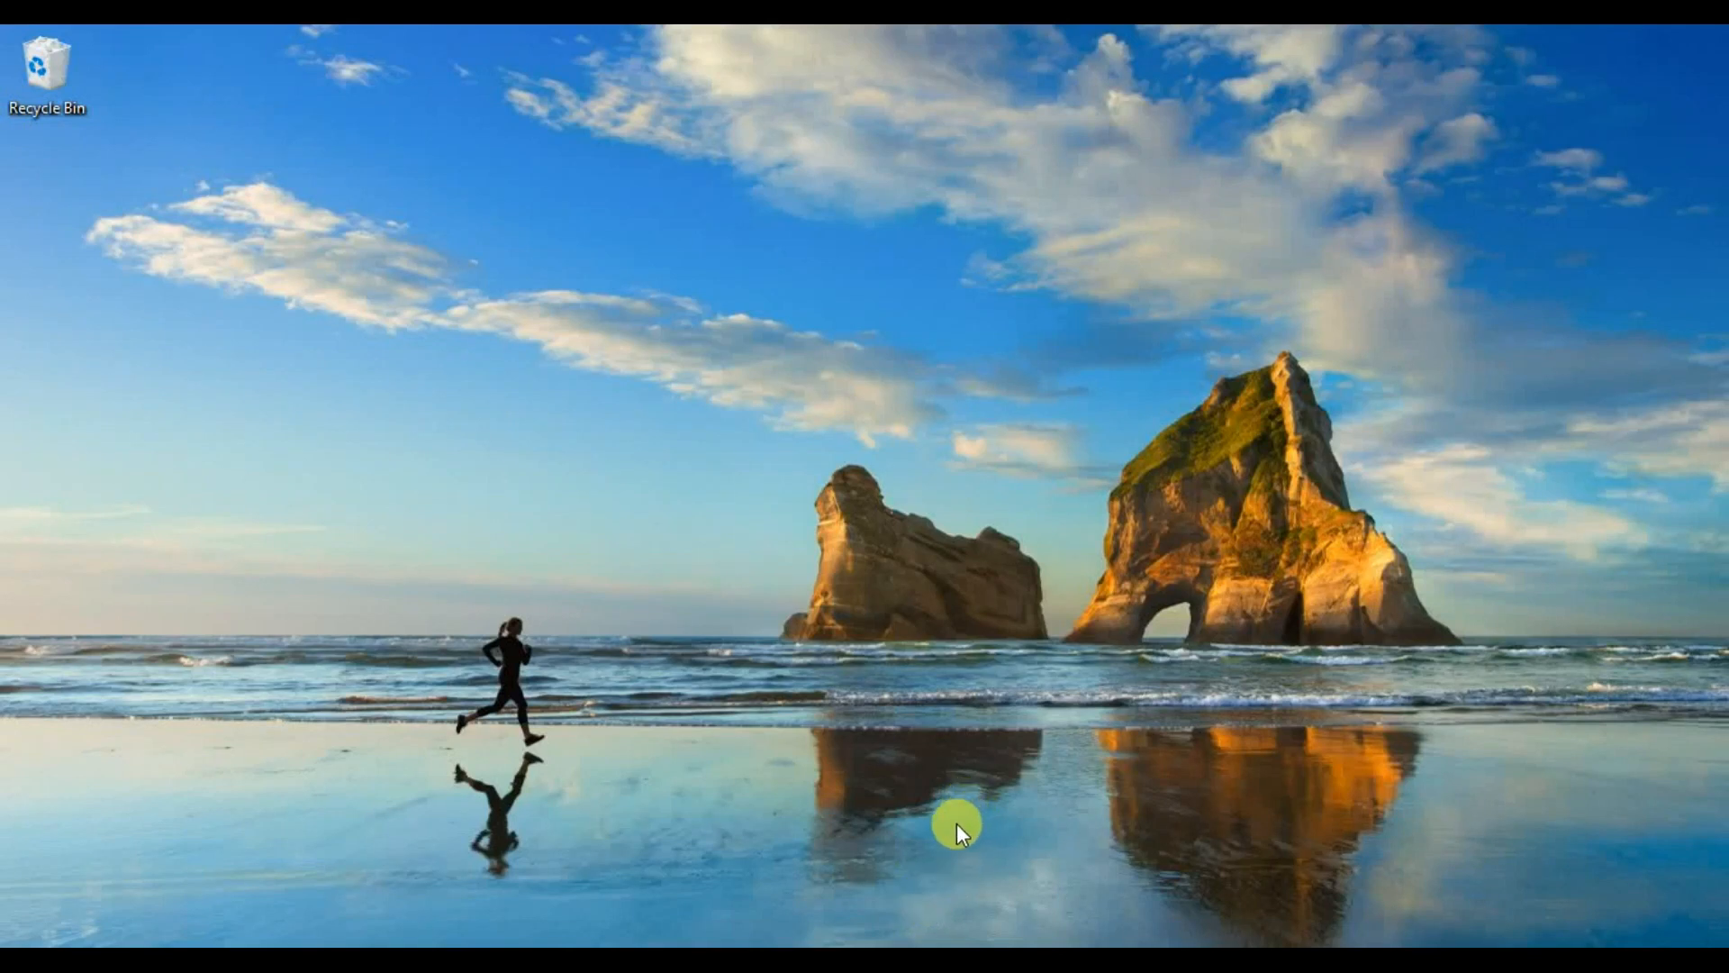
{"action": "mouse_move", "coordinate": [567, 897]}
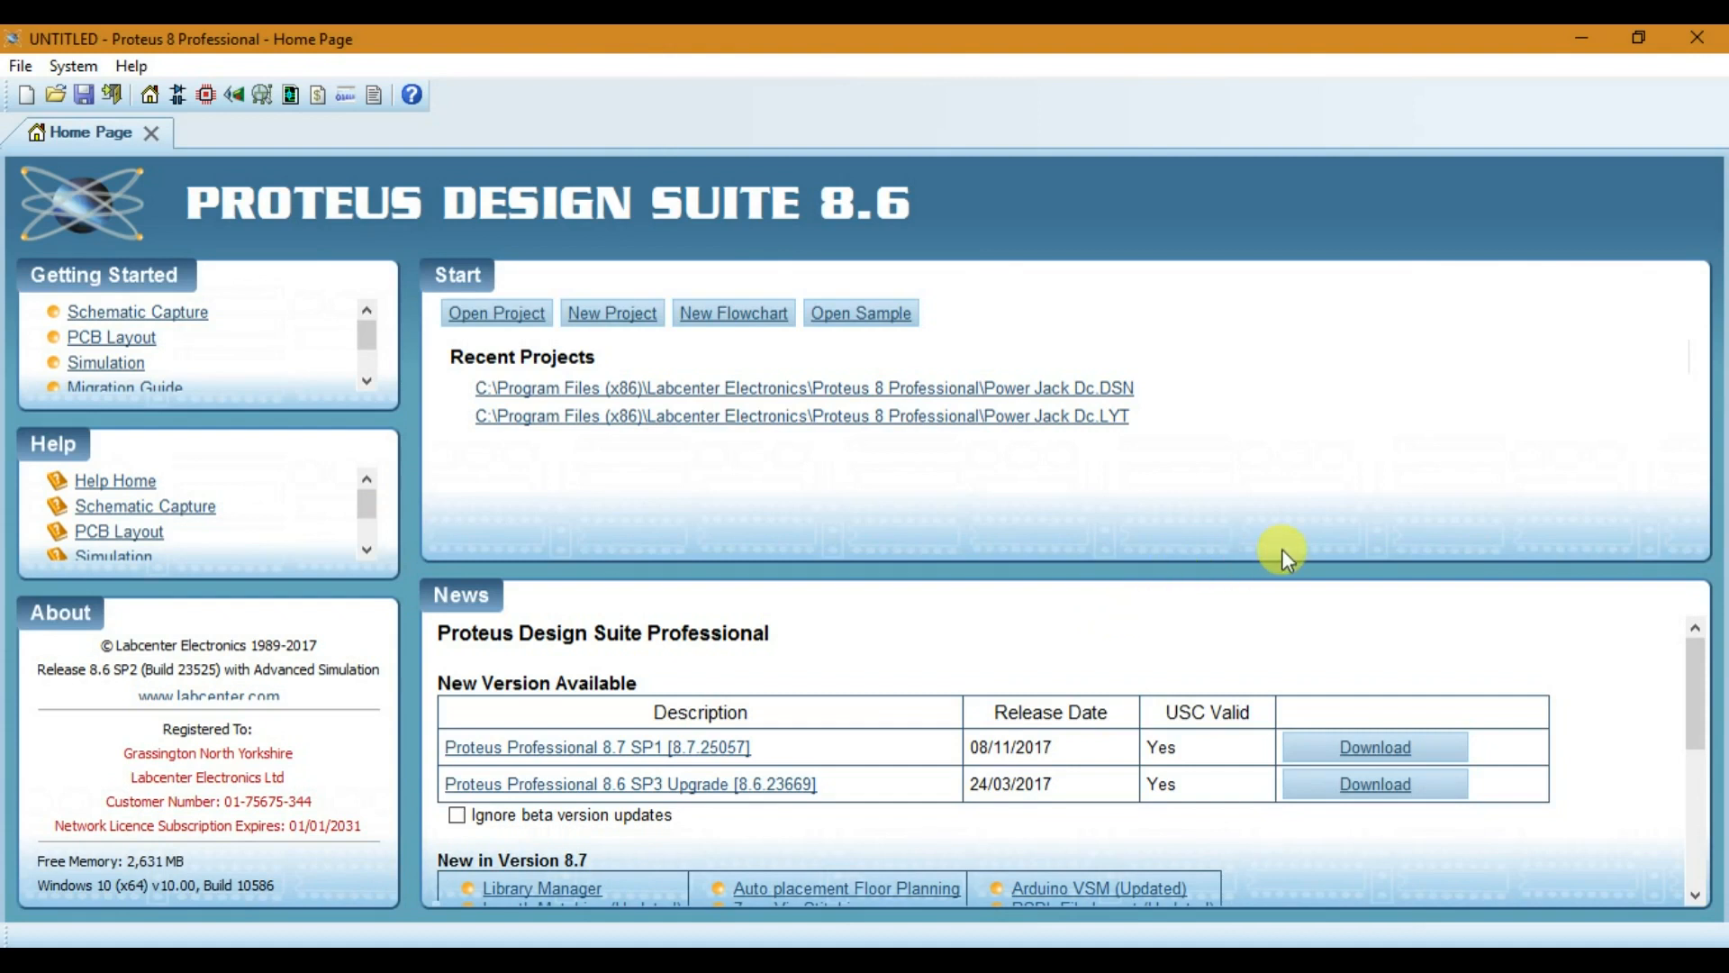
{"action": "mouse_move", "coordinate": [1153, 618]}
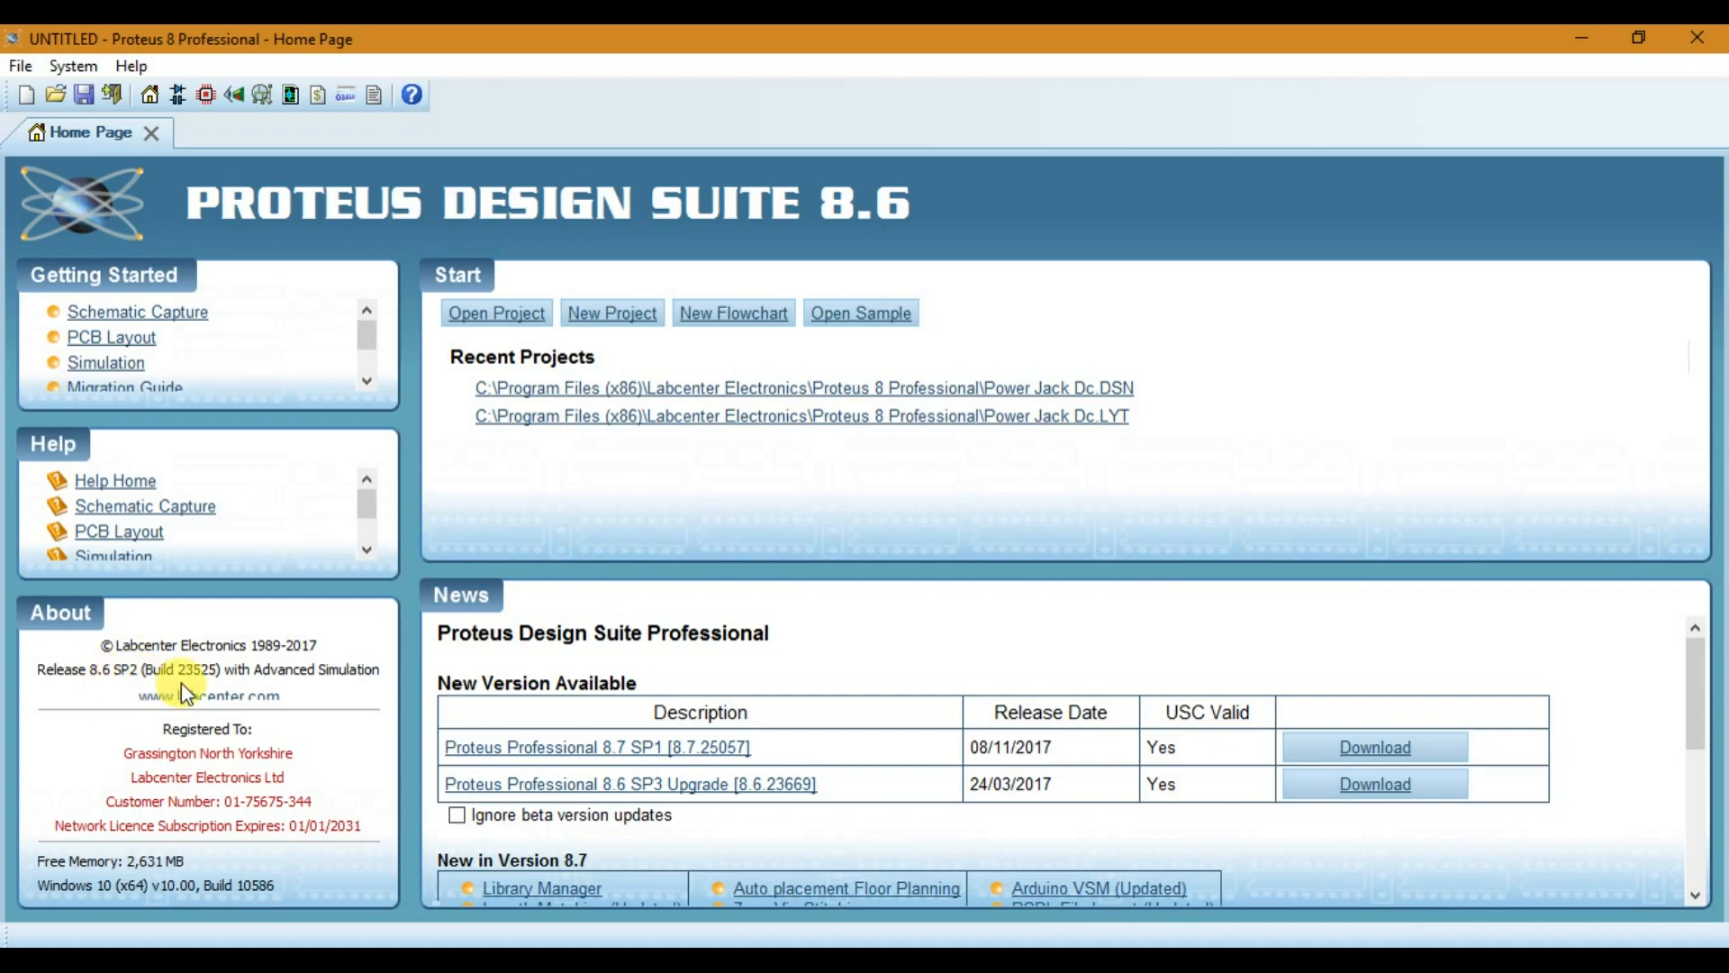
{"action": "mouse_move", "coordinate": [582, 677]}
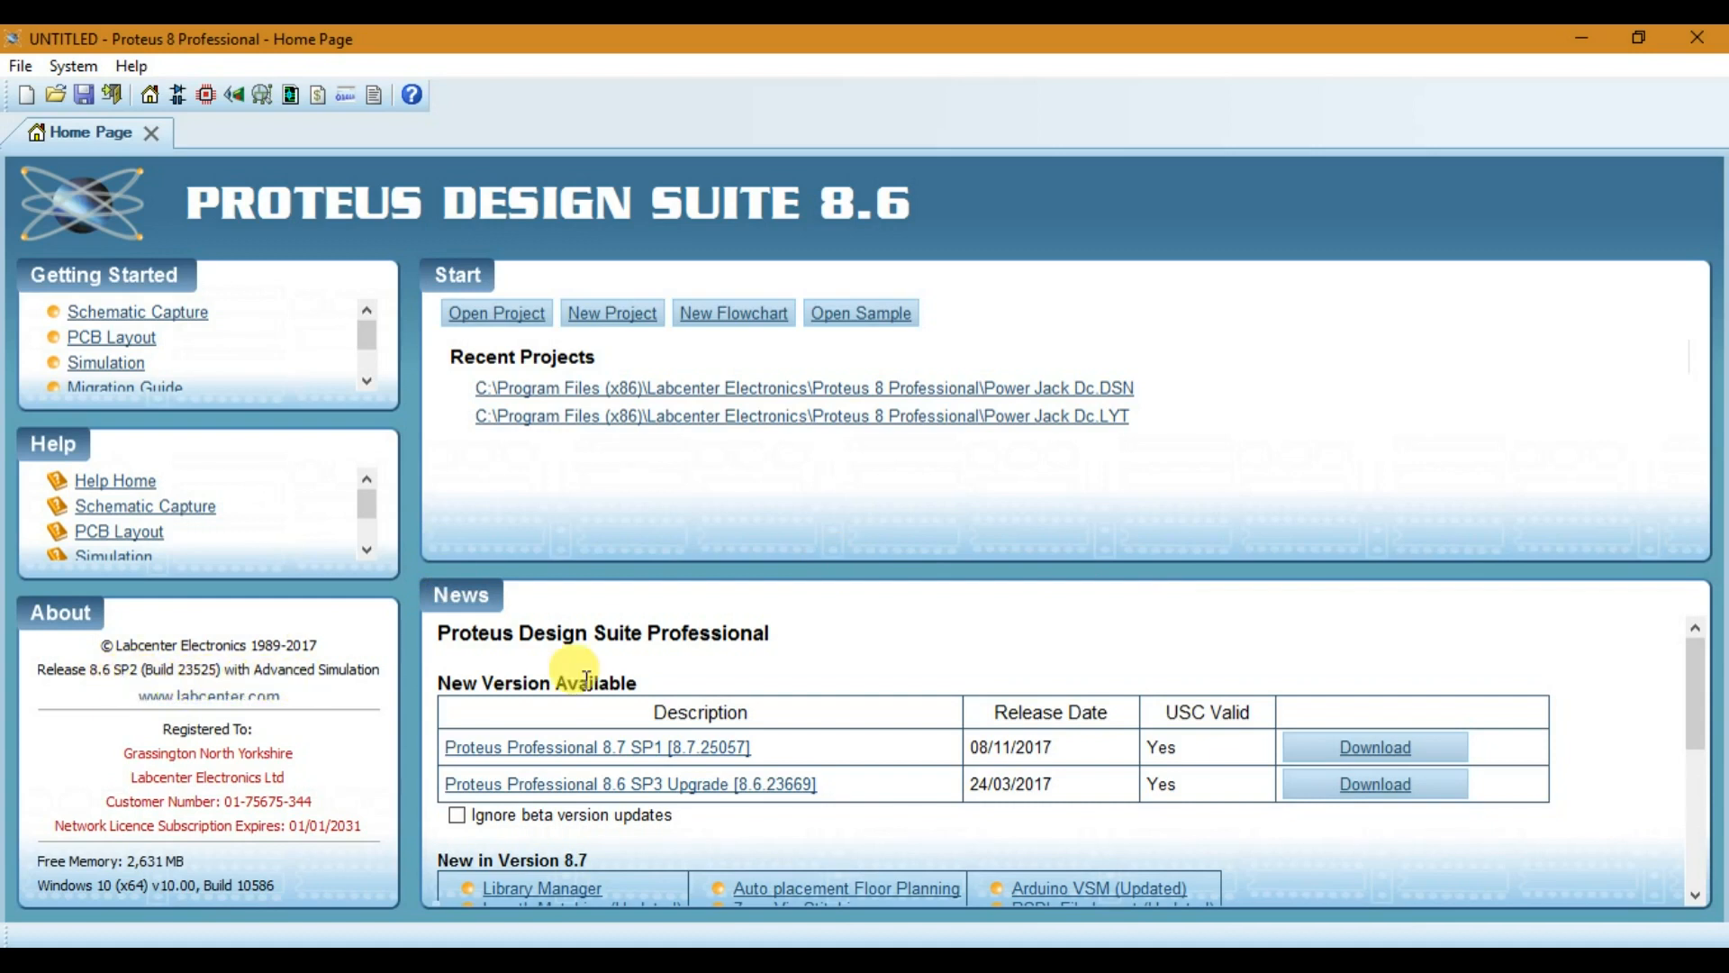
{"action": "mouse_move", "coordinate": [362, 692]}
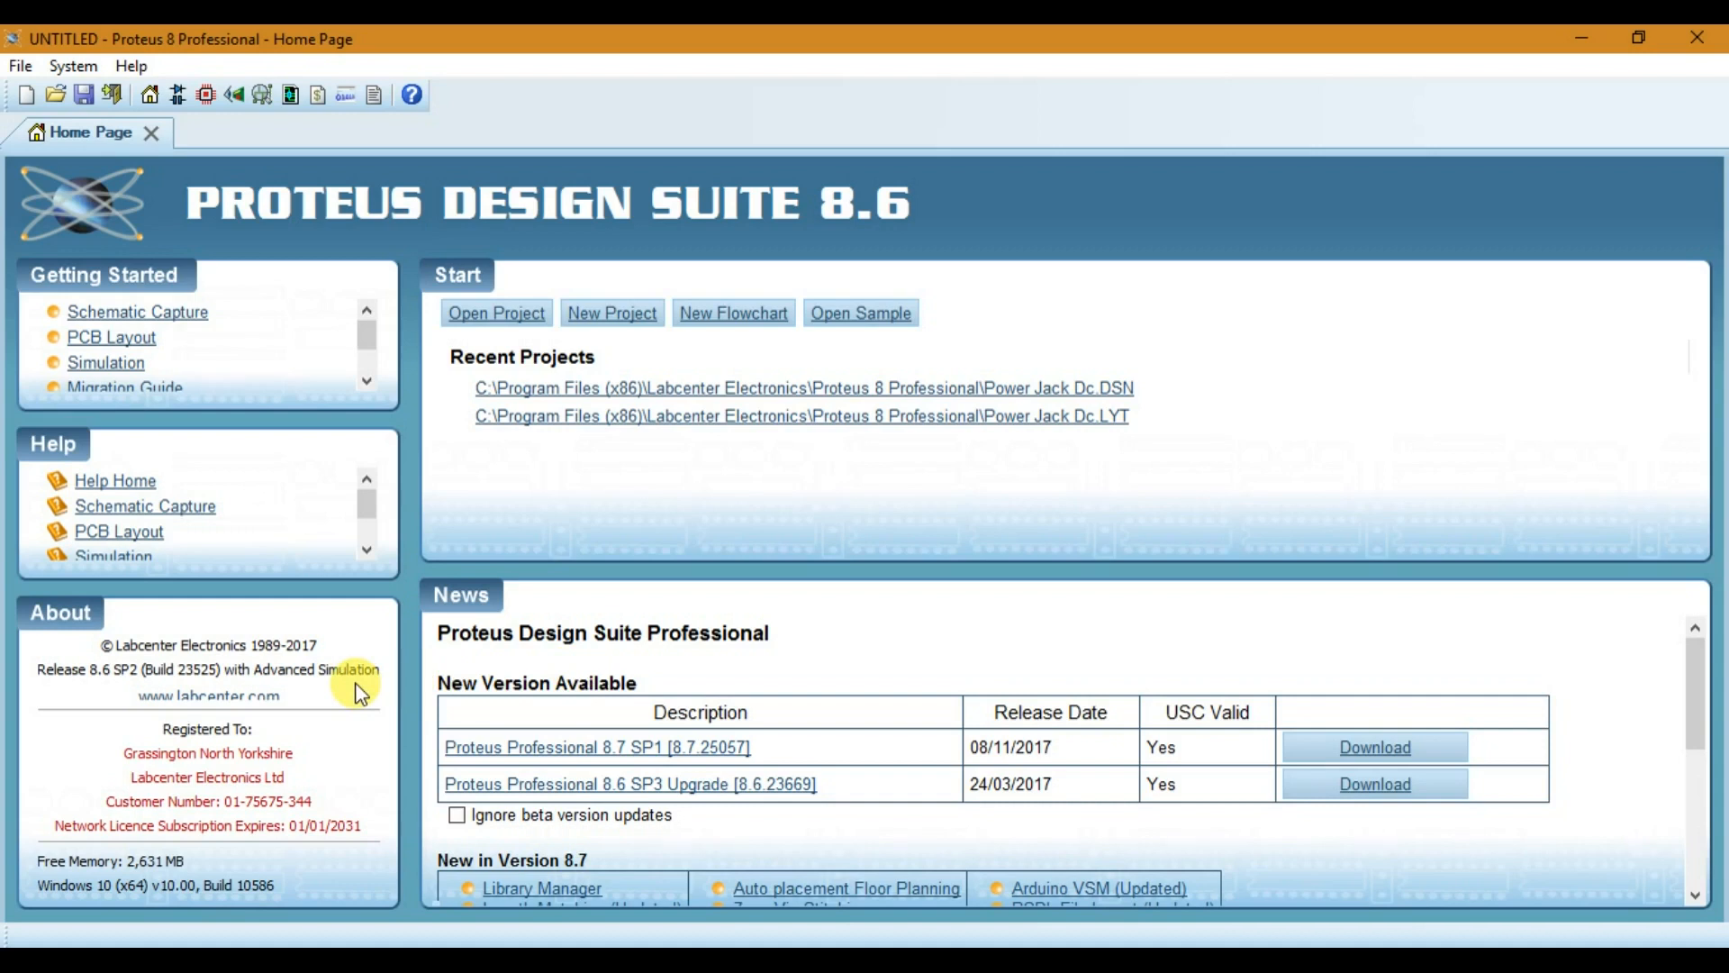
{"action": "mouse_move", "coordinate": [523, 544]}
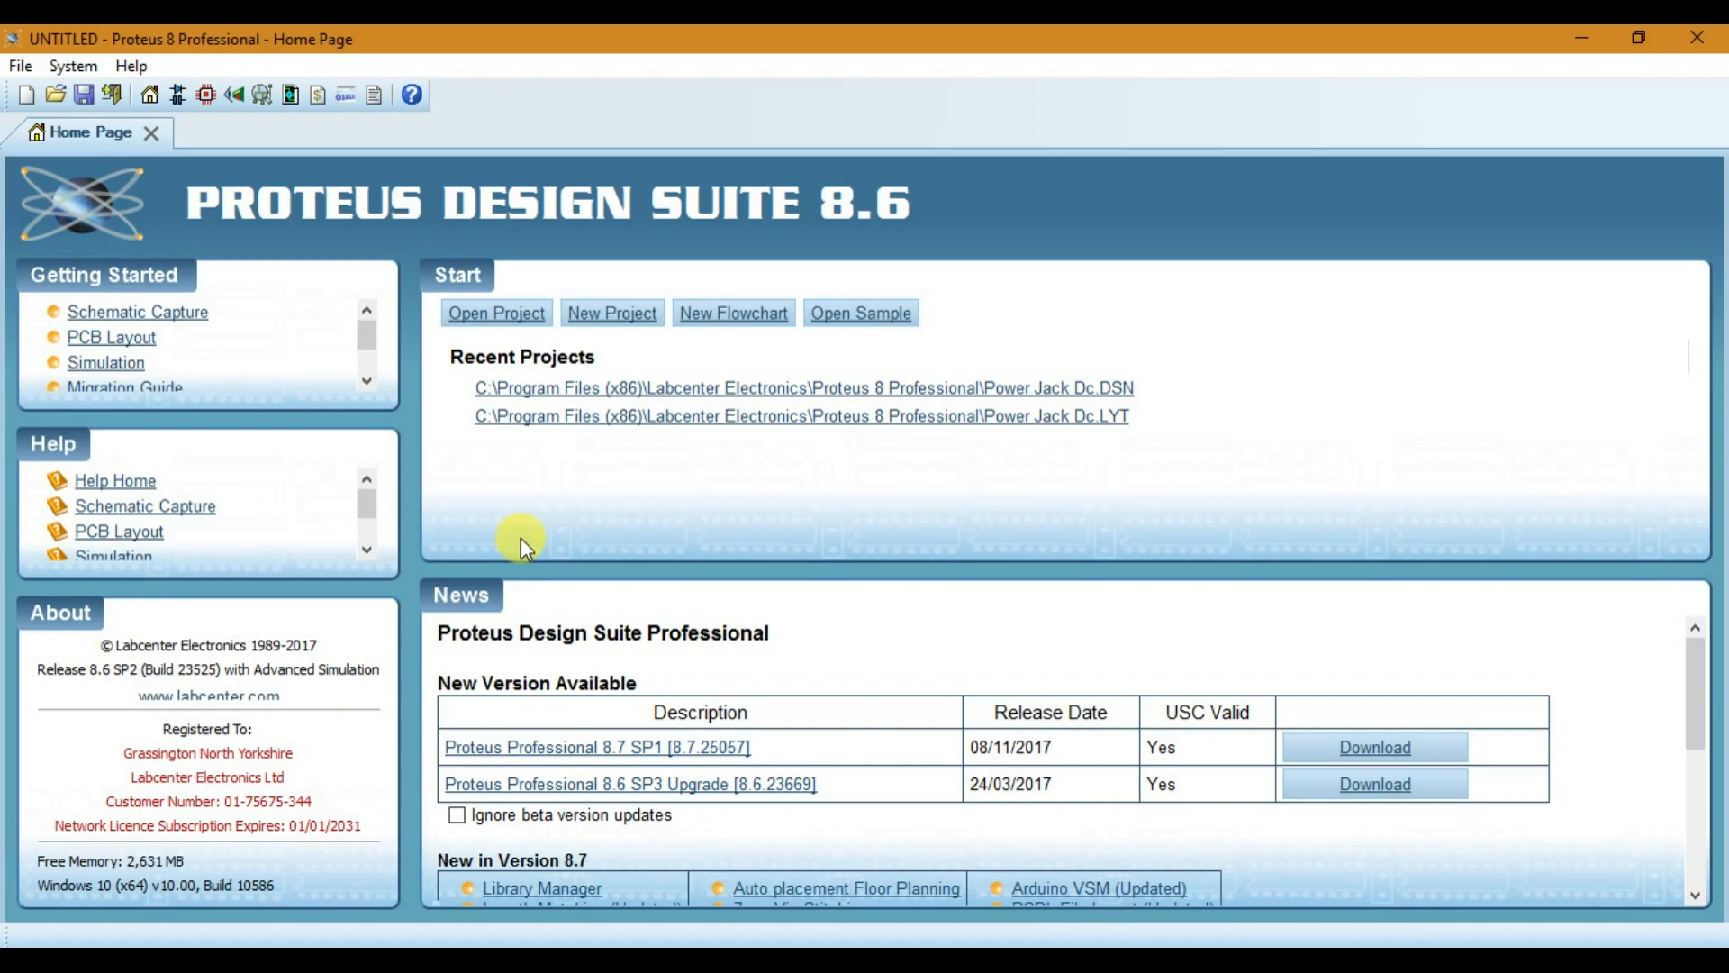
{"action": "mouse_move", "coordinate": [529, 537]}
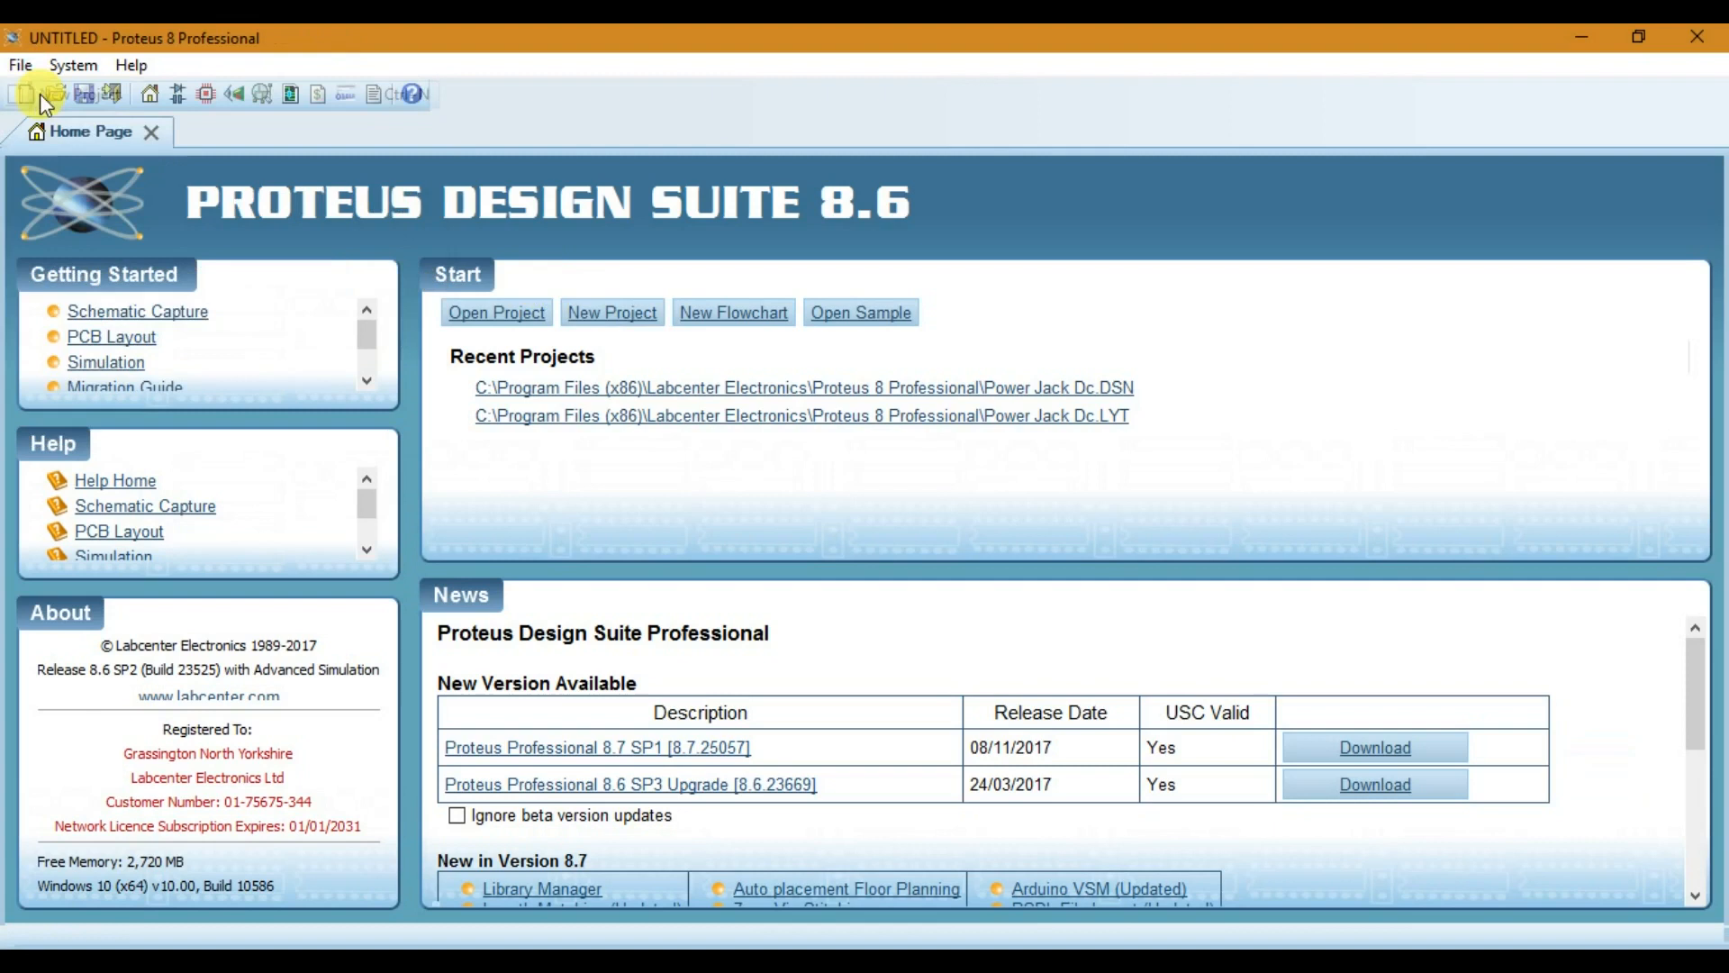
Step: Create project 'Led Project' with a Landscape A4 schematic and no PCB layout
{"action": "left_click", "coordinate": [495, 312]}
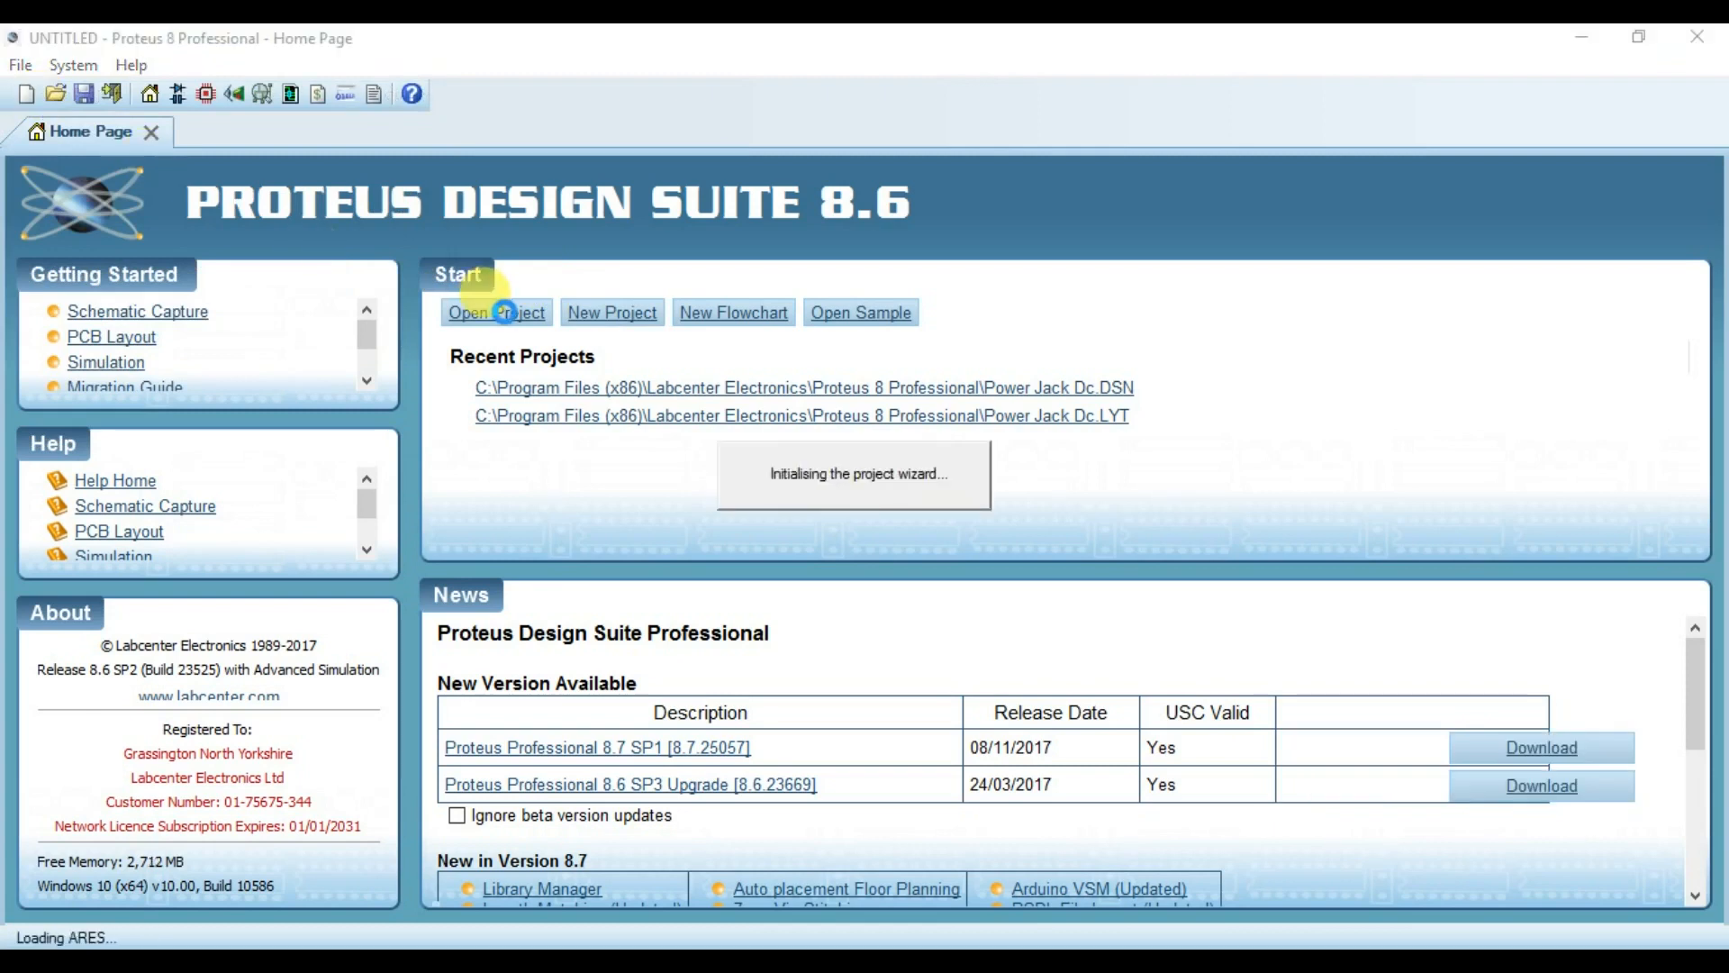
{"action": "left_click", "coordinate": [610, 312]}
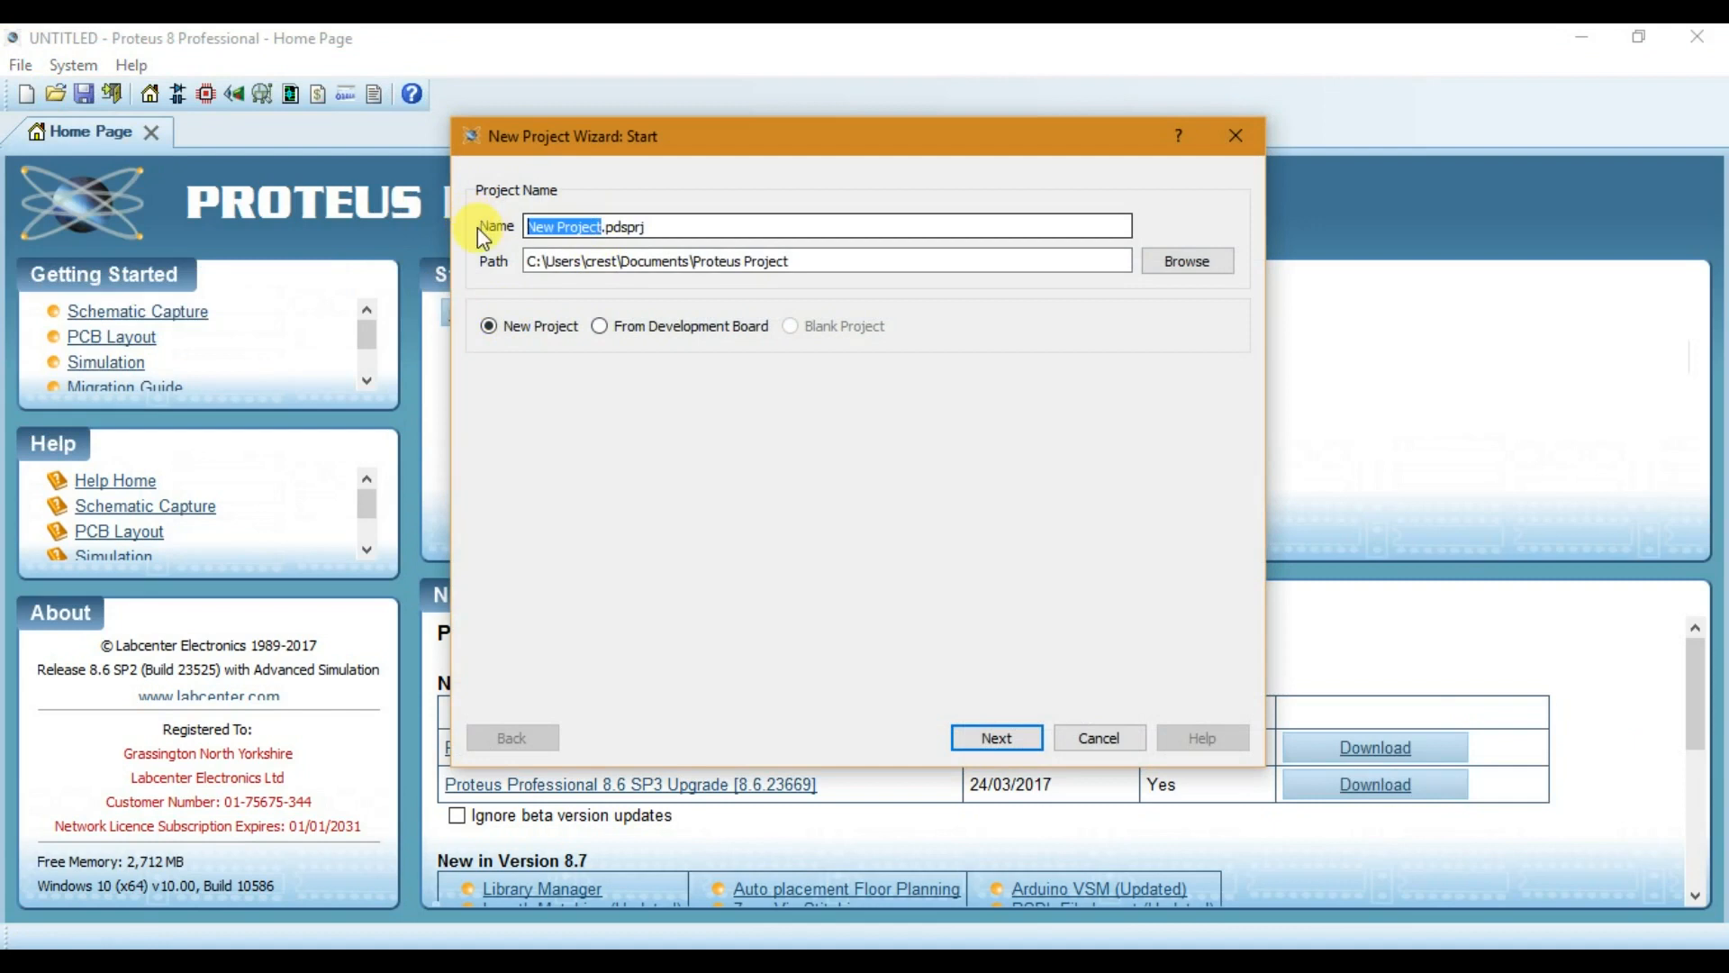
{"action": "type", "text": "Led"}
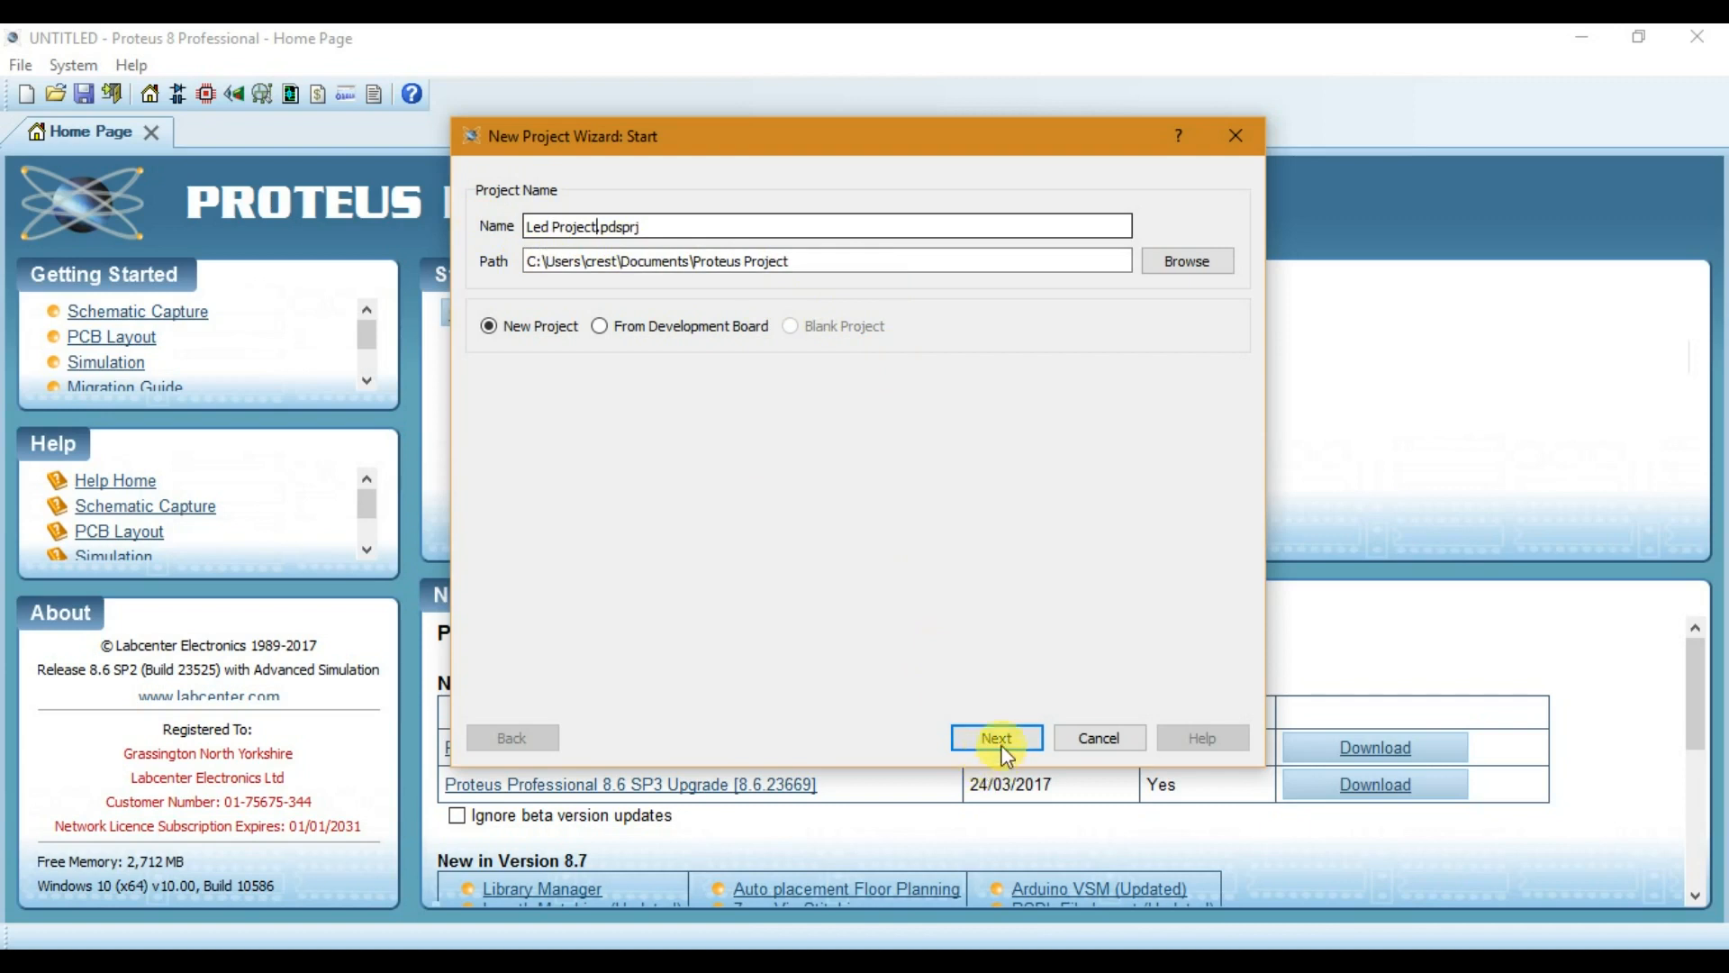
{"action": "left_click", "coordinate": [994, 737]}
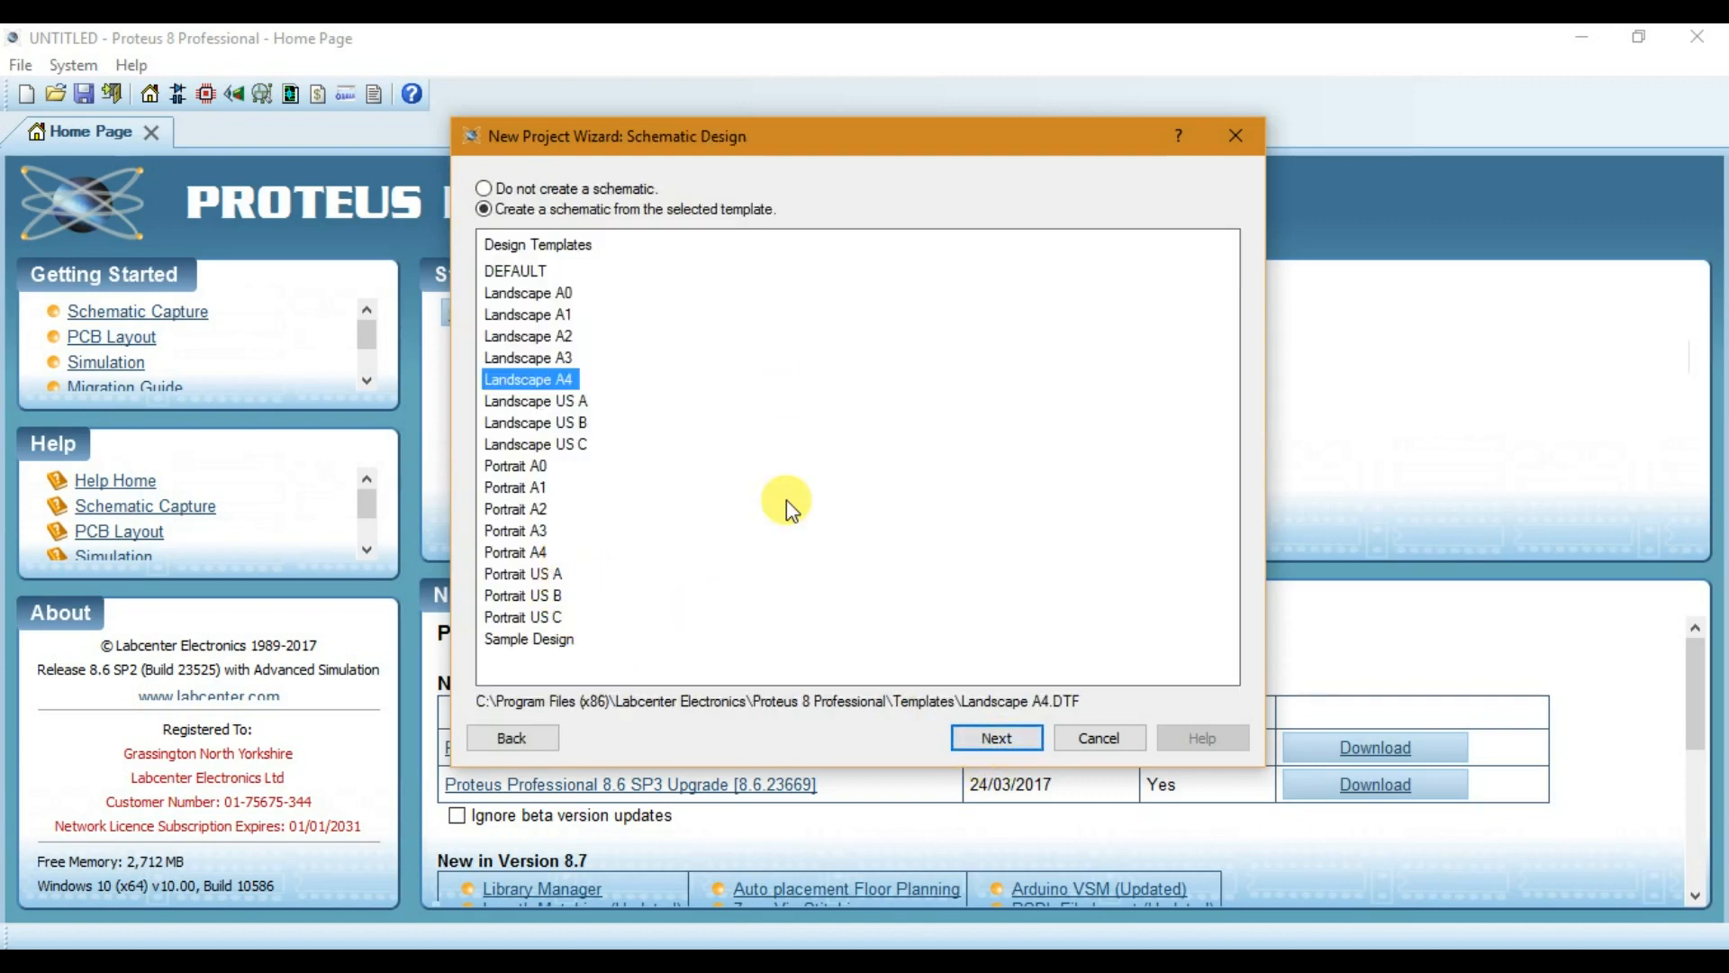
{"action": "mouse_move", "coordinate": [530, 685]}
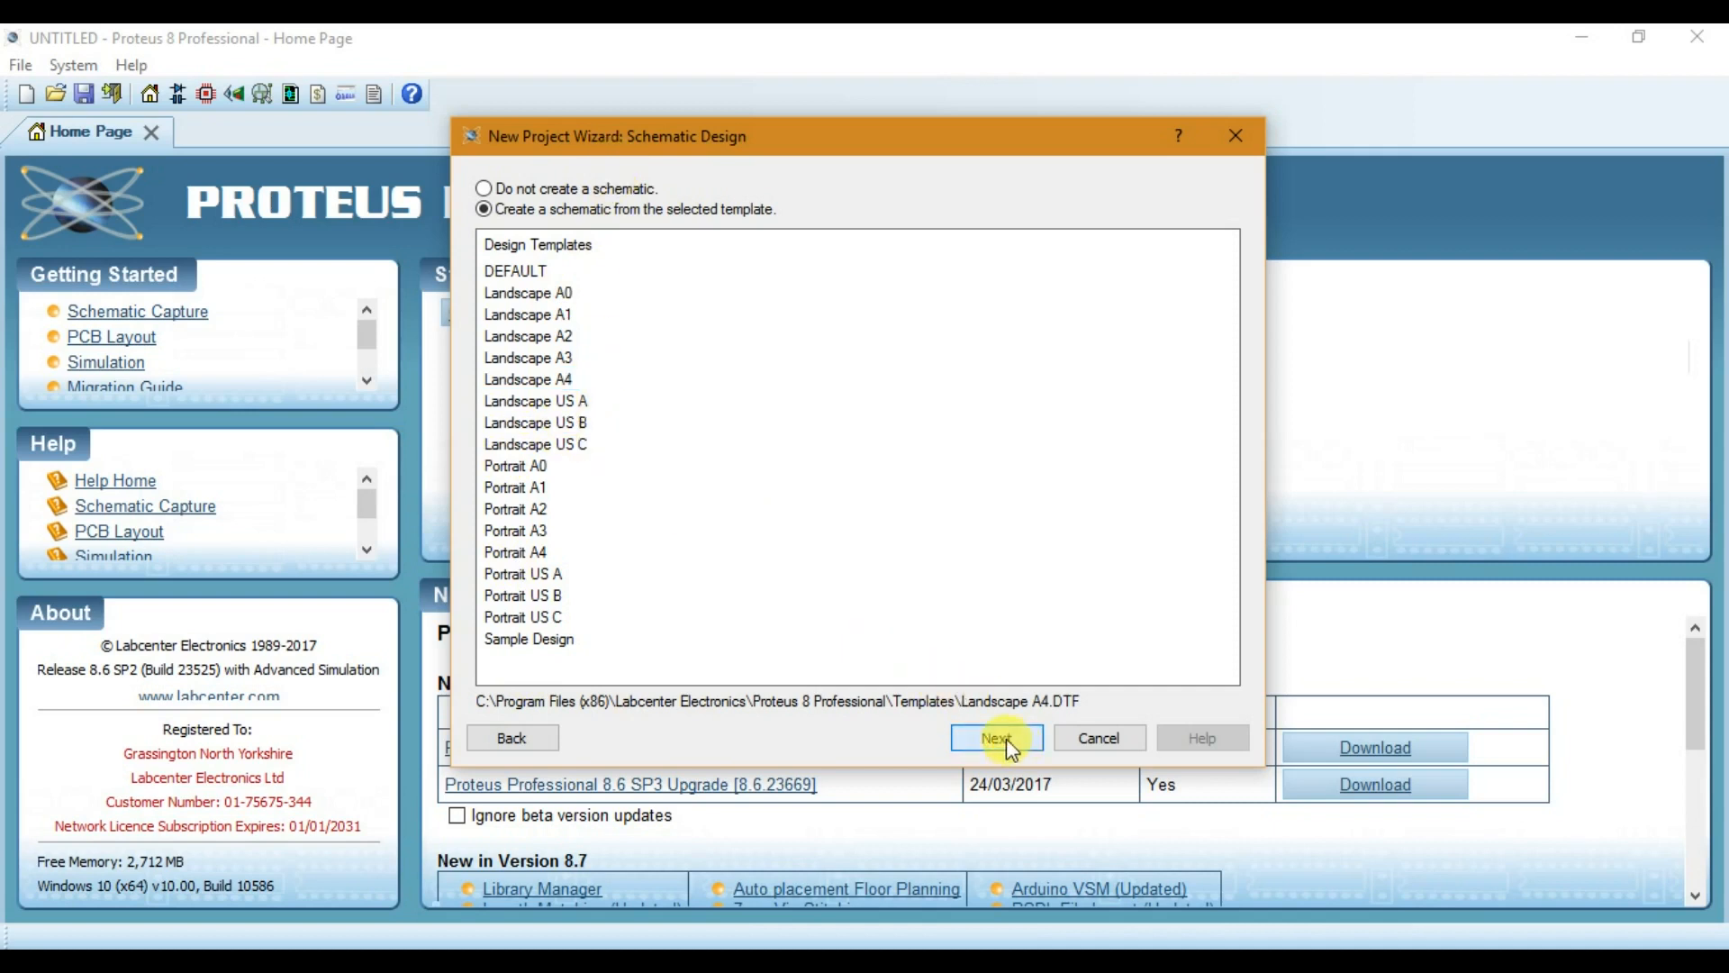
{"action": "left_click", "coordinate": [995, 737]}
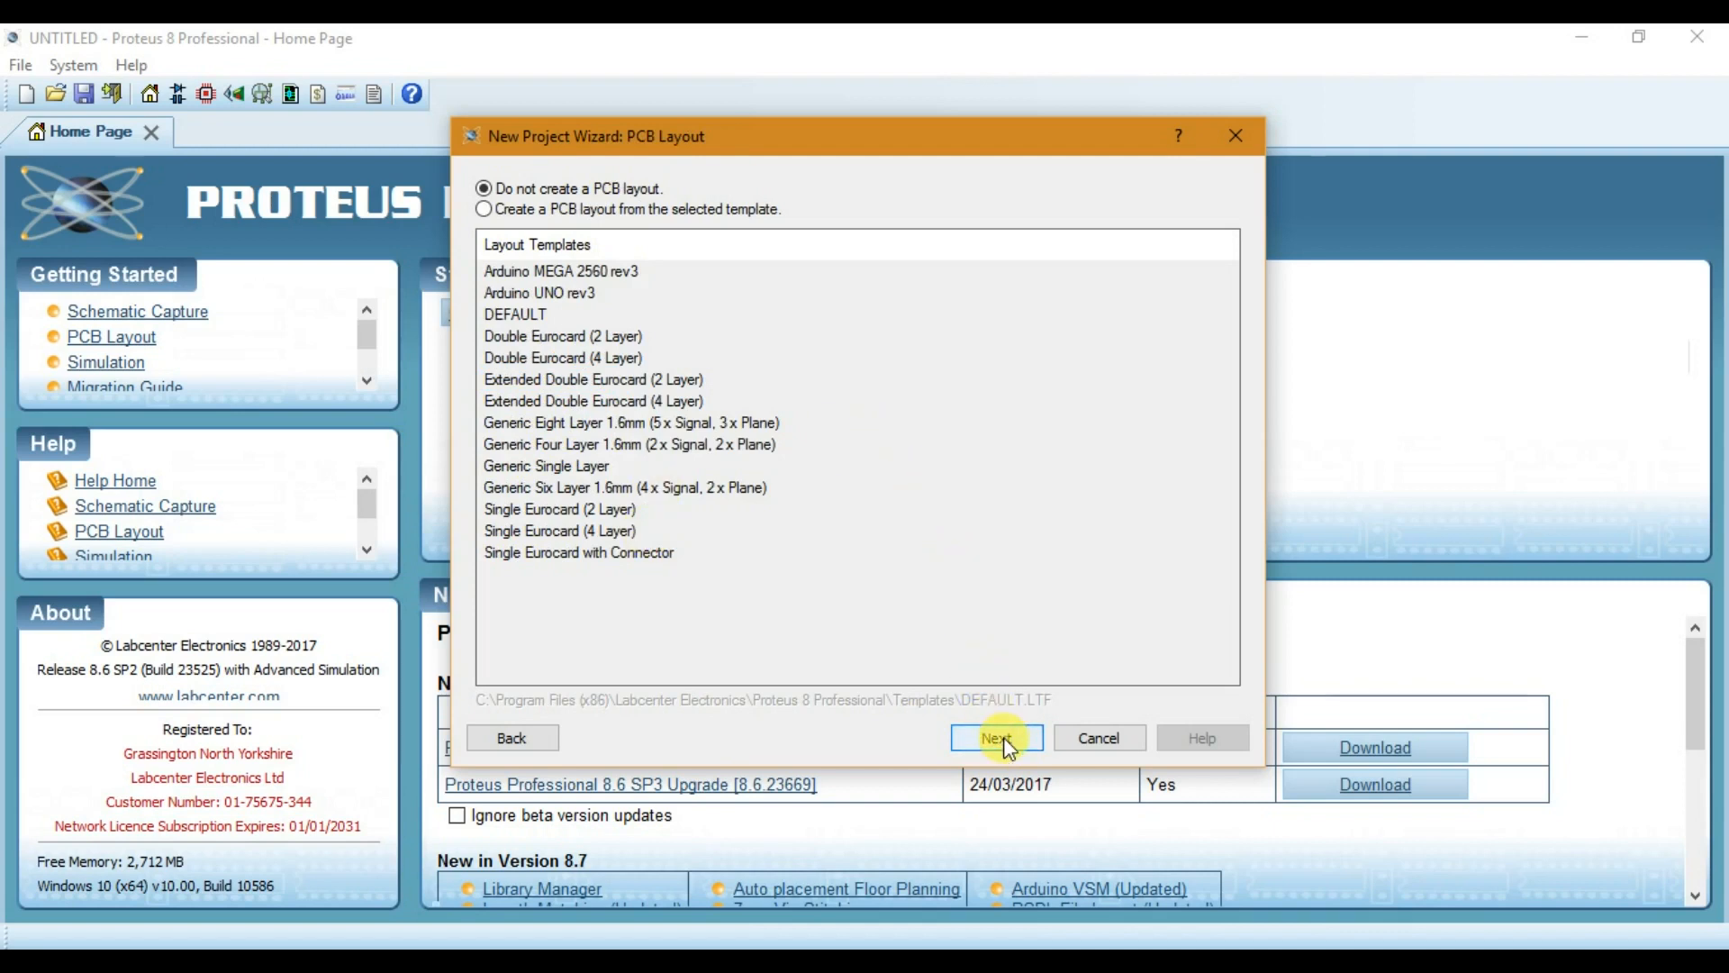
{"action": "left_click", "coordinate": [996, 736]}
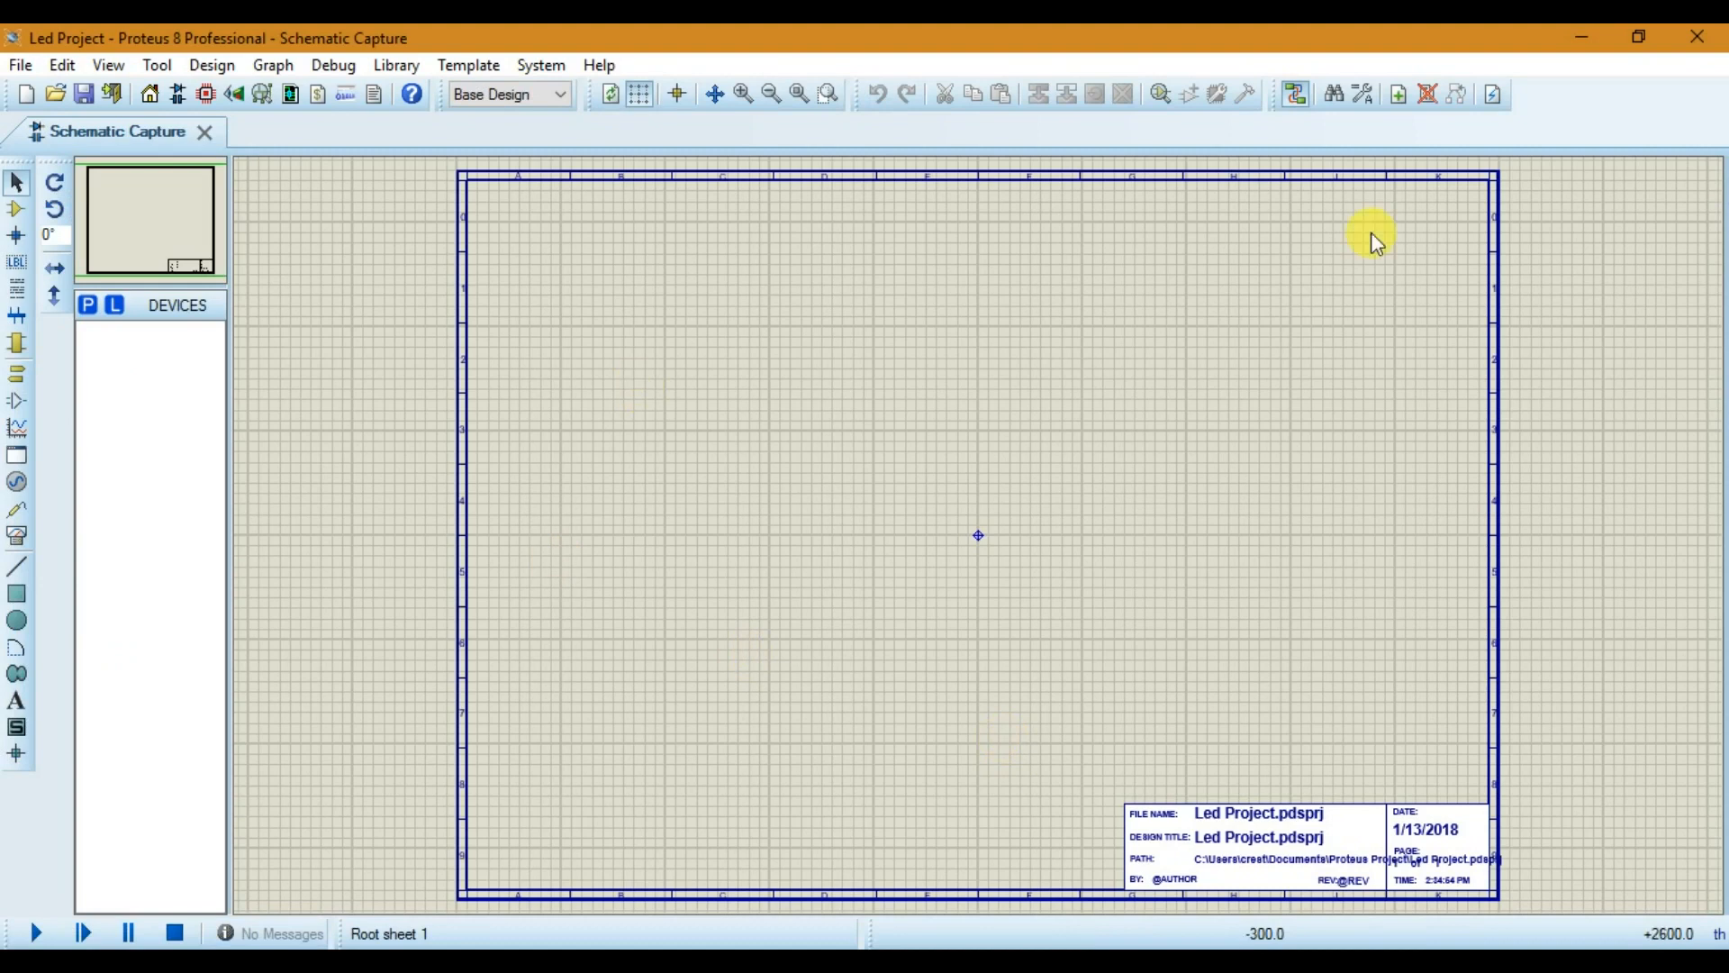
{"action": "mouse_move", "coordinate": [1102, 541]}
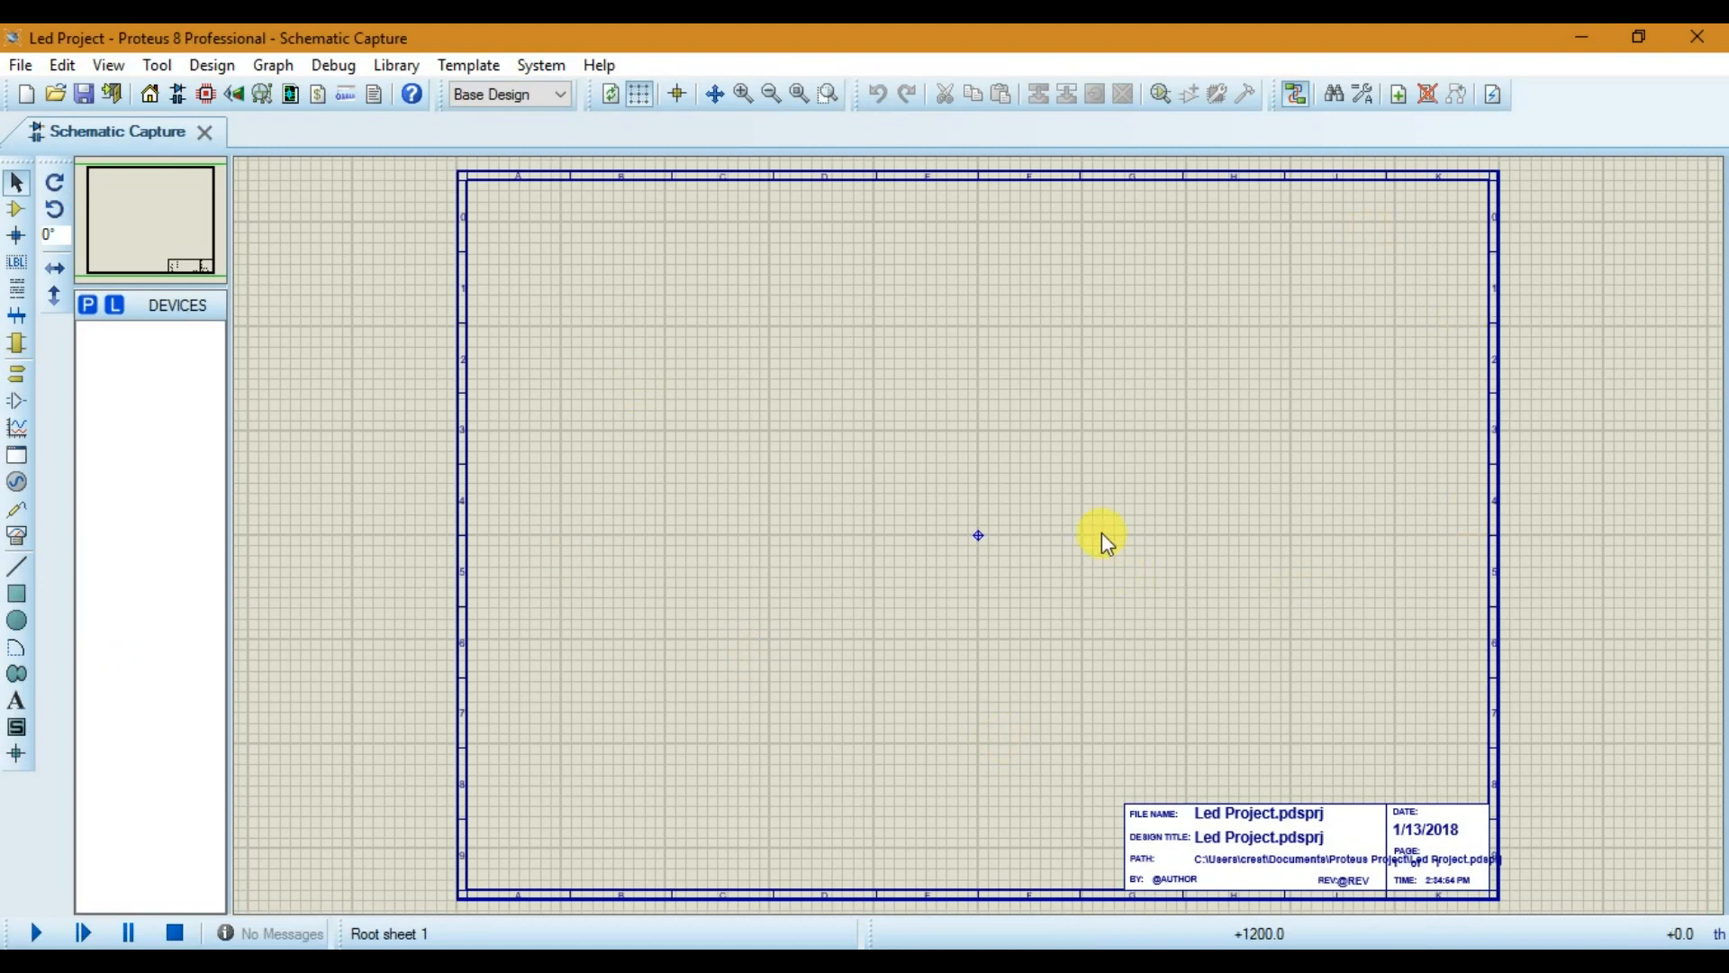
{"action": "mouse_move", "coordinate": [463, 364]}
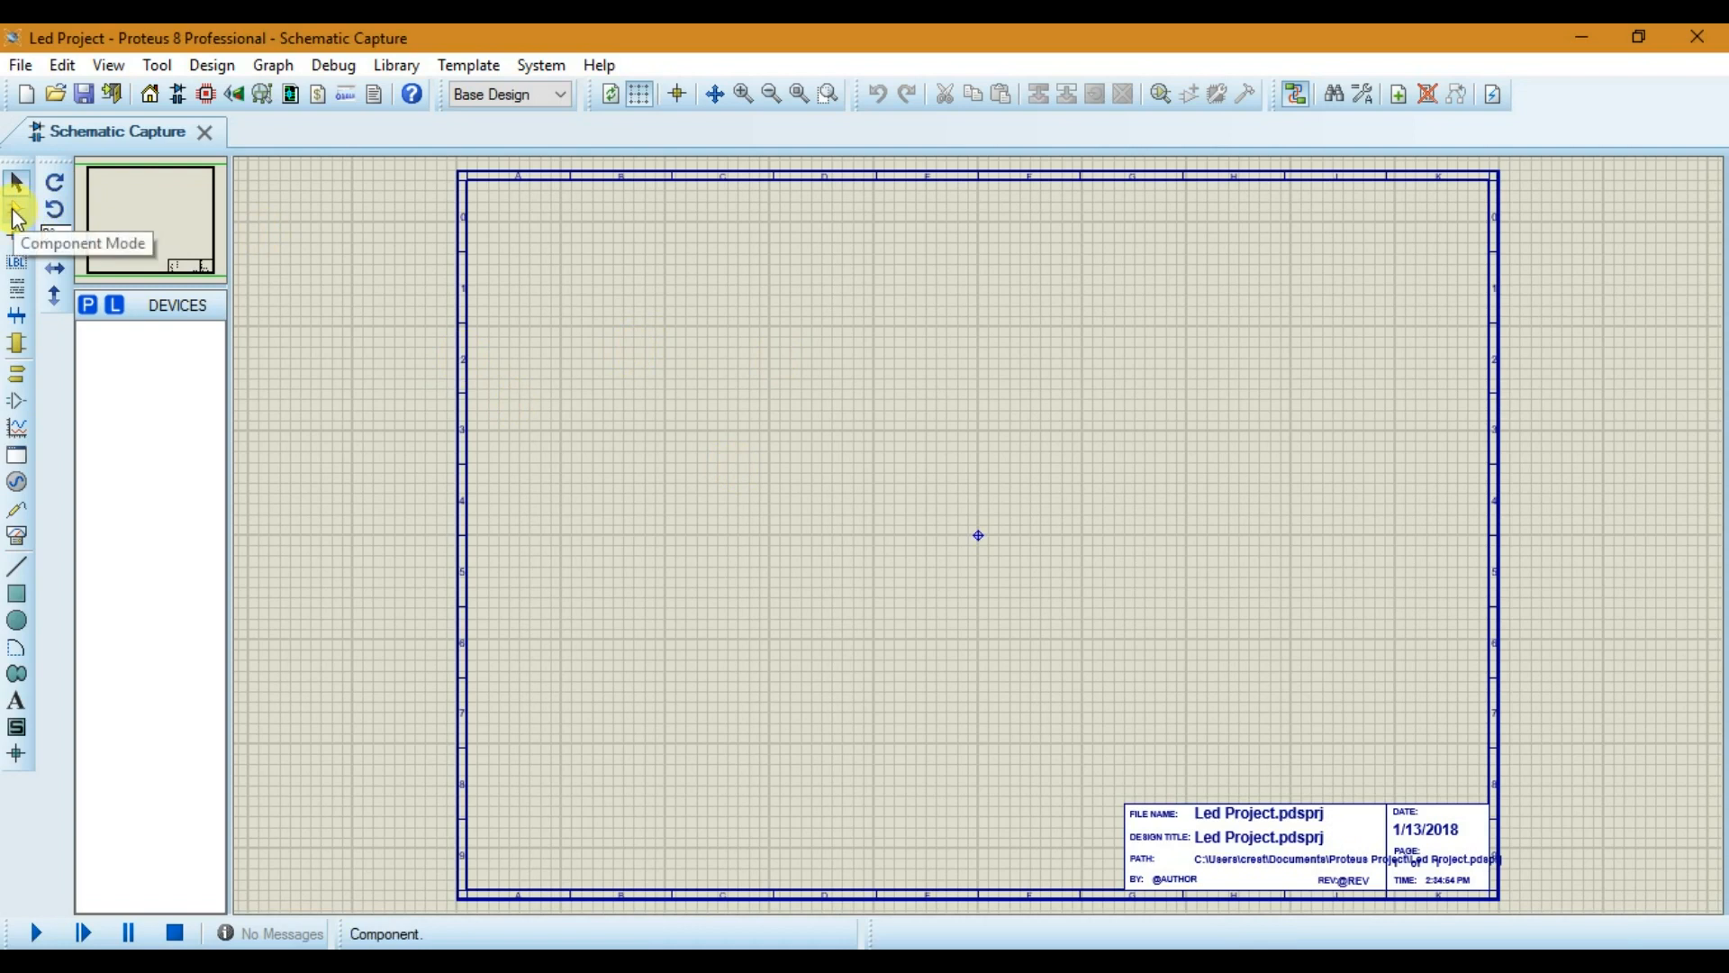
{"action": "mouse_move", "coordinate": [86, 304]}
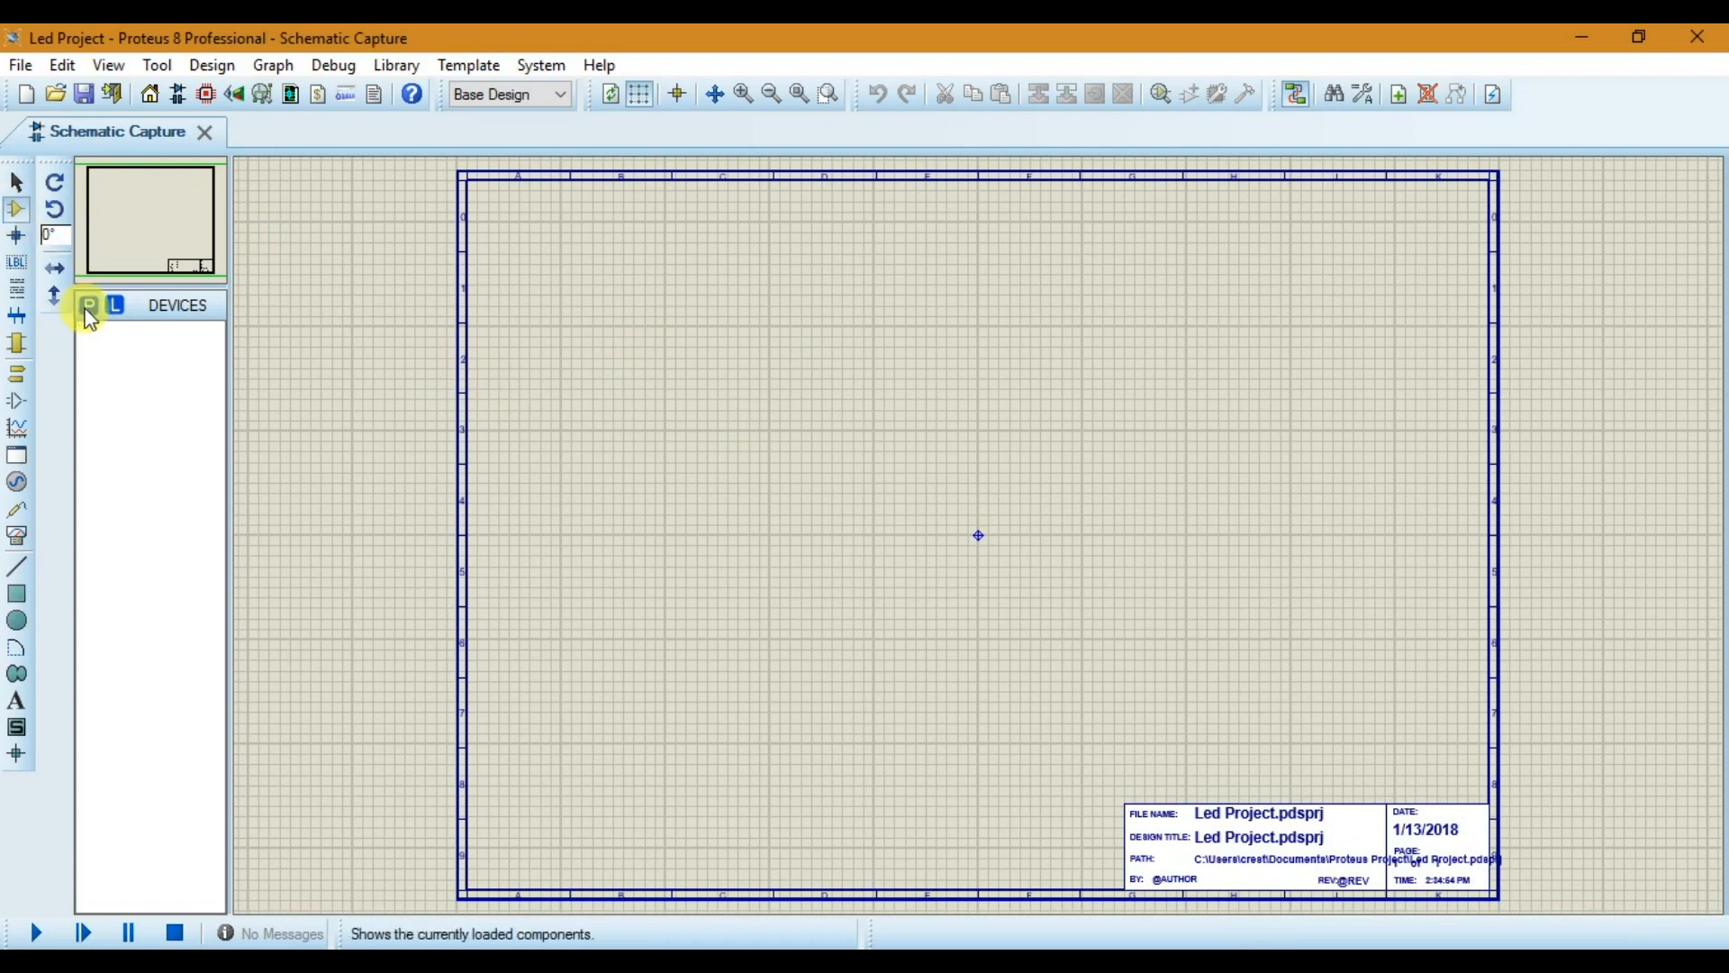
Step: Bring up the Pick Devices library browser from component mode
{"action": "left_click", "coordinate": [86, 307]}
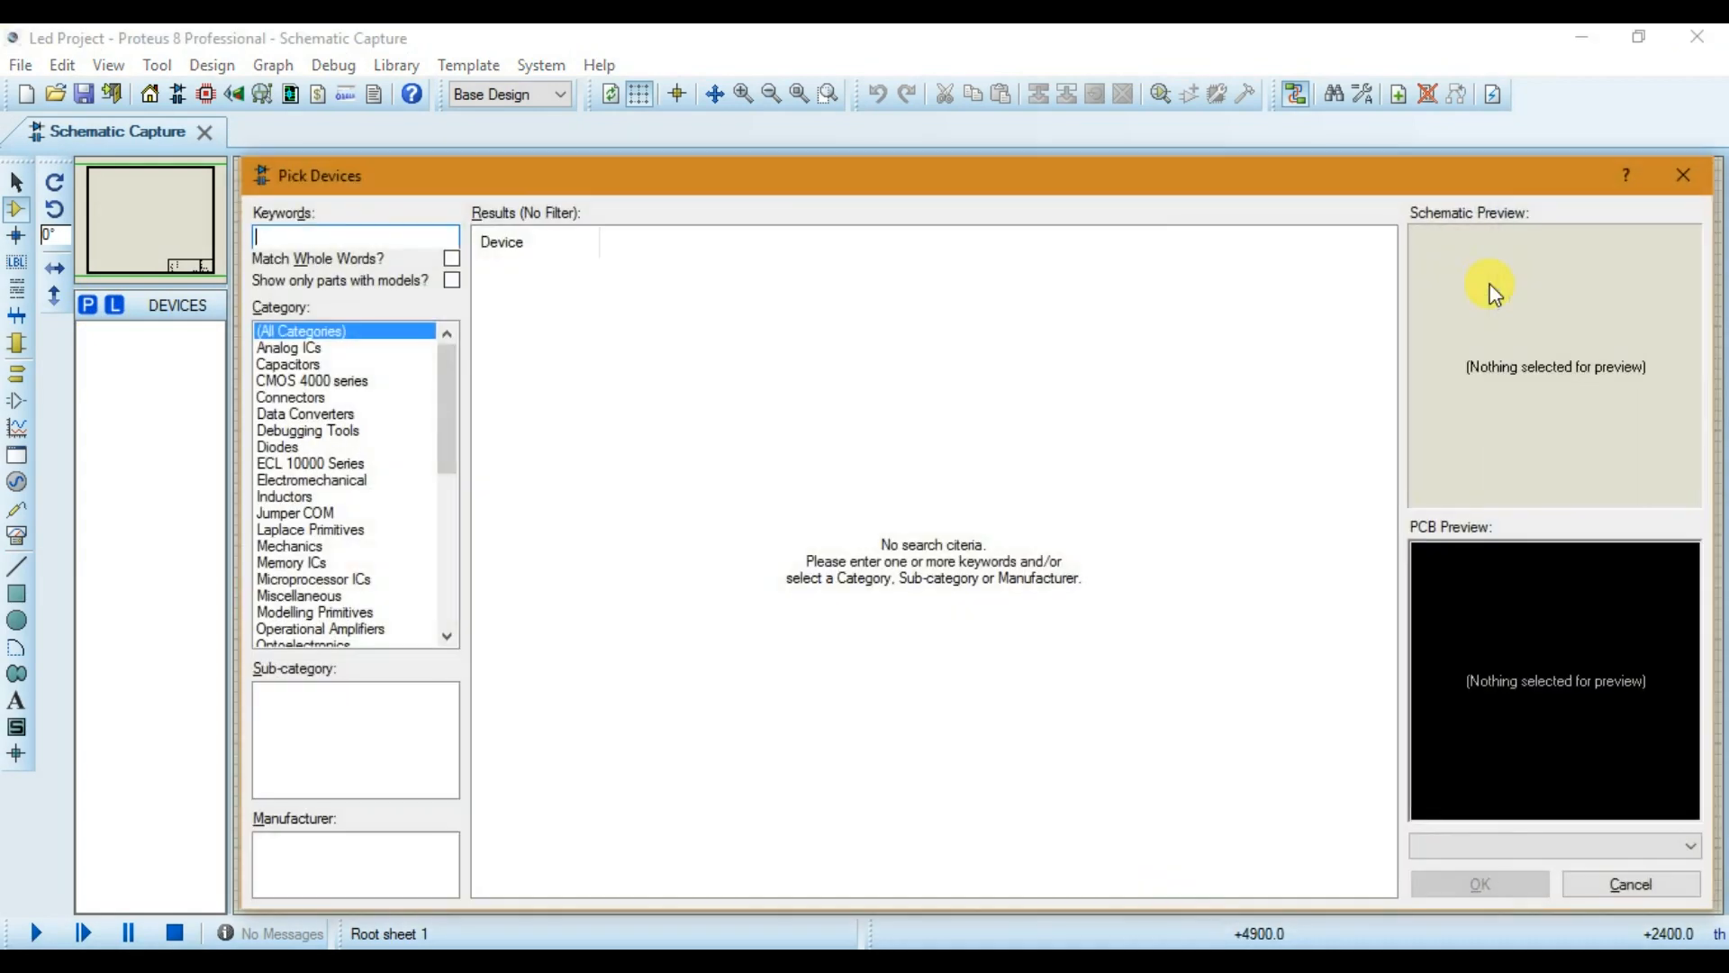
{"action": "mouse_move", "coordinate": [605, 321]}
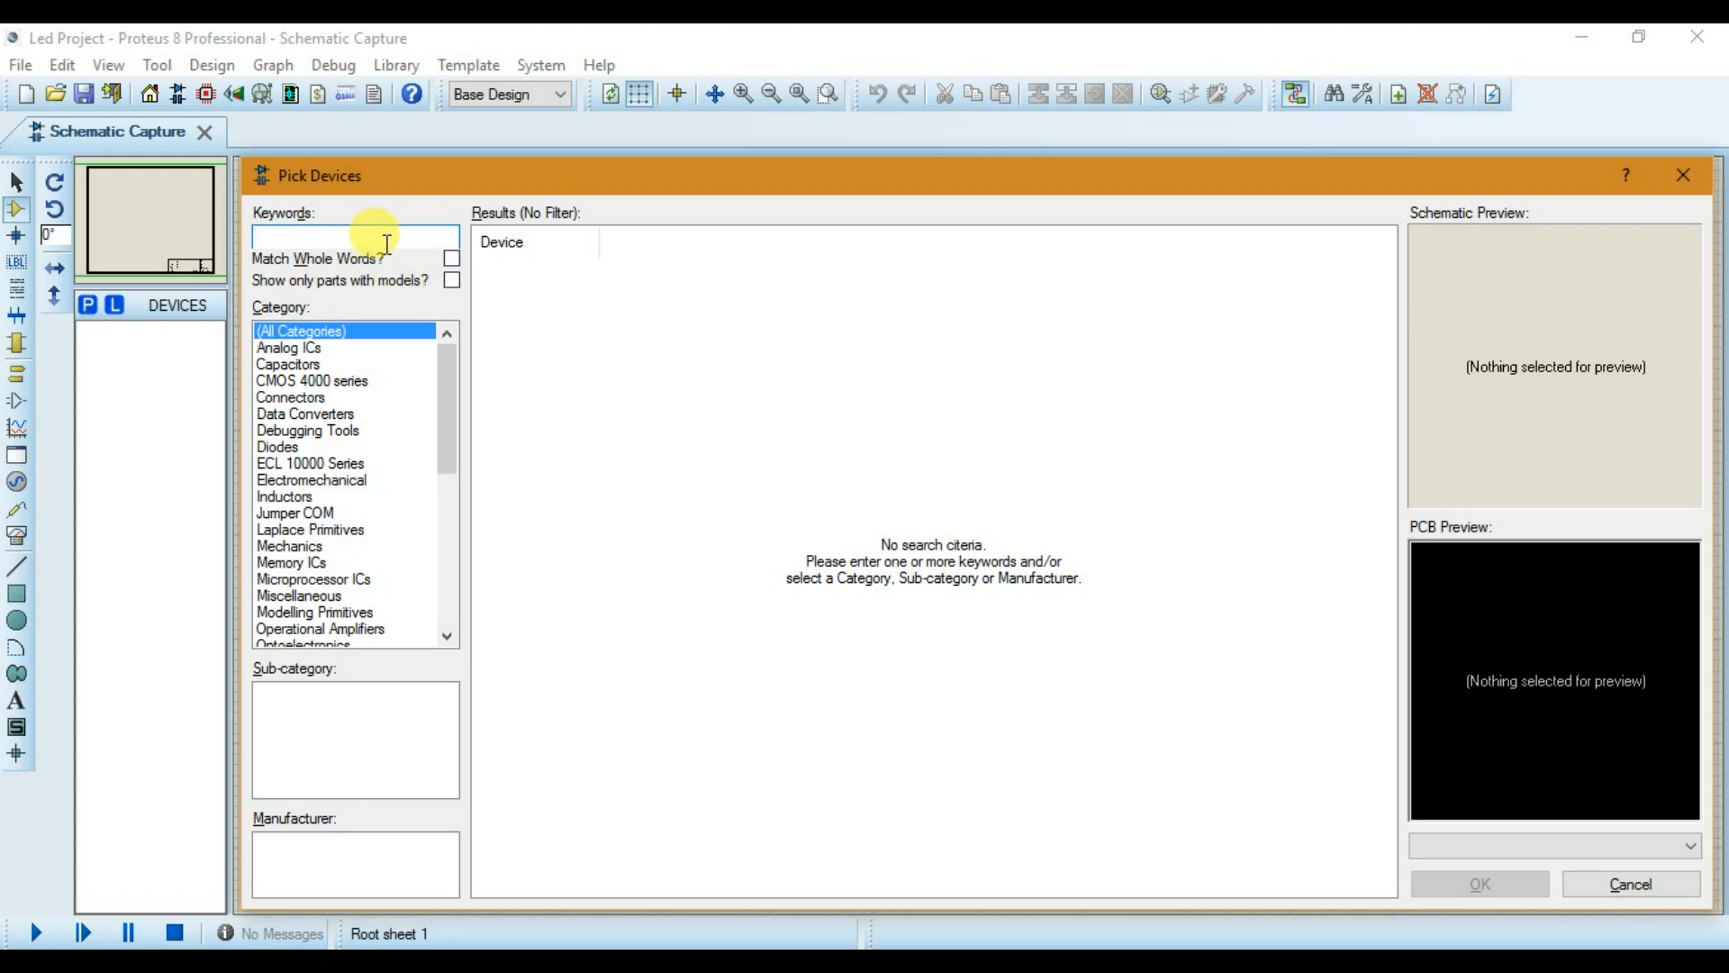
Step: Search keyword 'res' and add the generic RES resistor to the project devices
{"action": "type", "text": "t"}
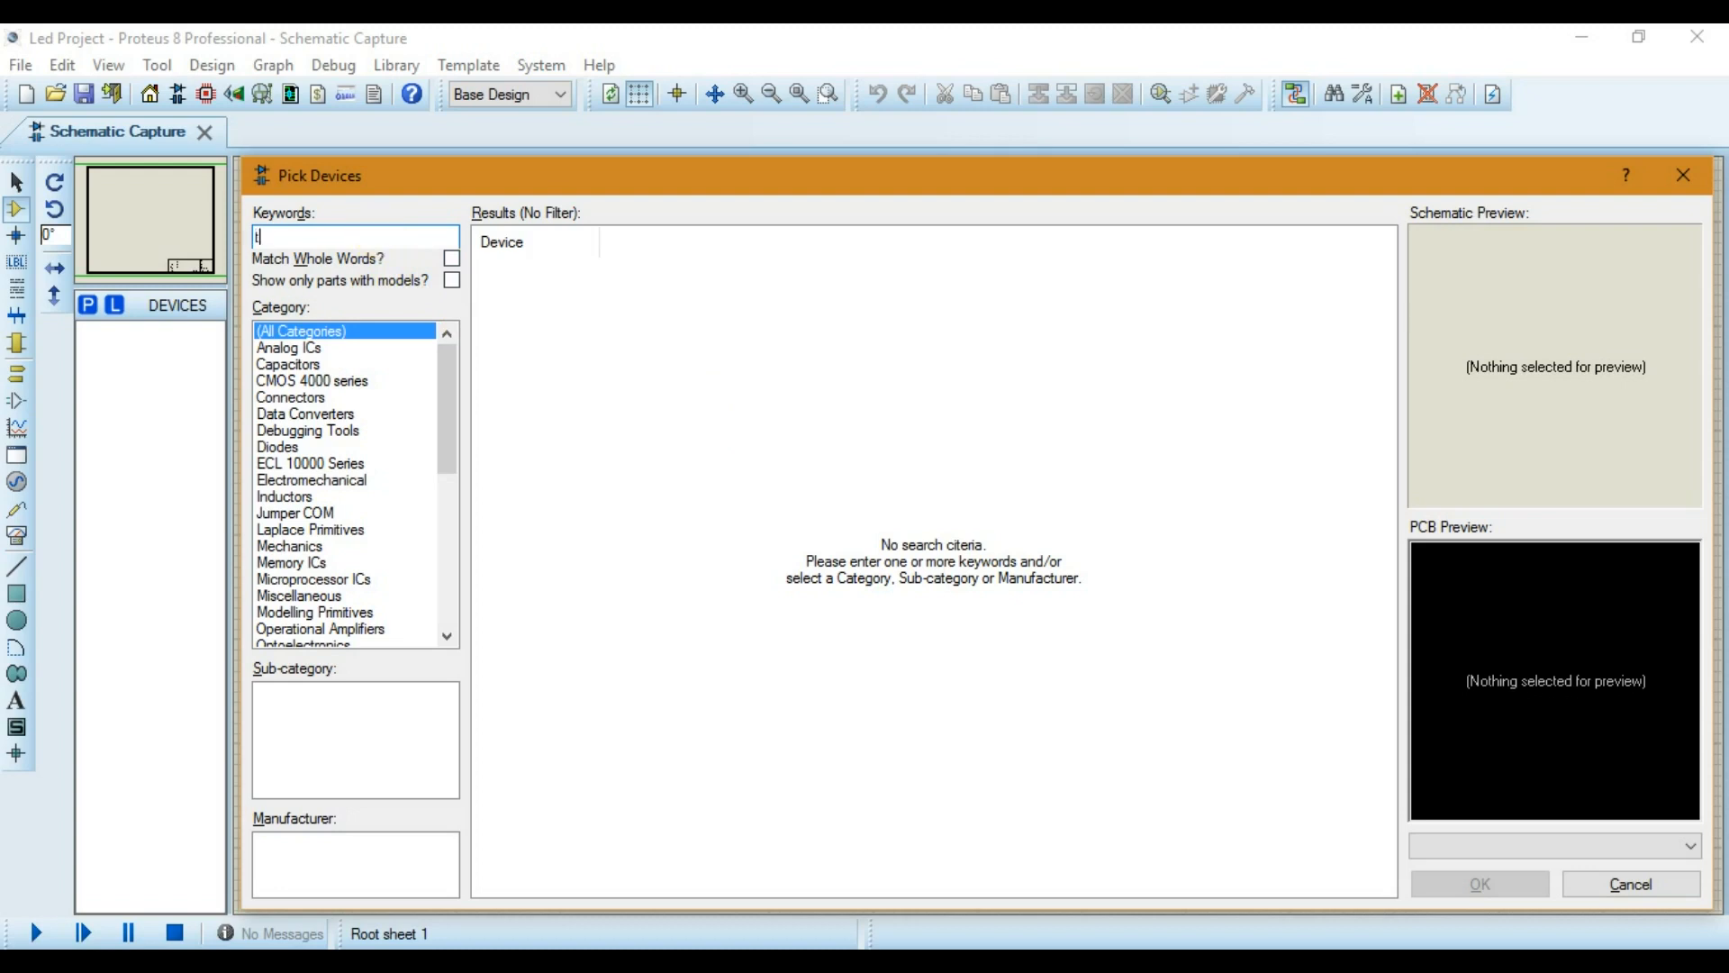
{"action": "type", "text": "res"}
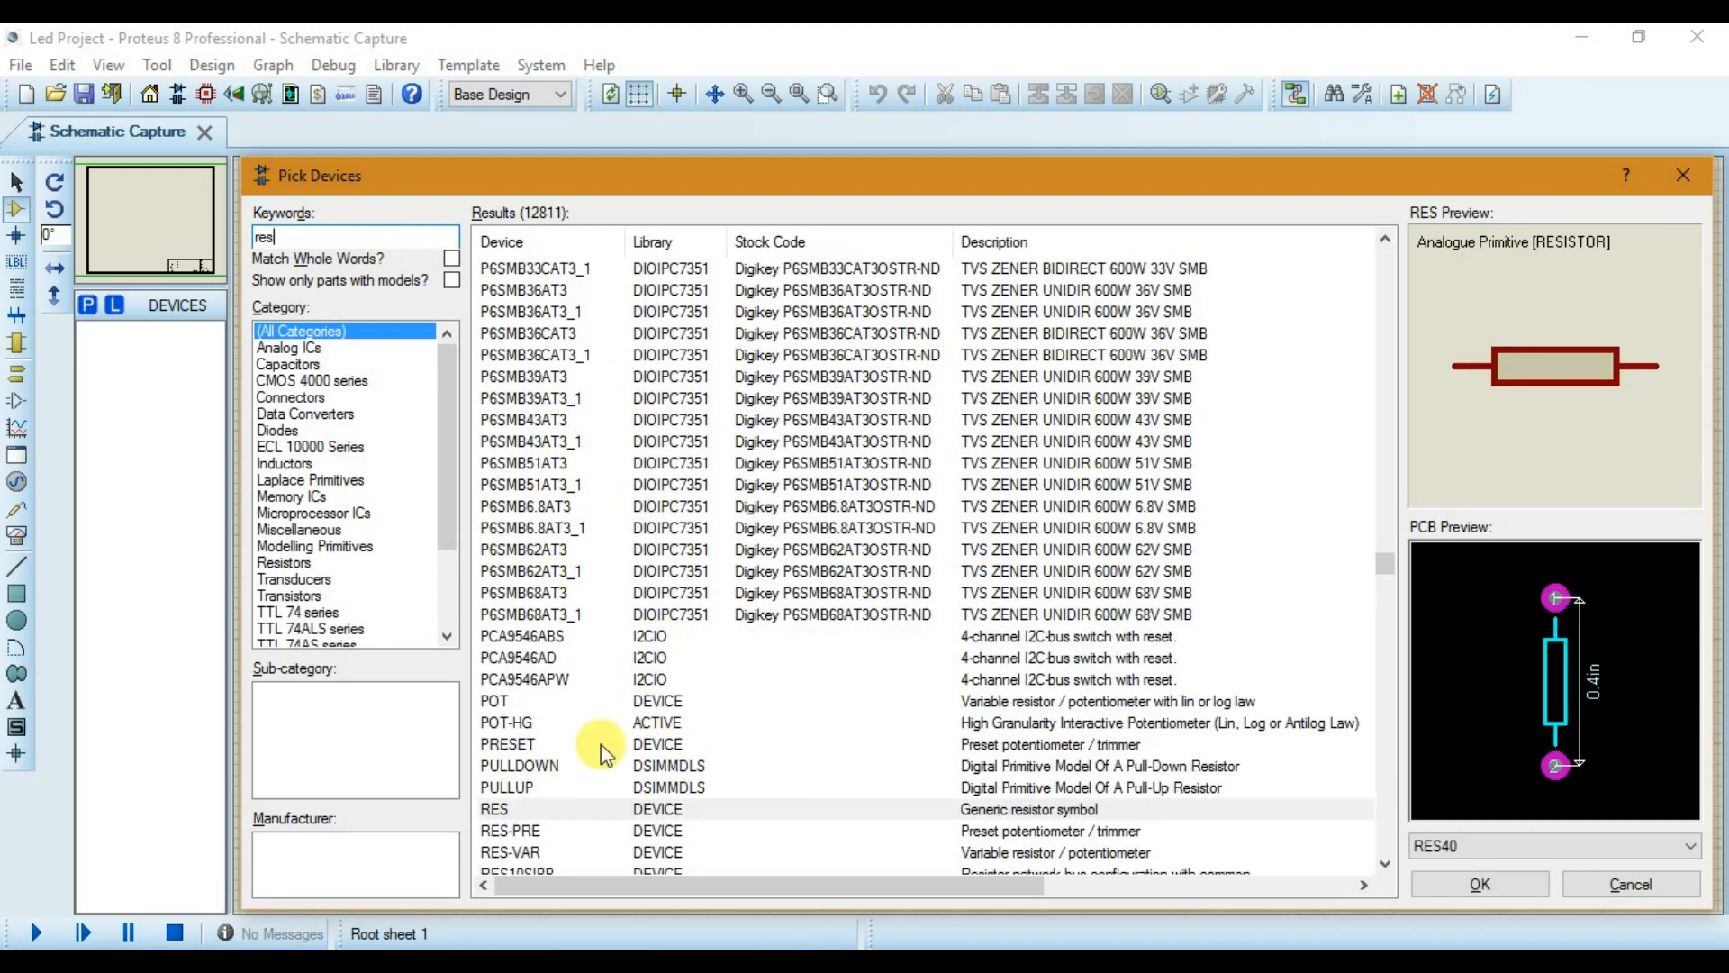
{"action": "left_click", "coordinate": [493, 809]}
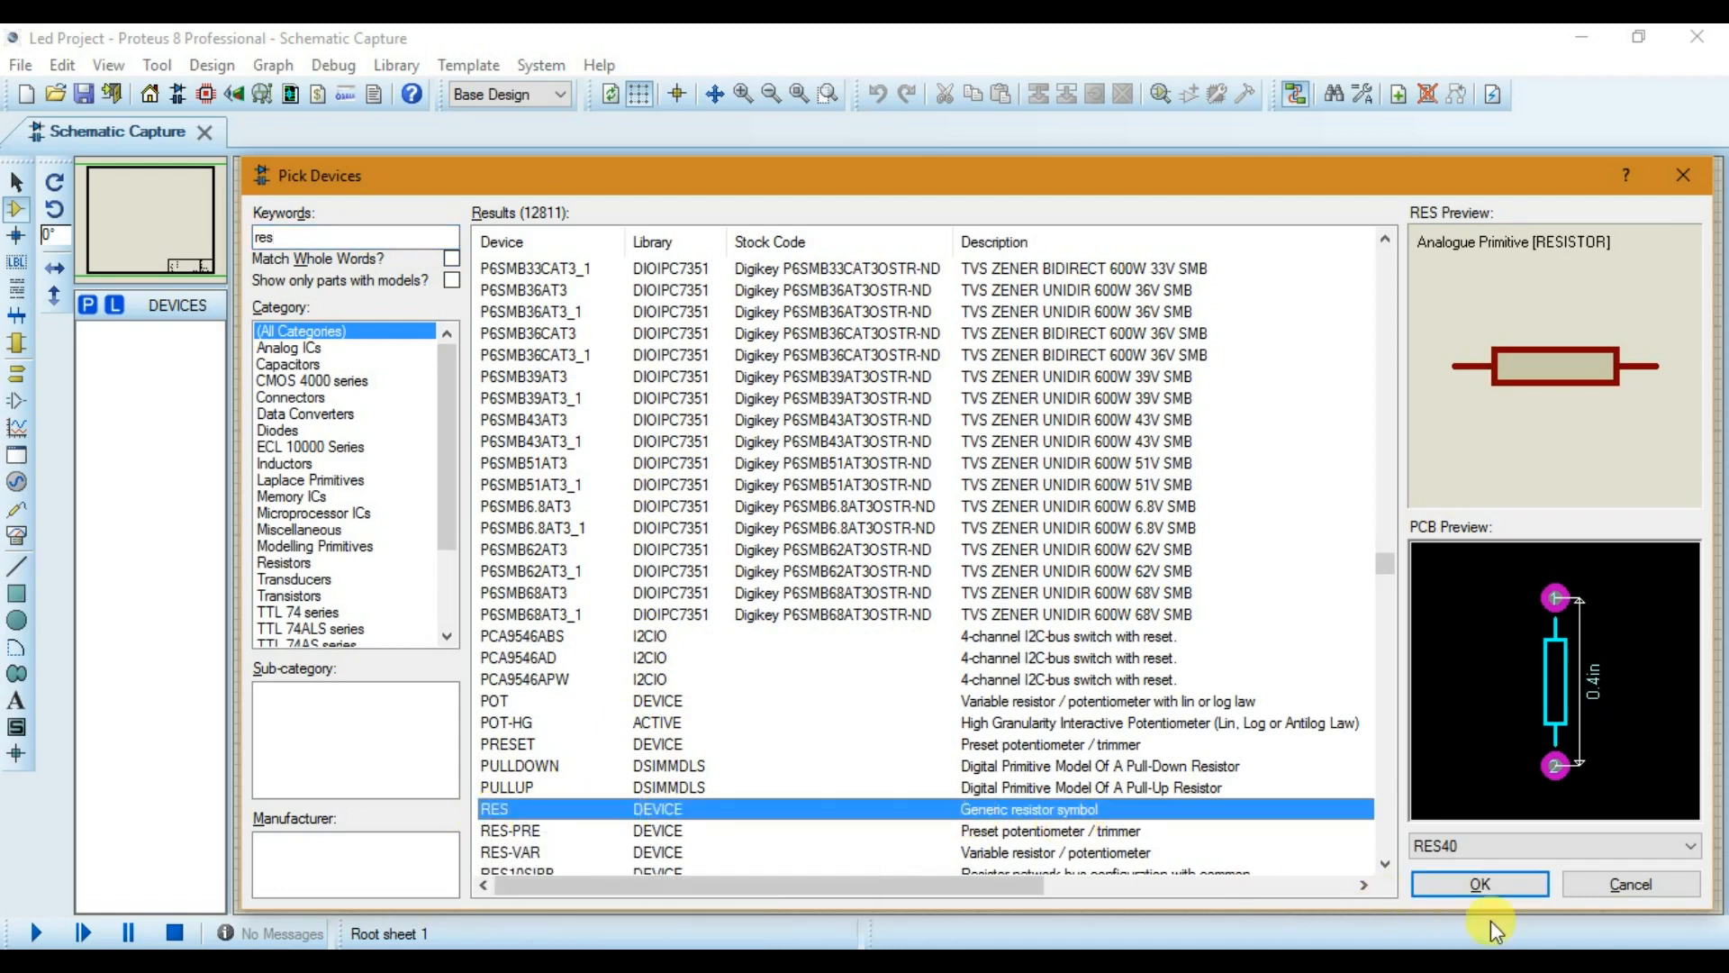
{"action": "left_click", "coordinate": [1479, 882]}
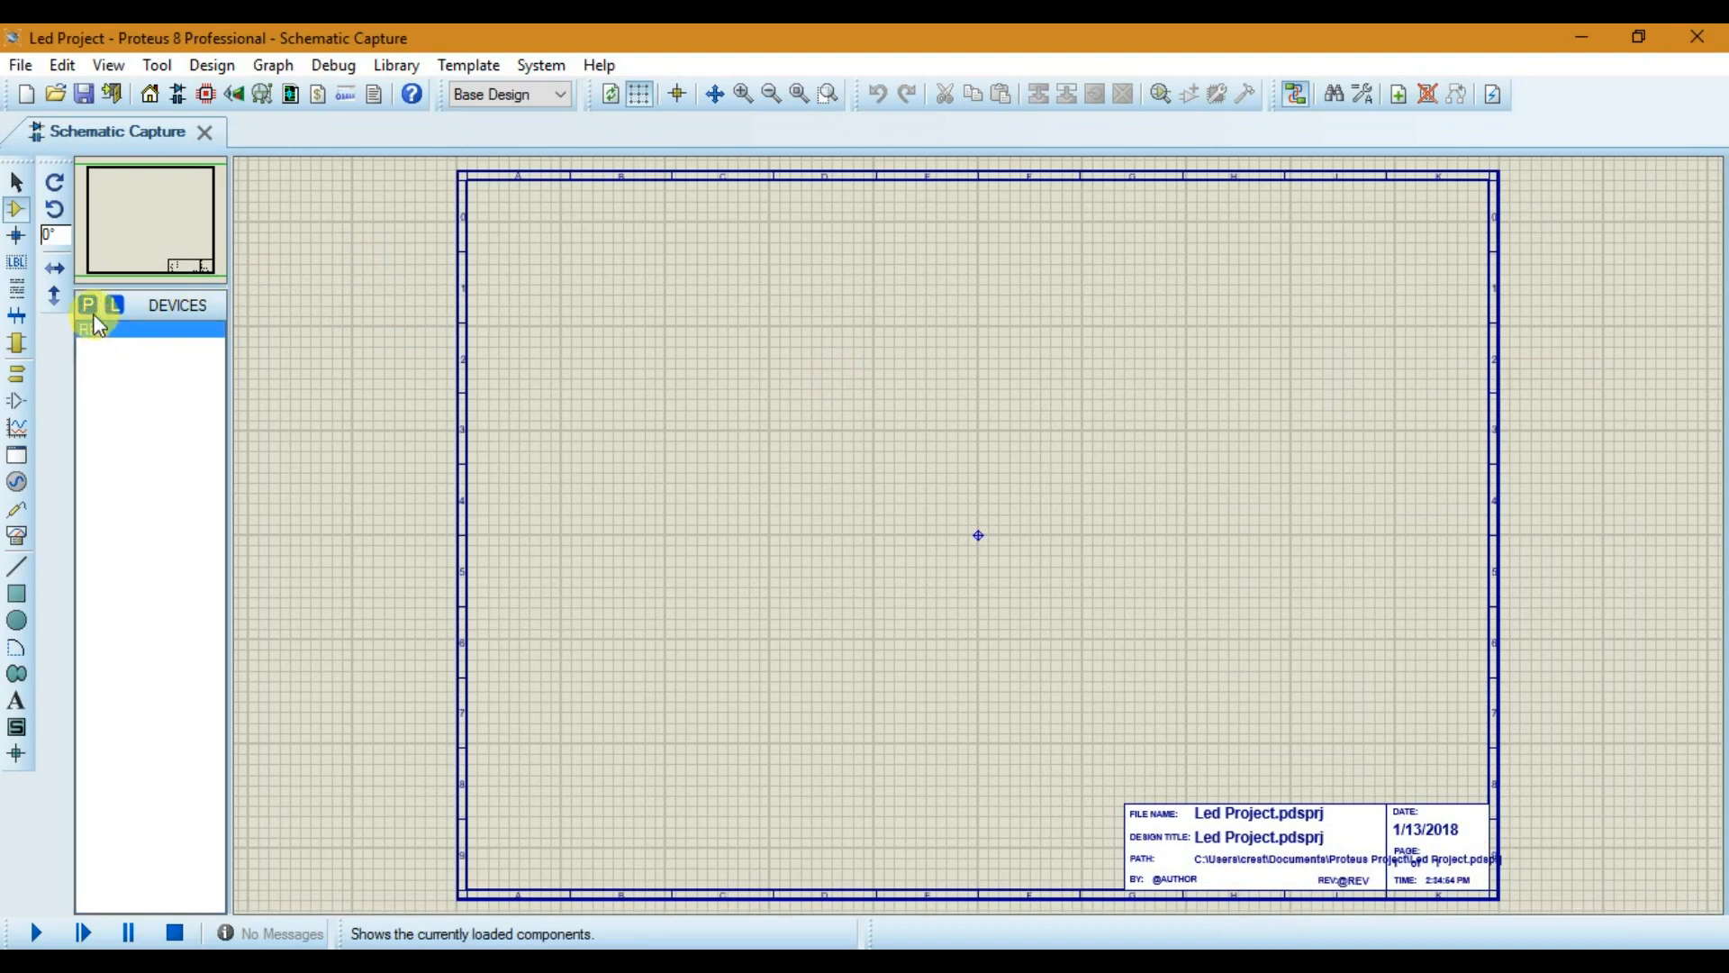
Step: Search keyword 'led' and add the bi-colour LED-BIBY to the project devices
{"action": "left_click", "coordinate": [90, 307]}
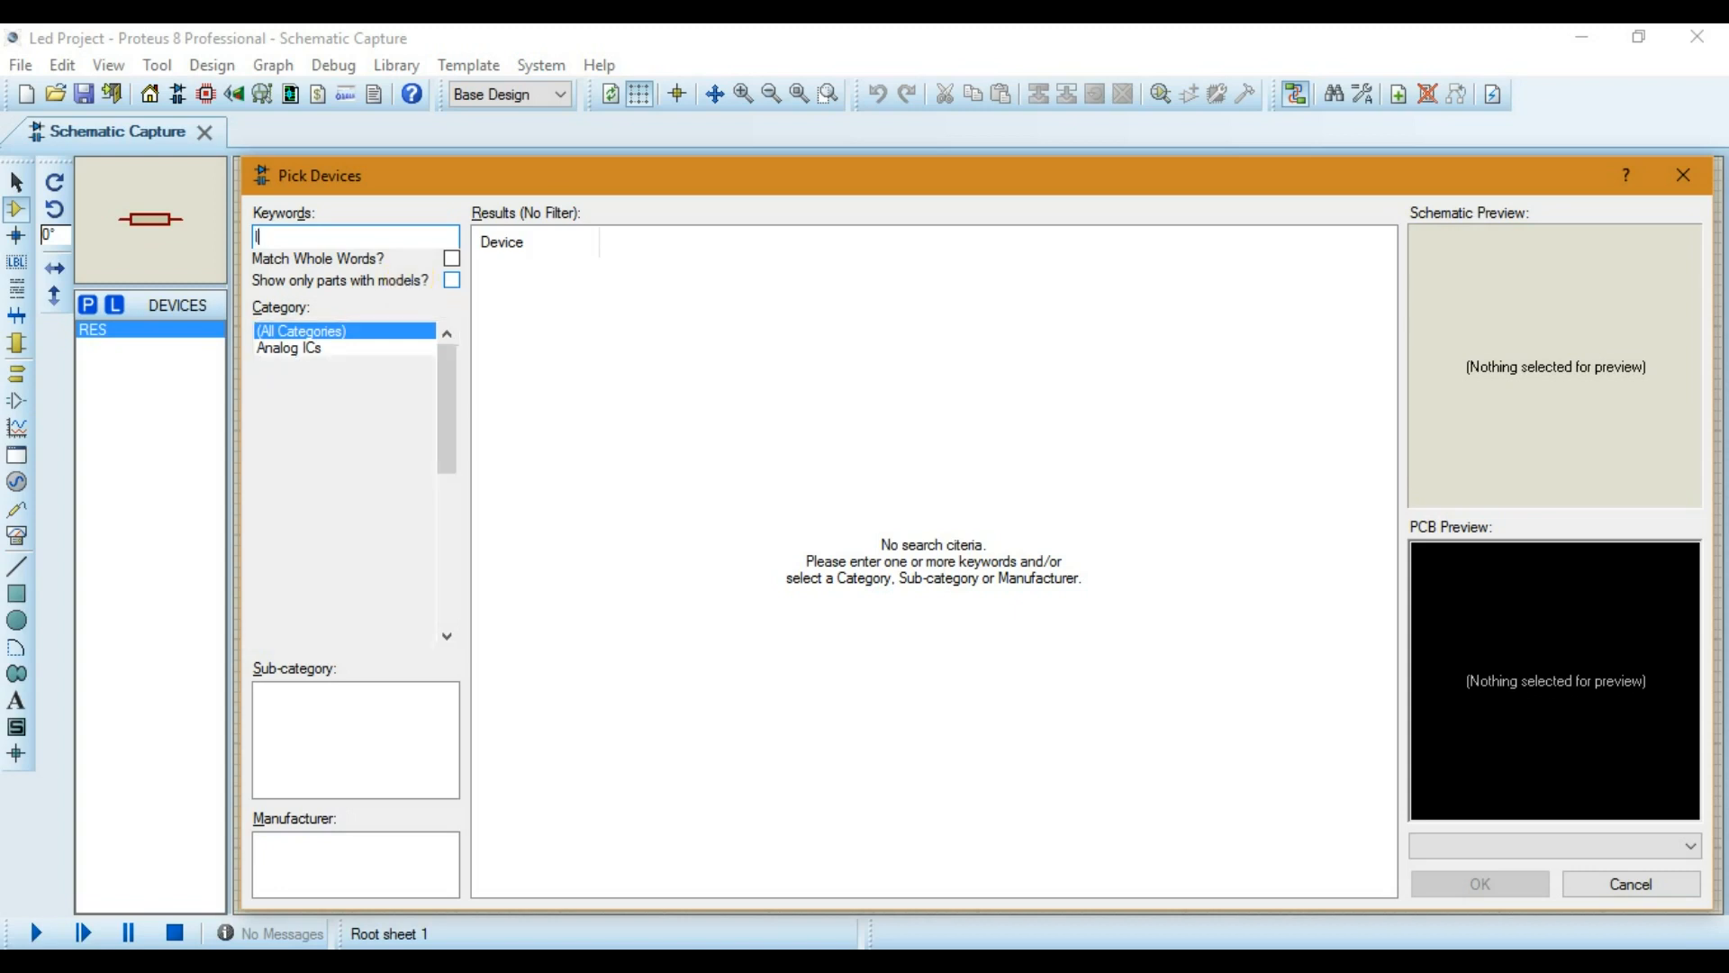
{"action": "type", "text": "led"}
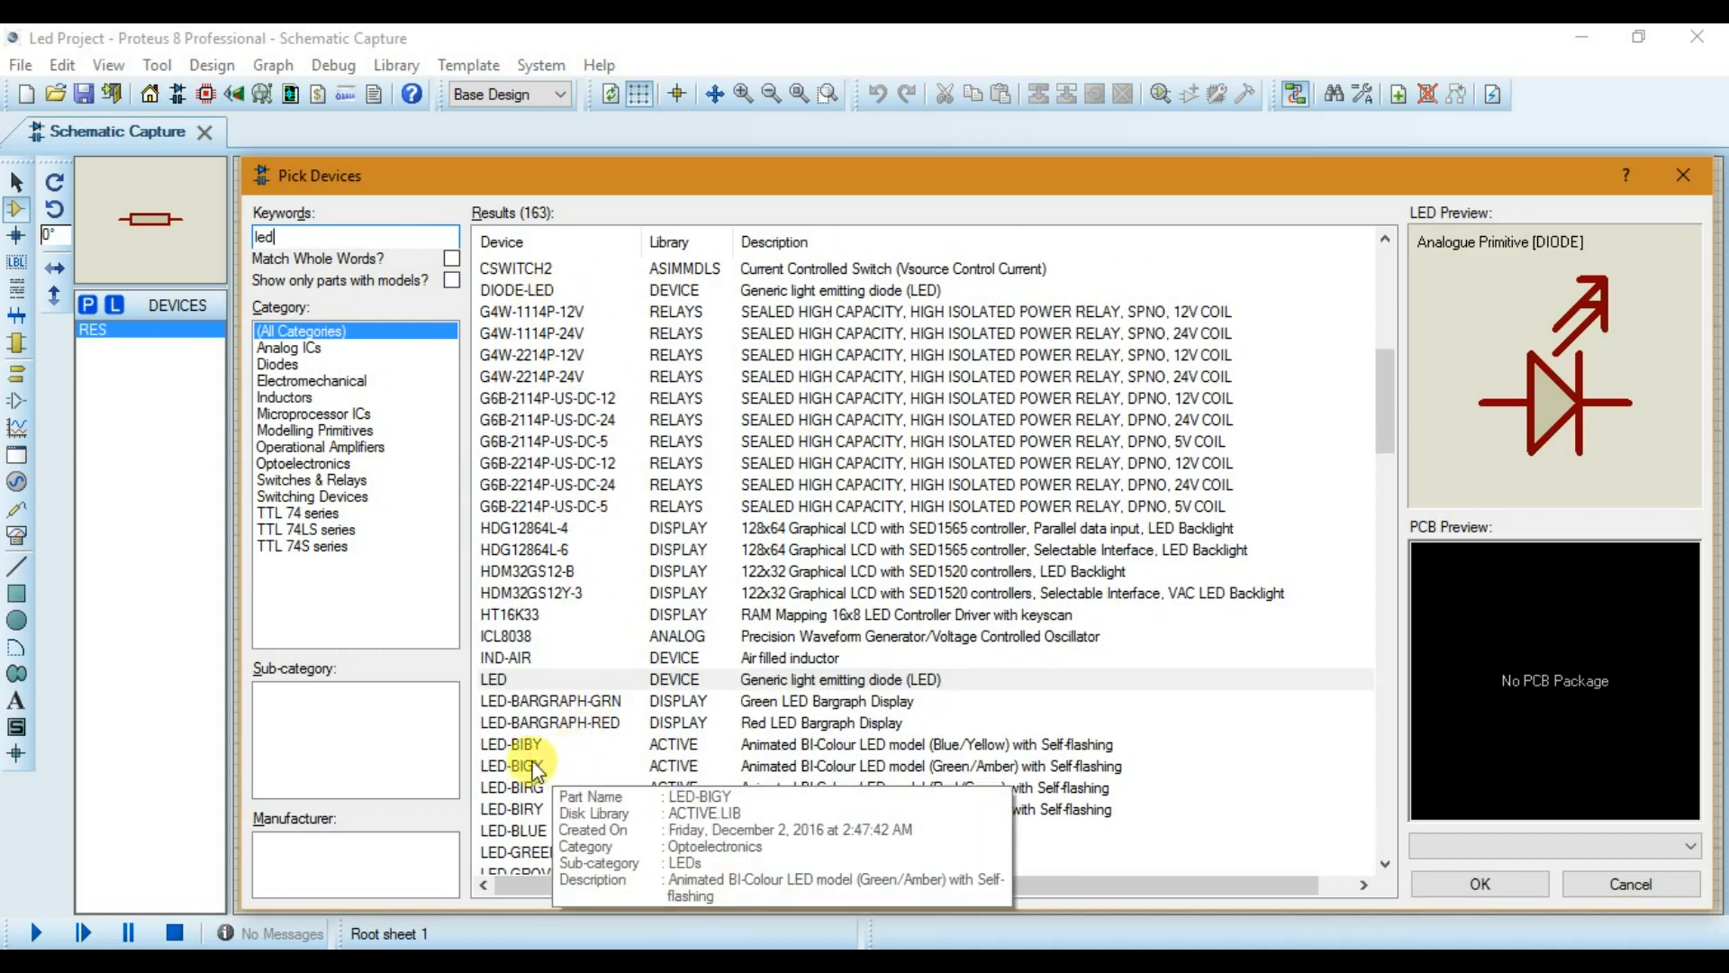
{"action": "left_click", "coordinate": [514, 744]}
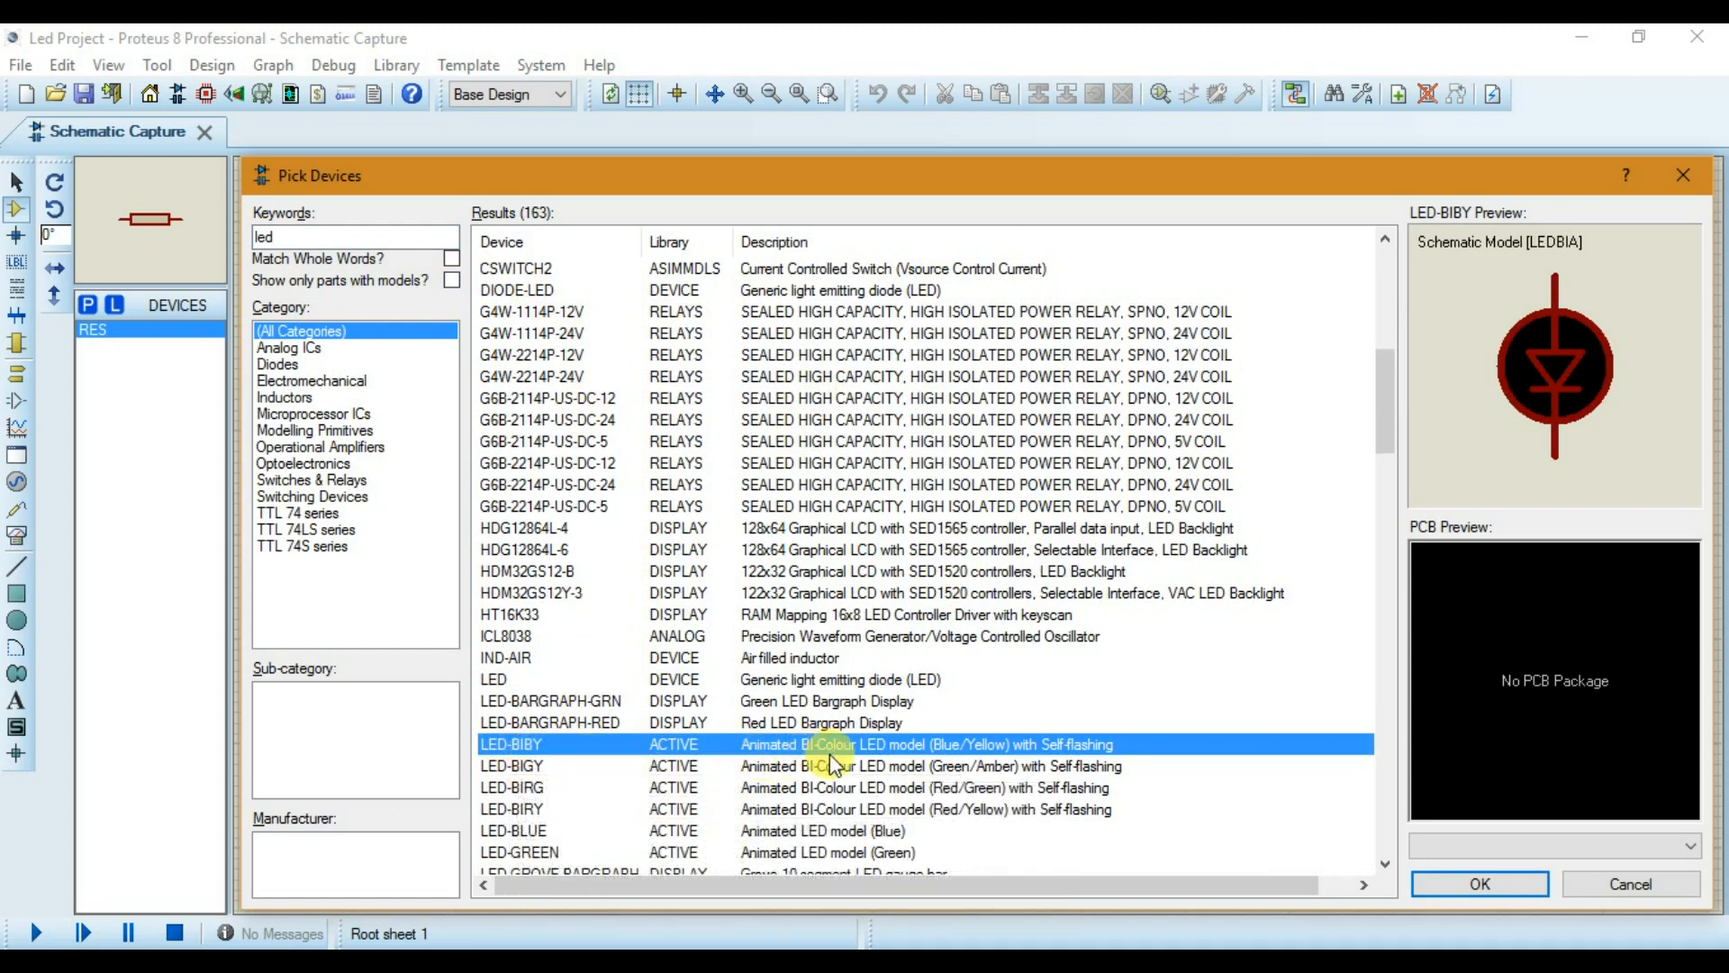
{"action": "mouse_move", "coordinate": [906, 755]}
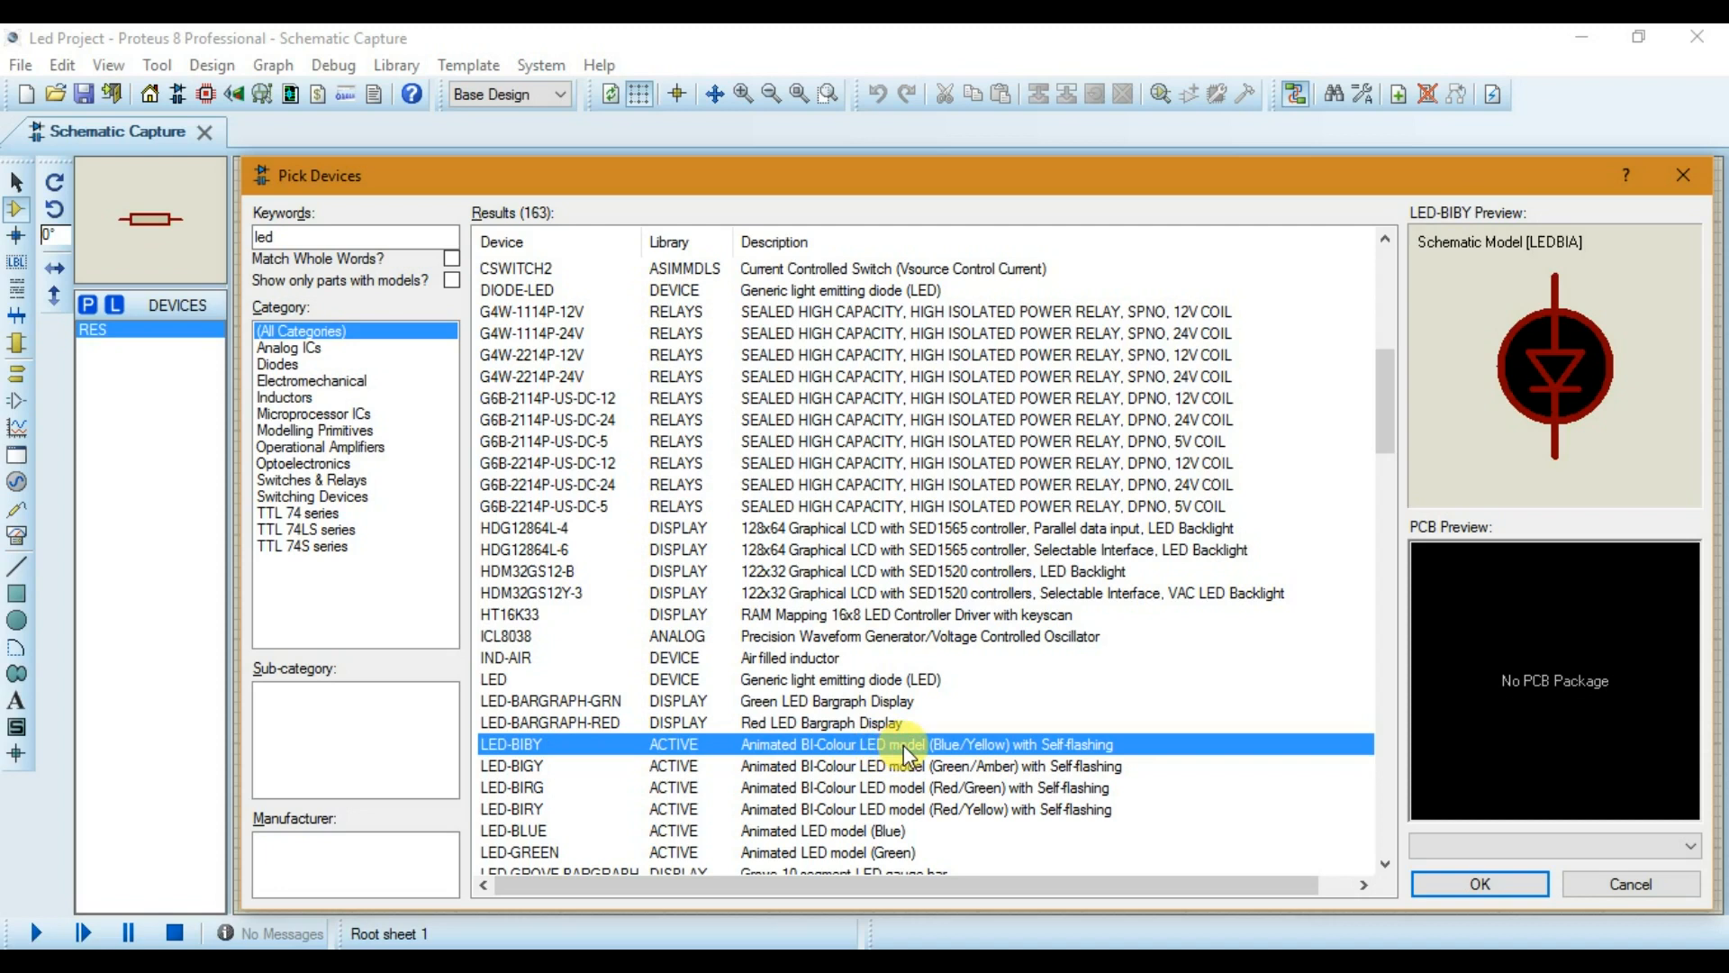
{"action": "mouse_move", "coordinate": [926, 706]}
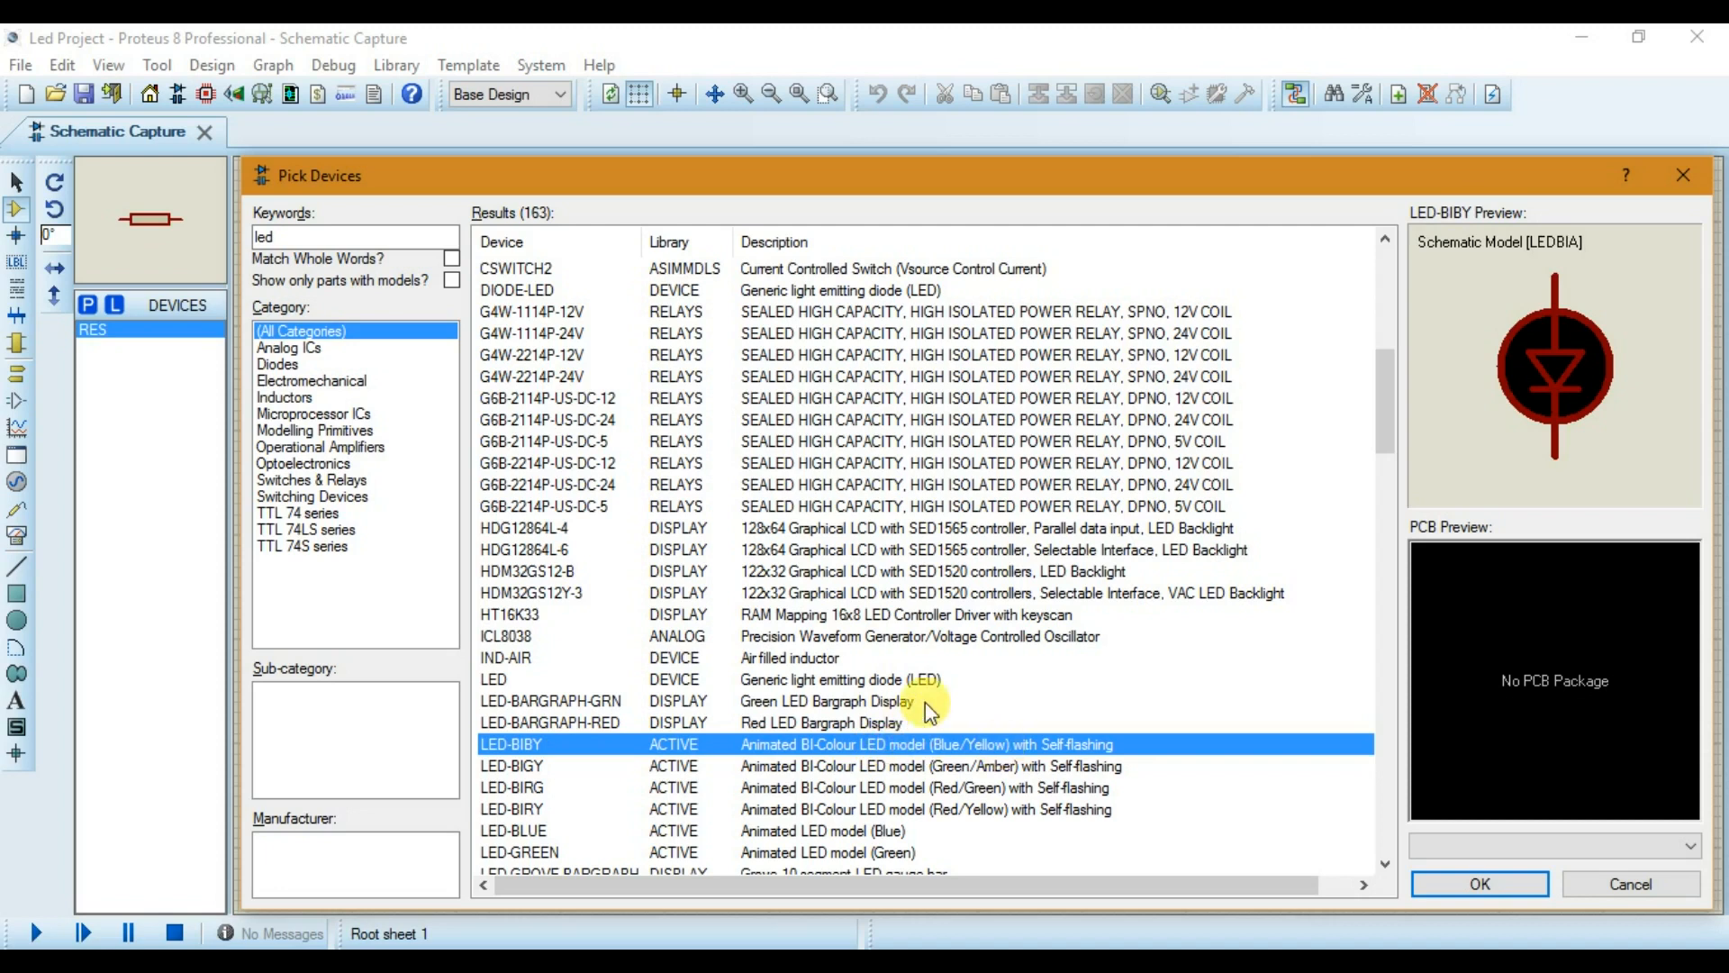
{"action": "mouse_move", "coordinate": [1491, 380]}
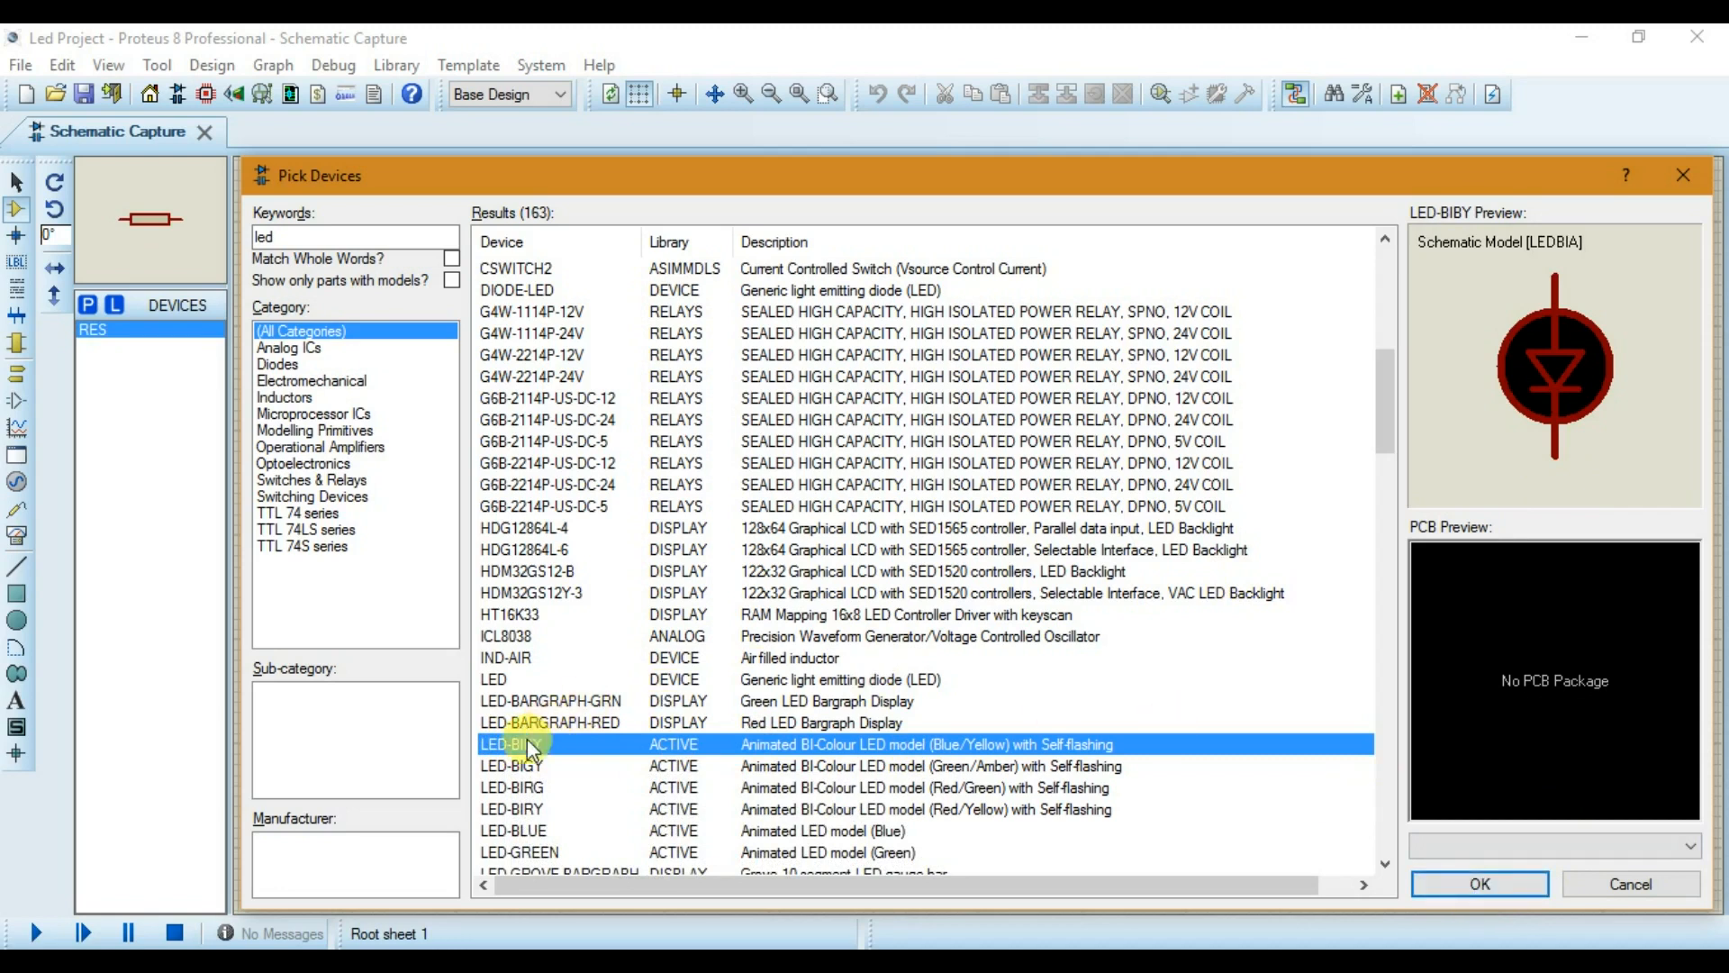
{"action": "double_click", "coordinate": [518, 744]}
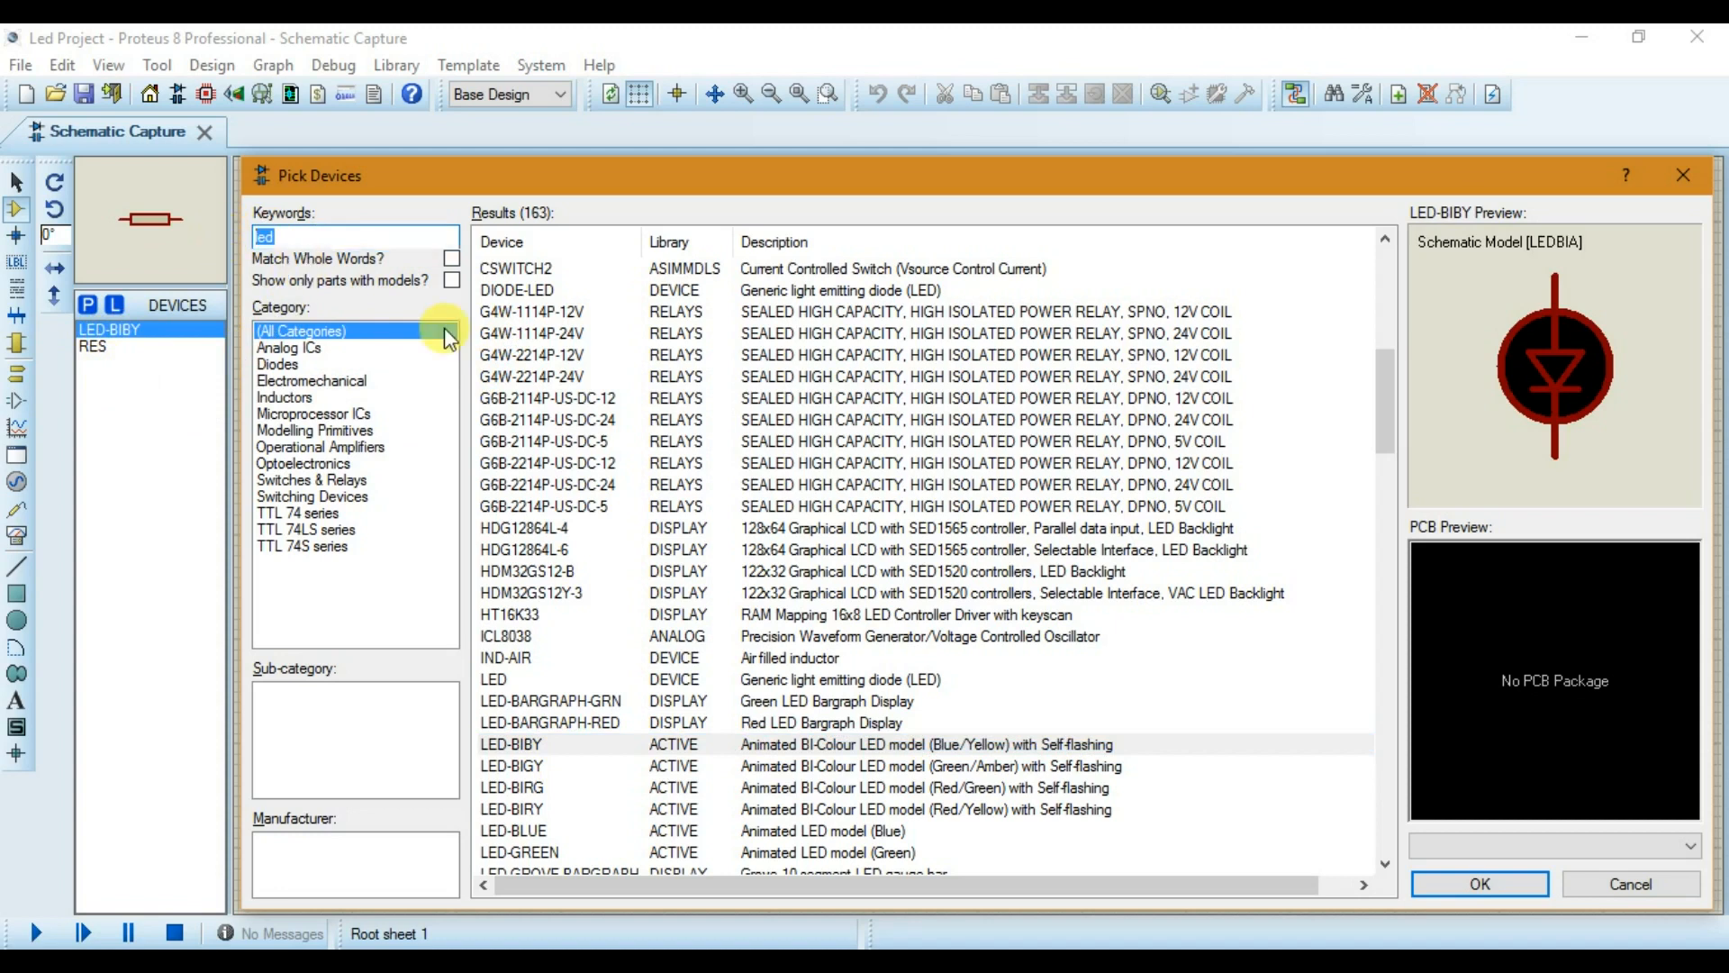
Step: Search keyword 'push' and add the SPST Push Button BUTTON to the devices
{"action": "type", "text": "push"}
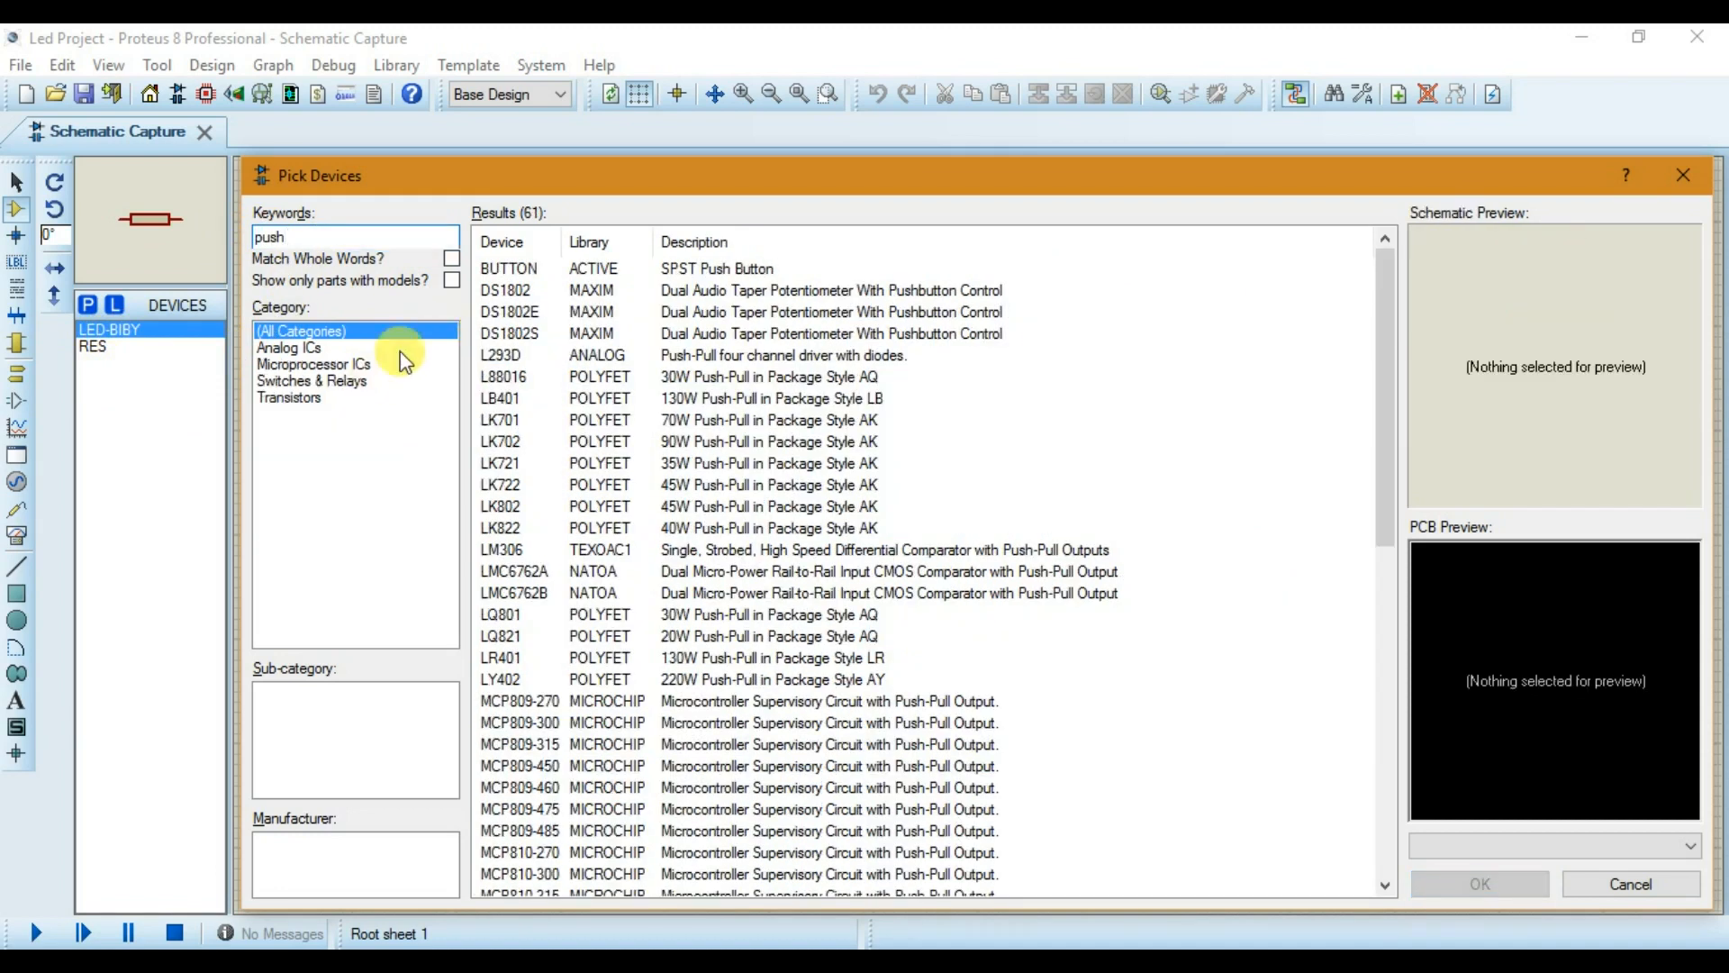
{"action": "left_click", "coordinate": [508, 269]}
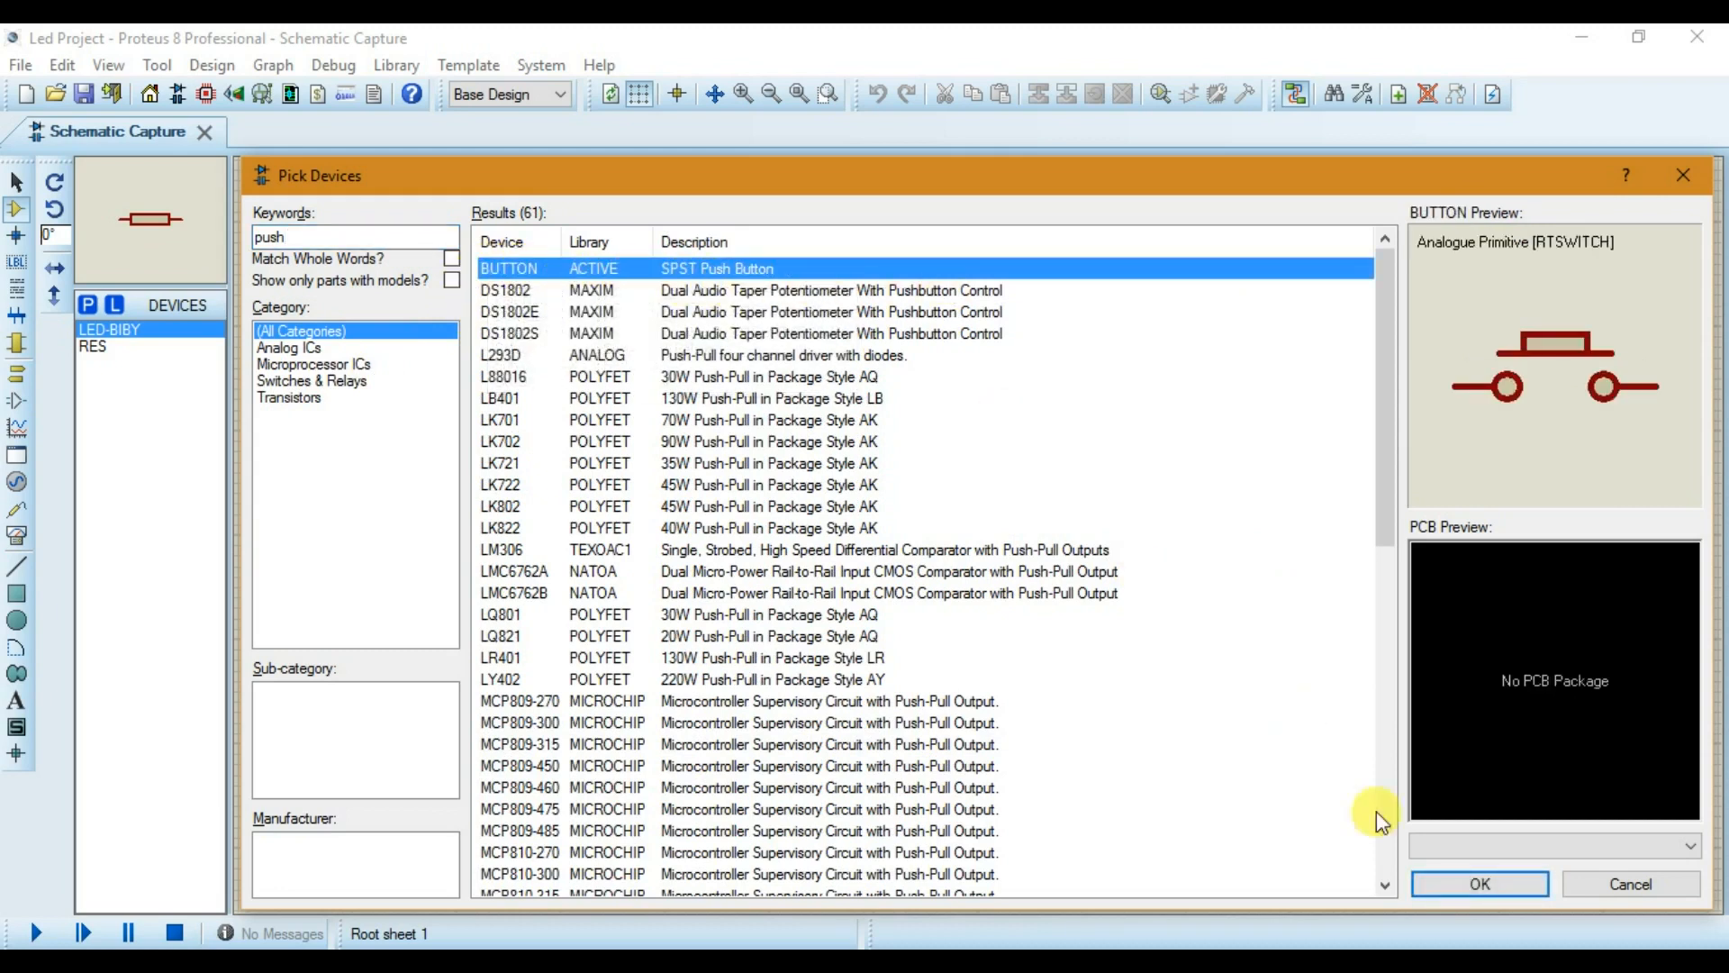
{"action": "left_click", "coordinate": [1477, 883]}
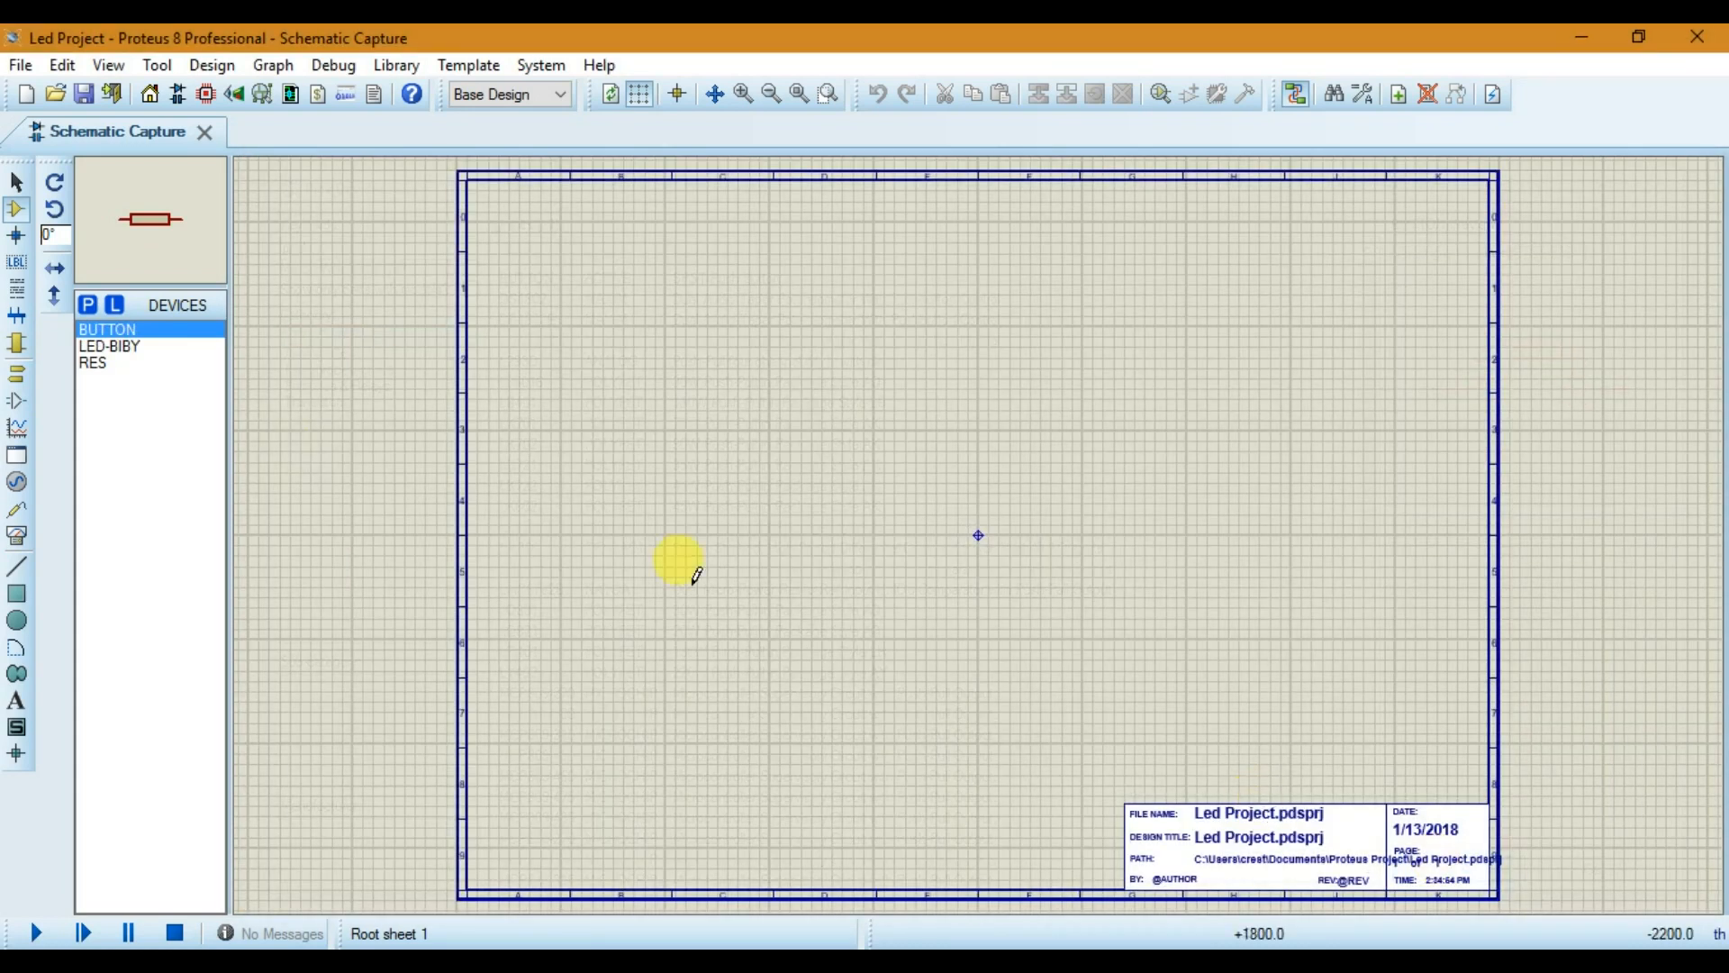
{"action": "mouse_move", "coordinate": [909, 624]}
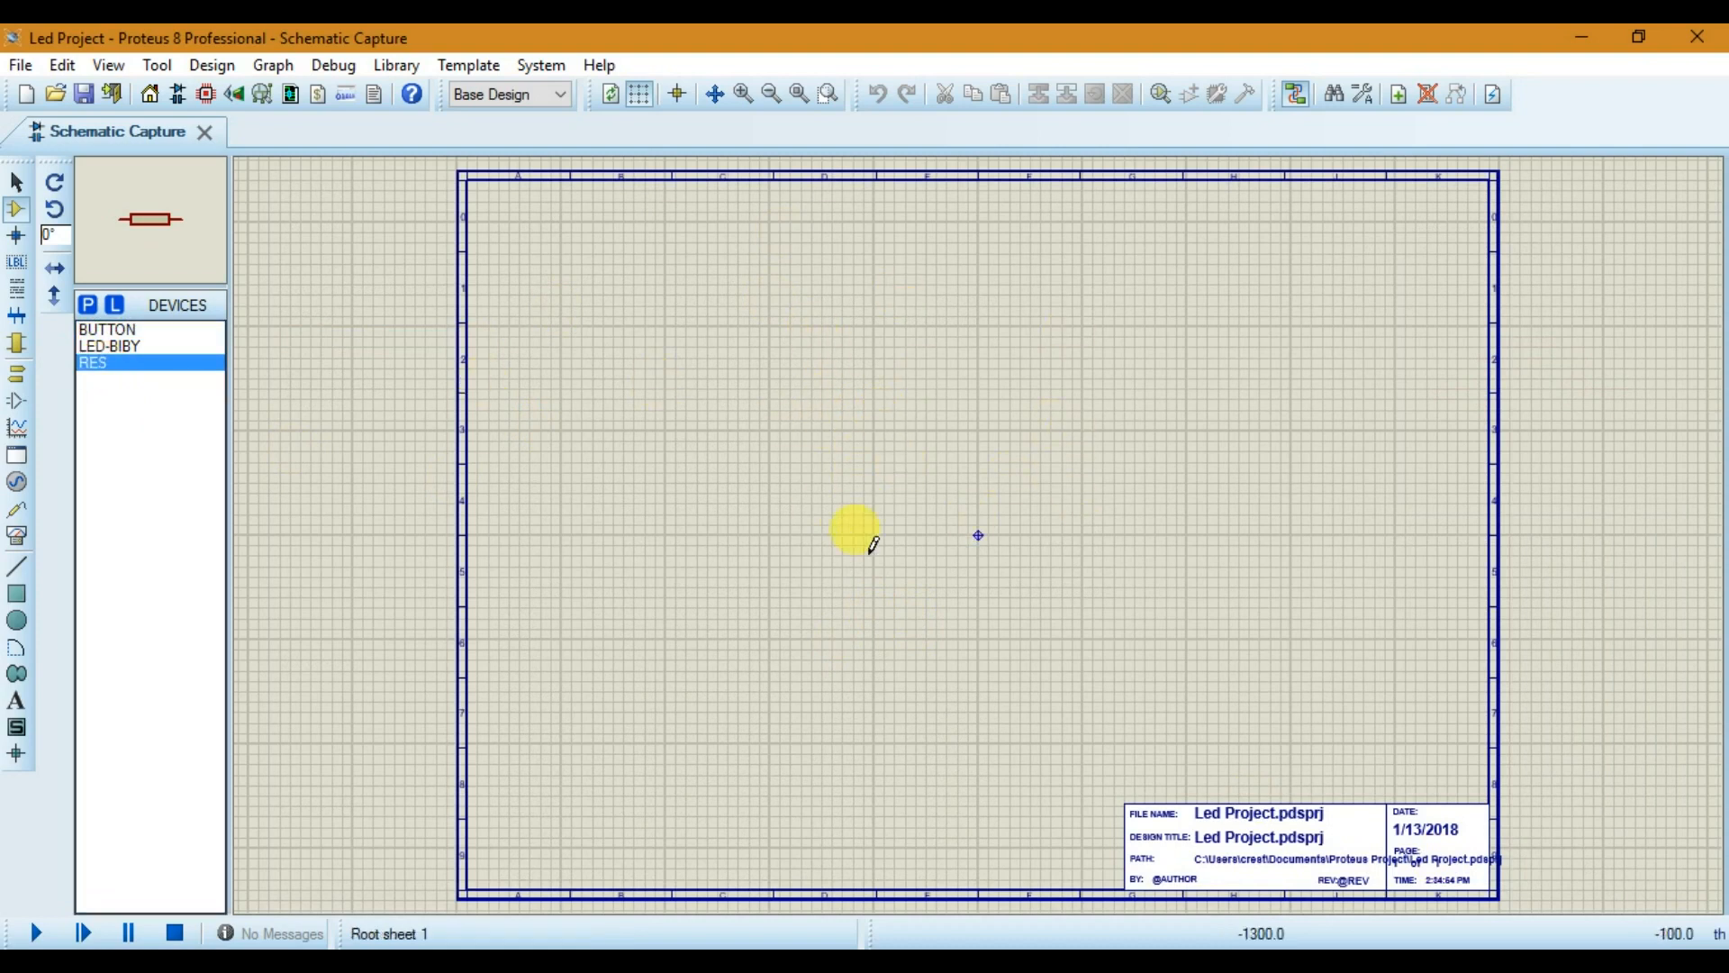
Step: Place resistor R1 above-left of the sheet centre and zoom in on it
{"action": "left_click", "coordinate": [892, 429]}
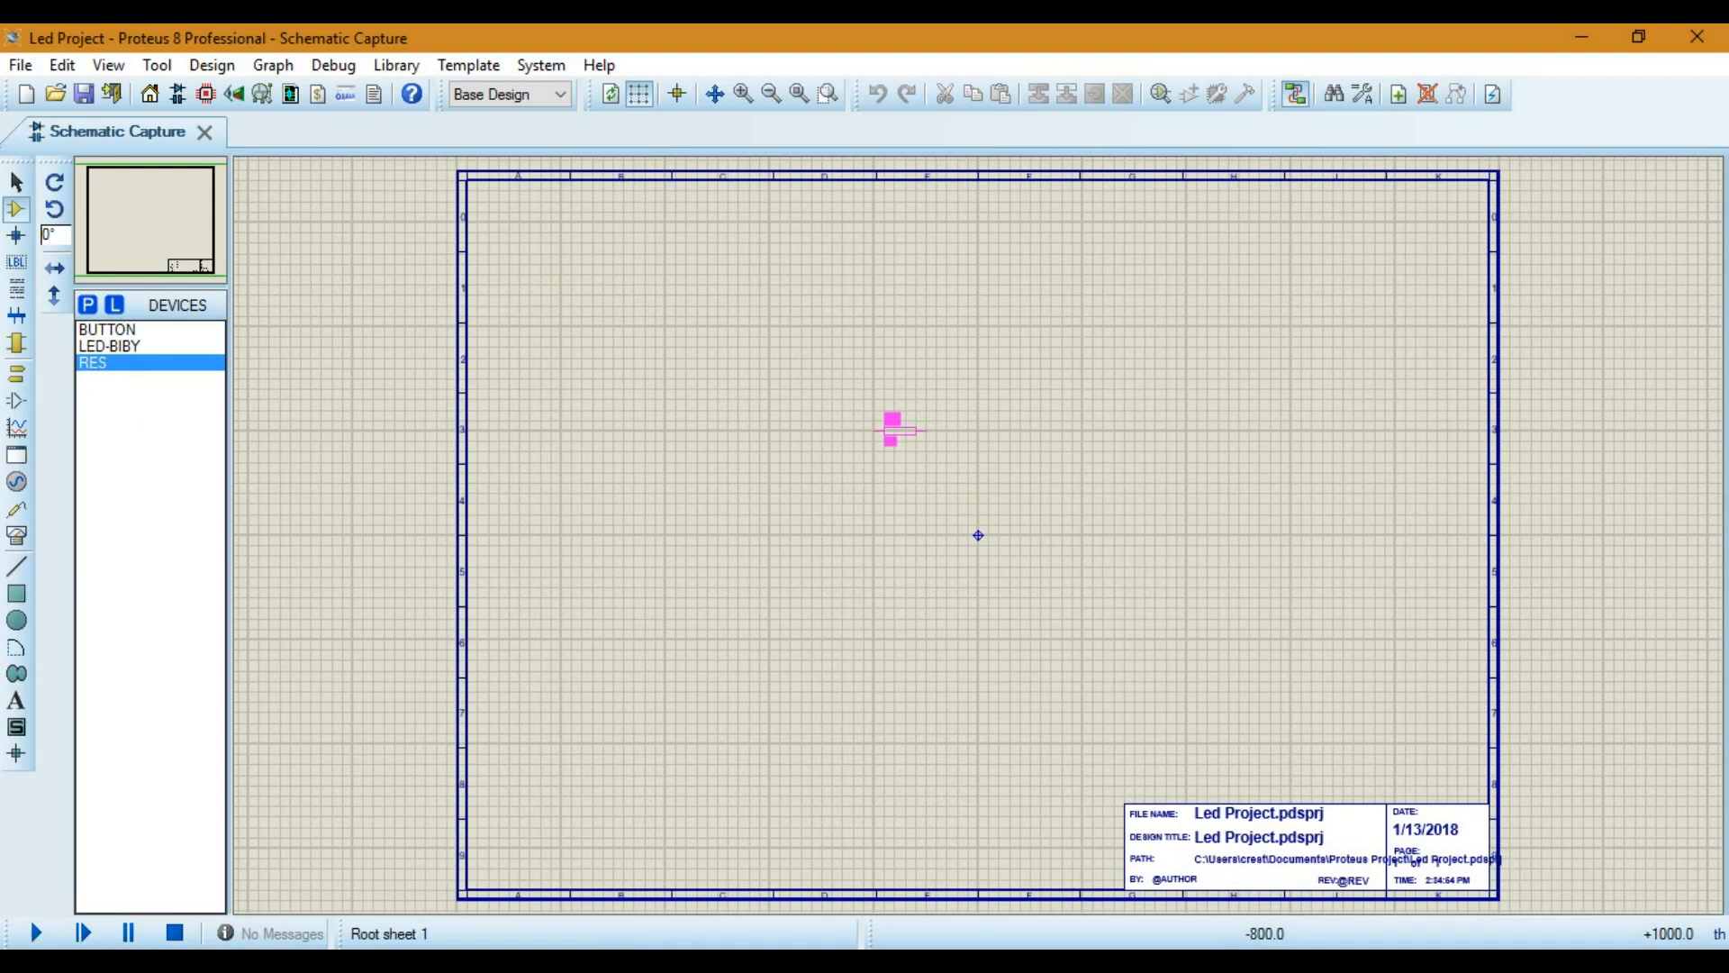
{"action": "left_click", "coordinate": [892, 431]}
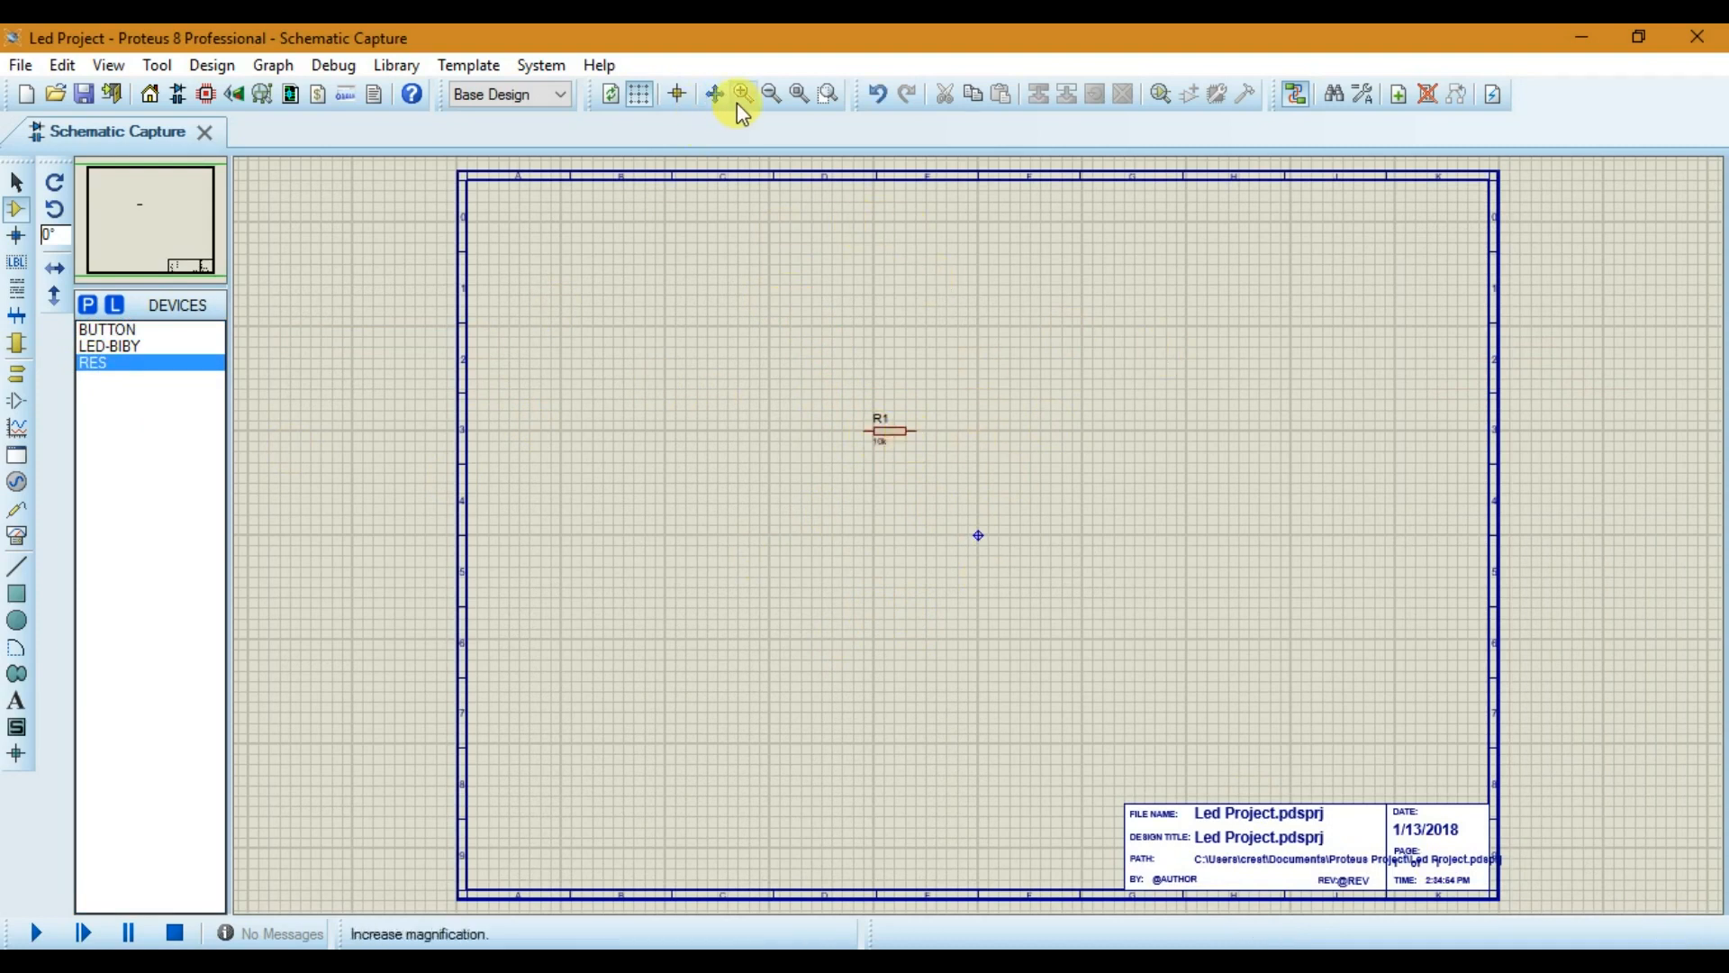
{"action": "left_click", "coordinate": [740, 94]}
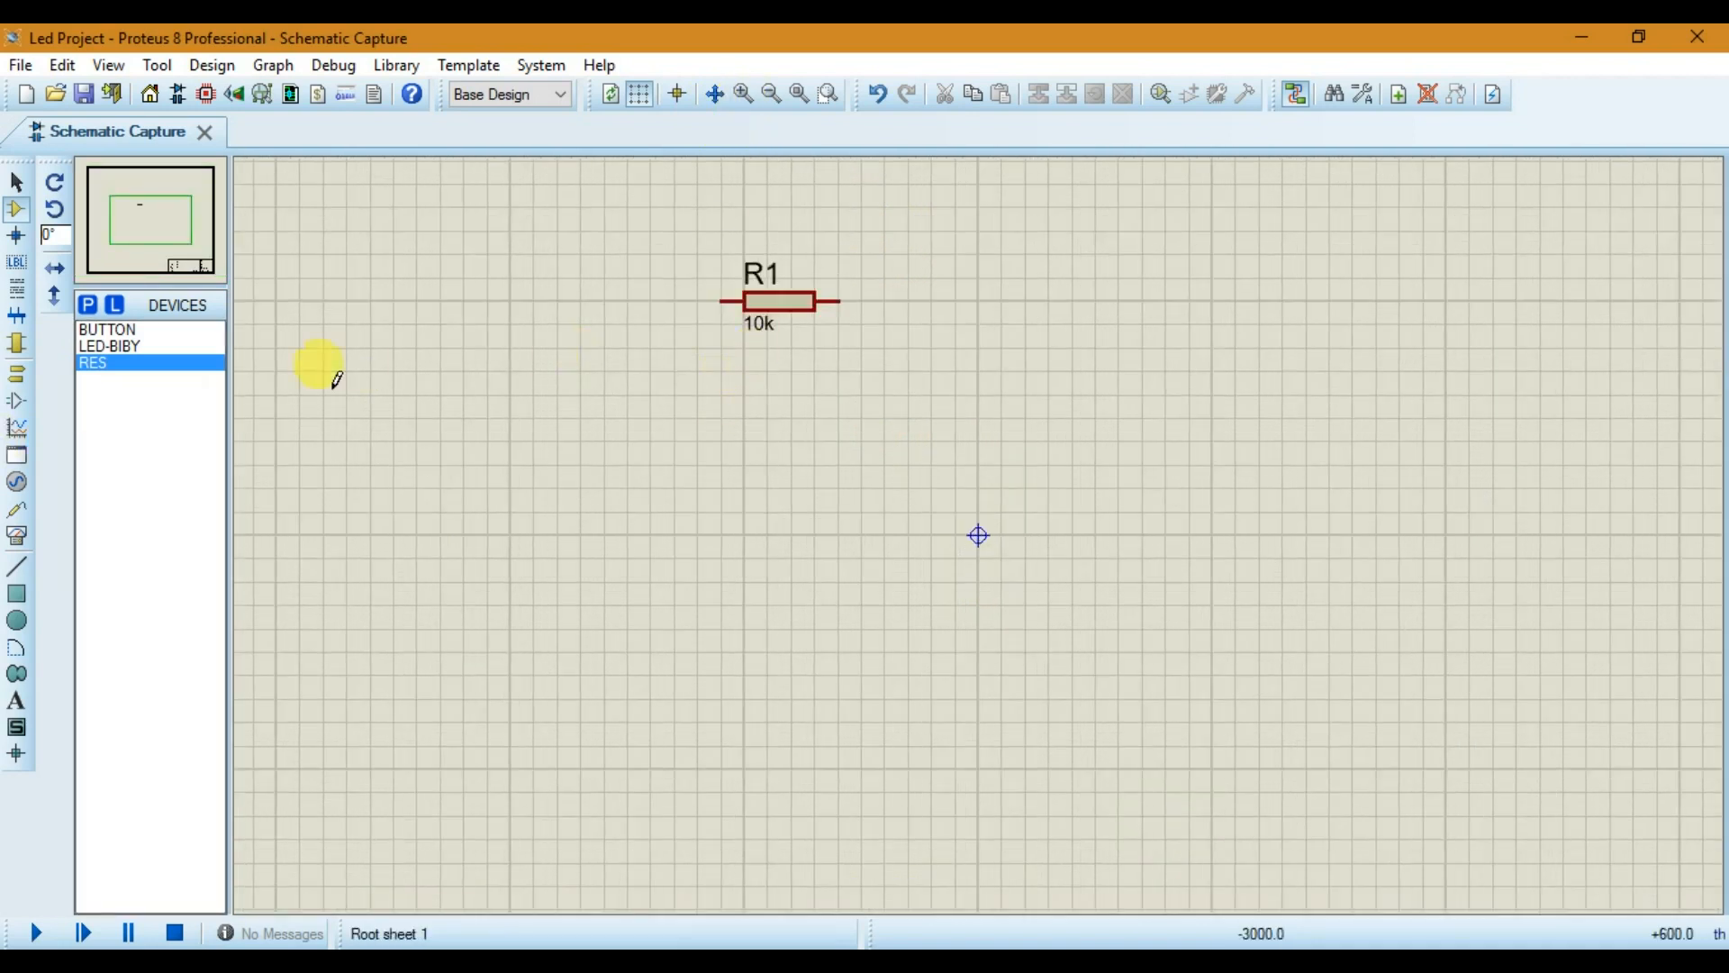
{"action": "mouse_move", "coordinate": [789, 363]}
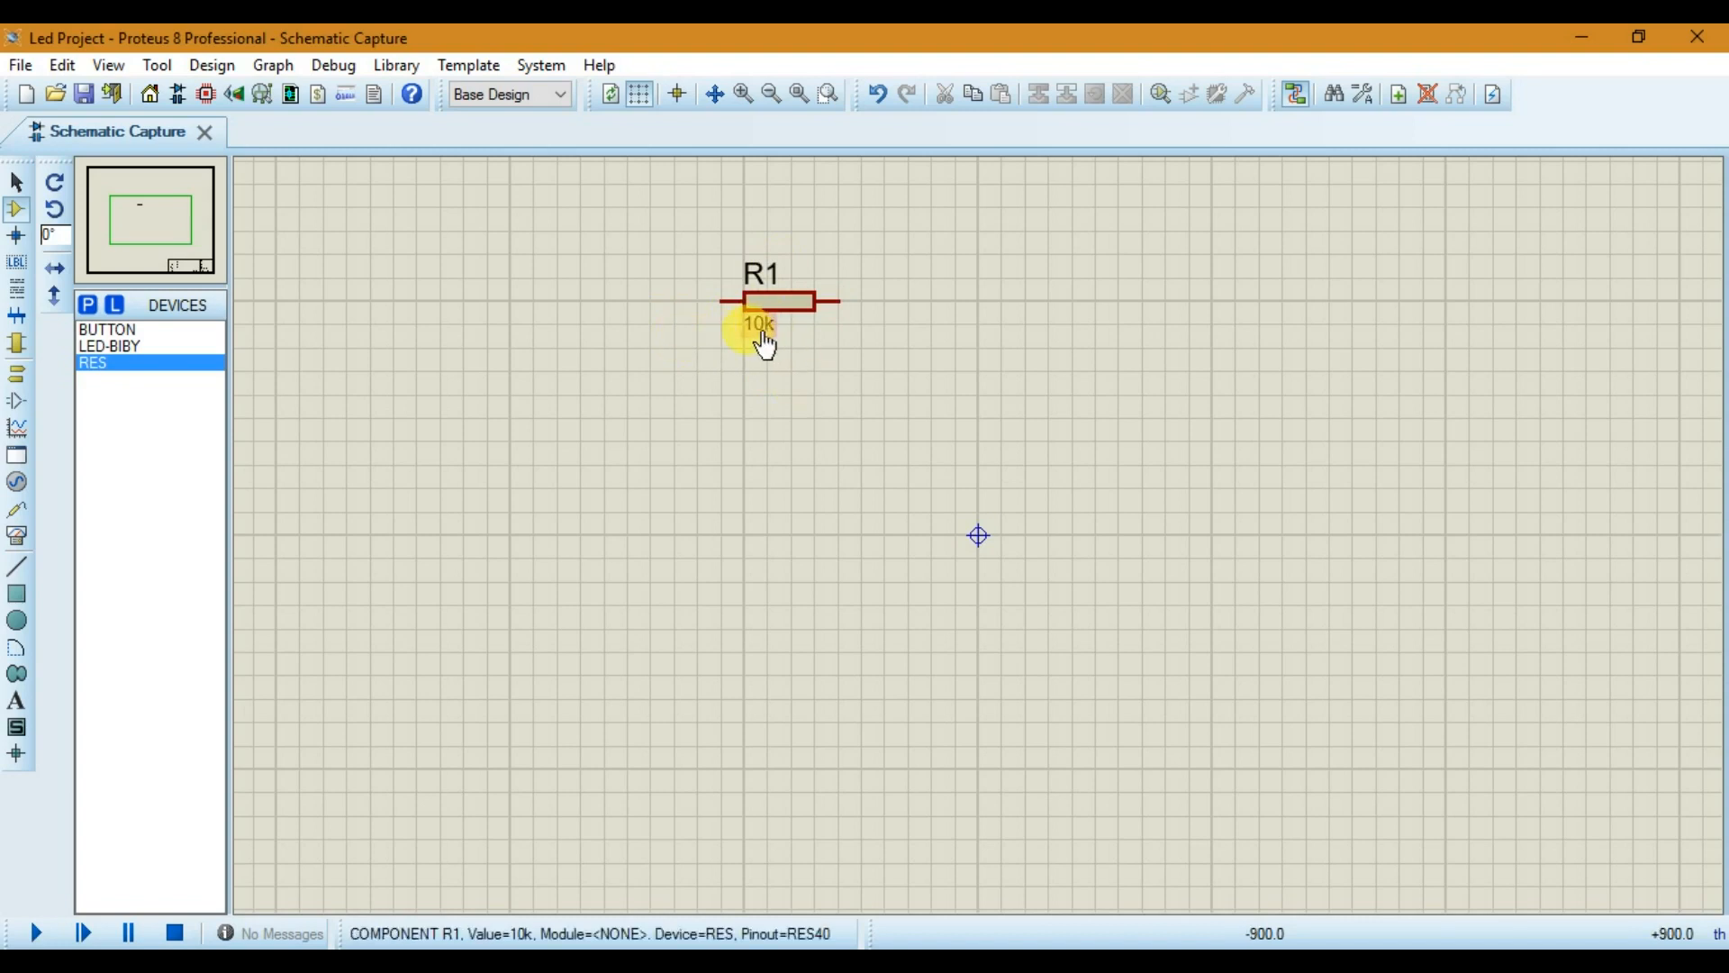
Step: Change R1's value from 10k to 220 via Edit Part Value
{"action": "double_click", "coordinate": [756, 323]}
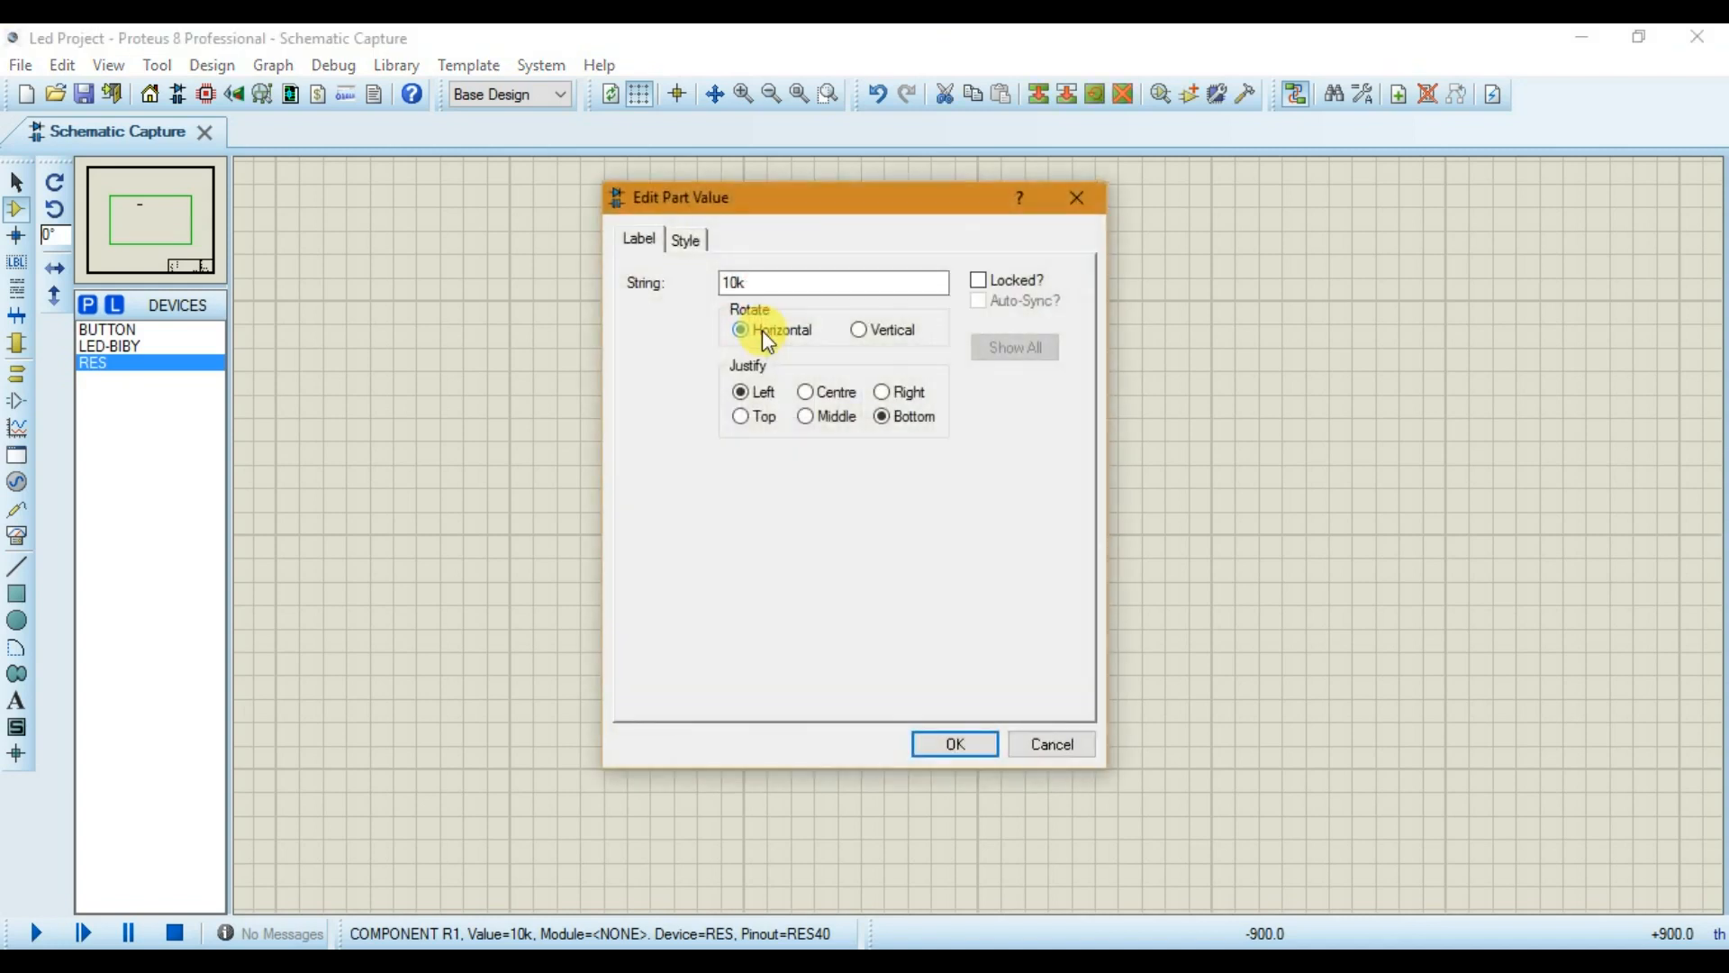
{"action": "triple_click", "coordinate": [832, 283]}
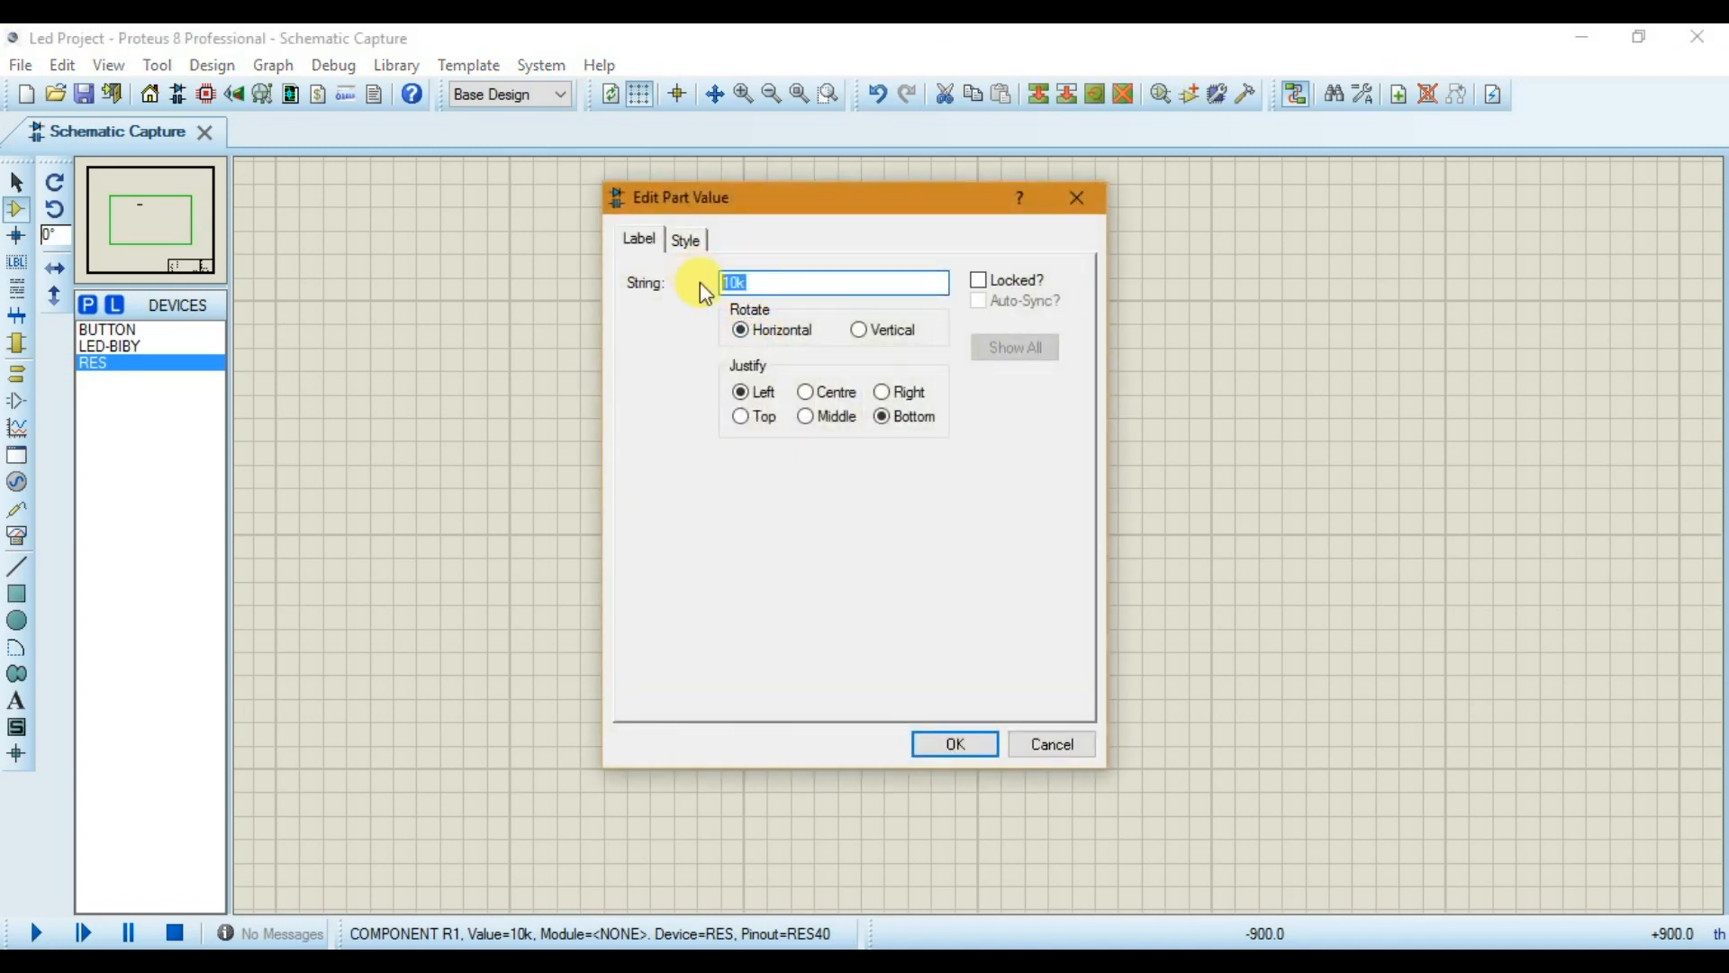
{"action": "type", "text": "220"}
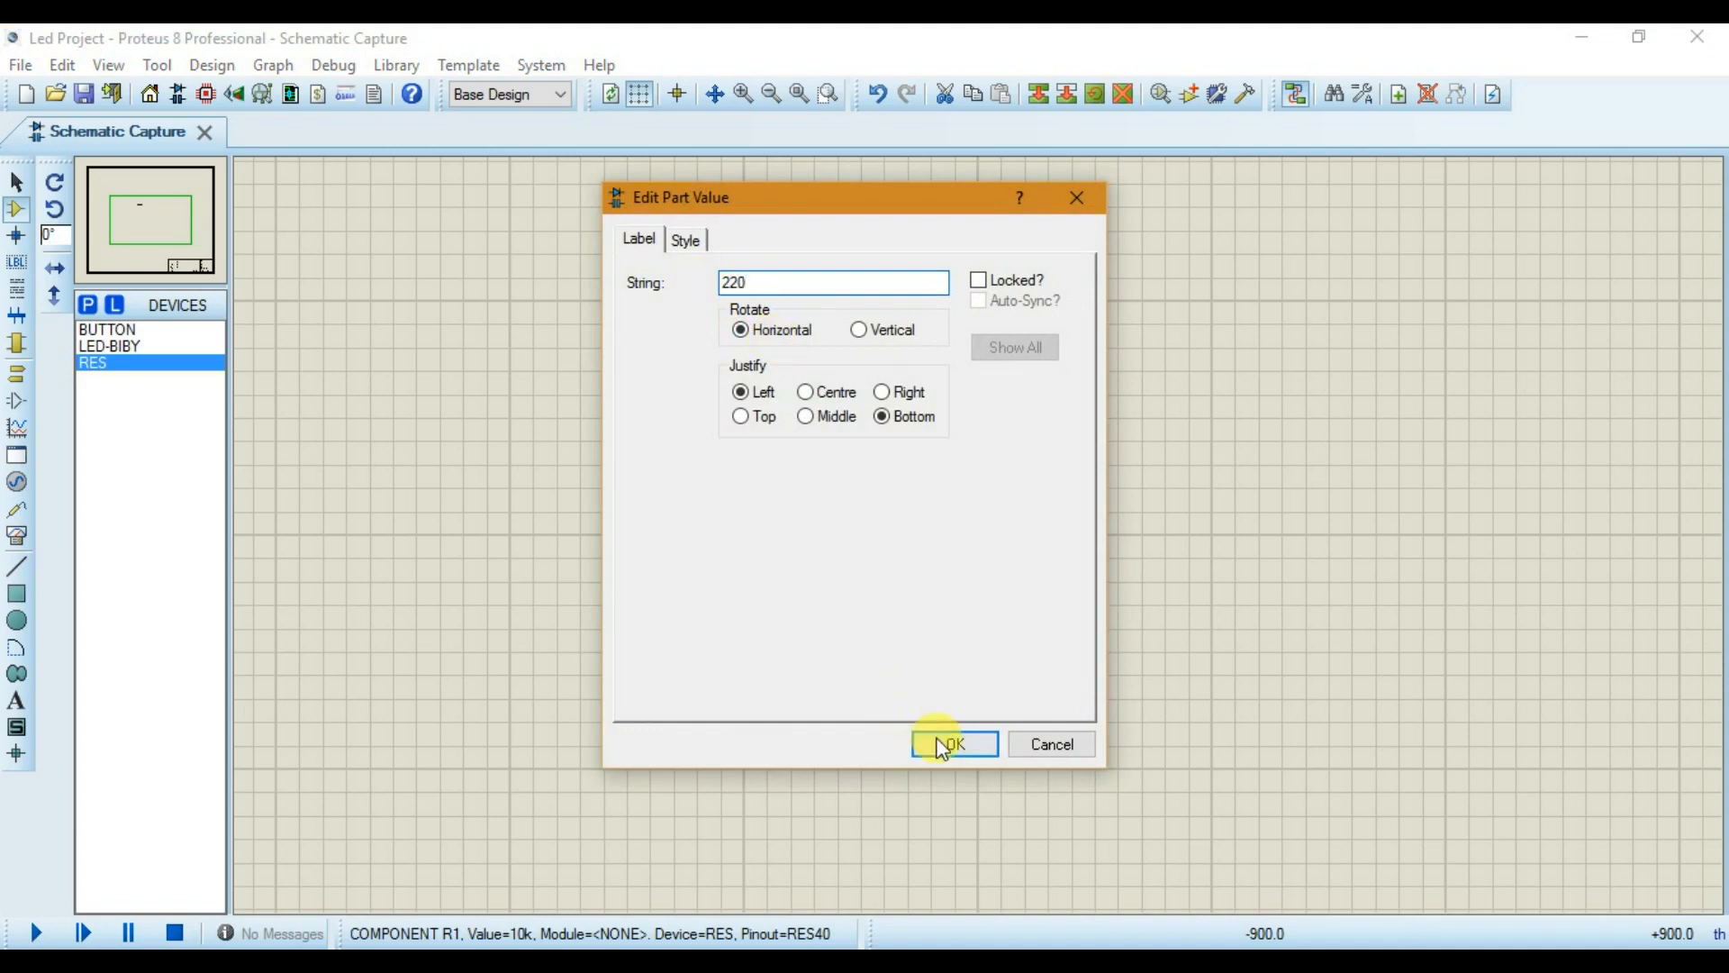
{"action": "left_click", "coordinate": [951, 744]}
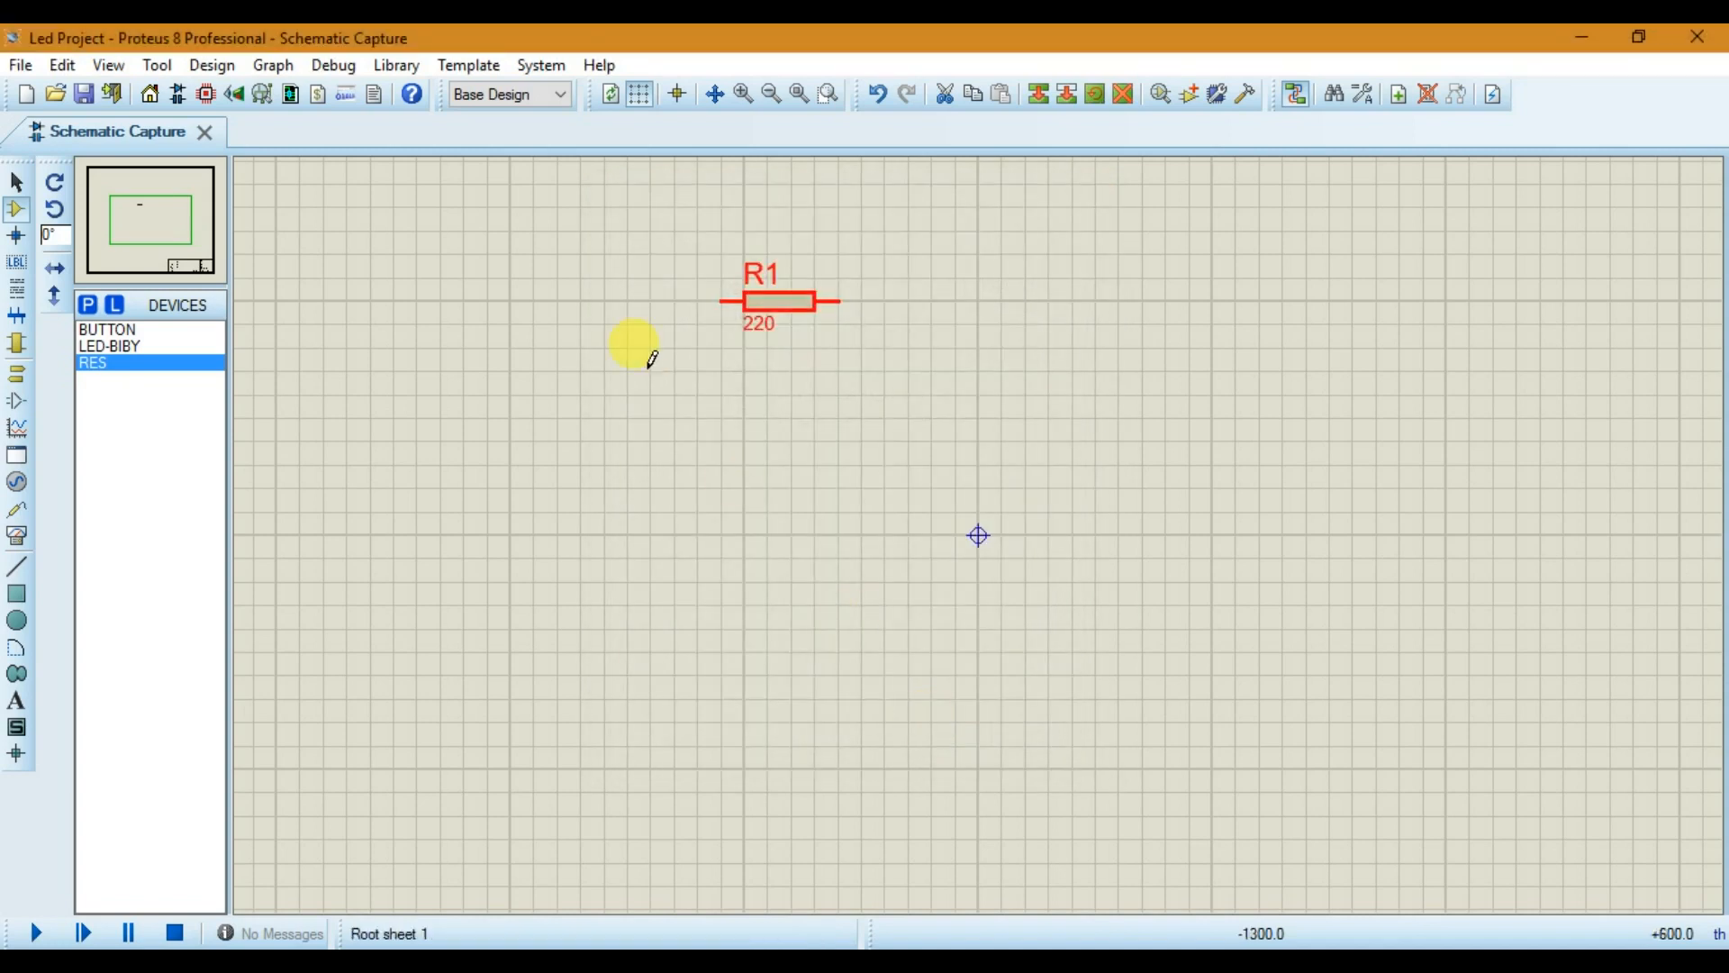
{"action": "mouse_move", "coordinate": [744, 357]}
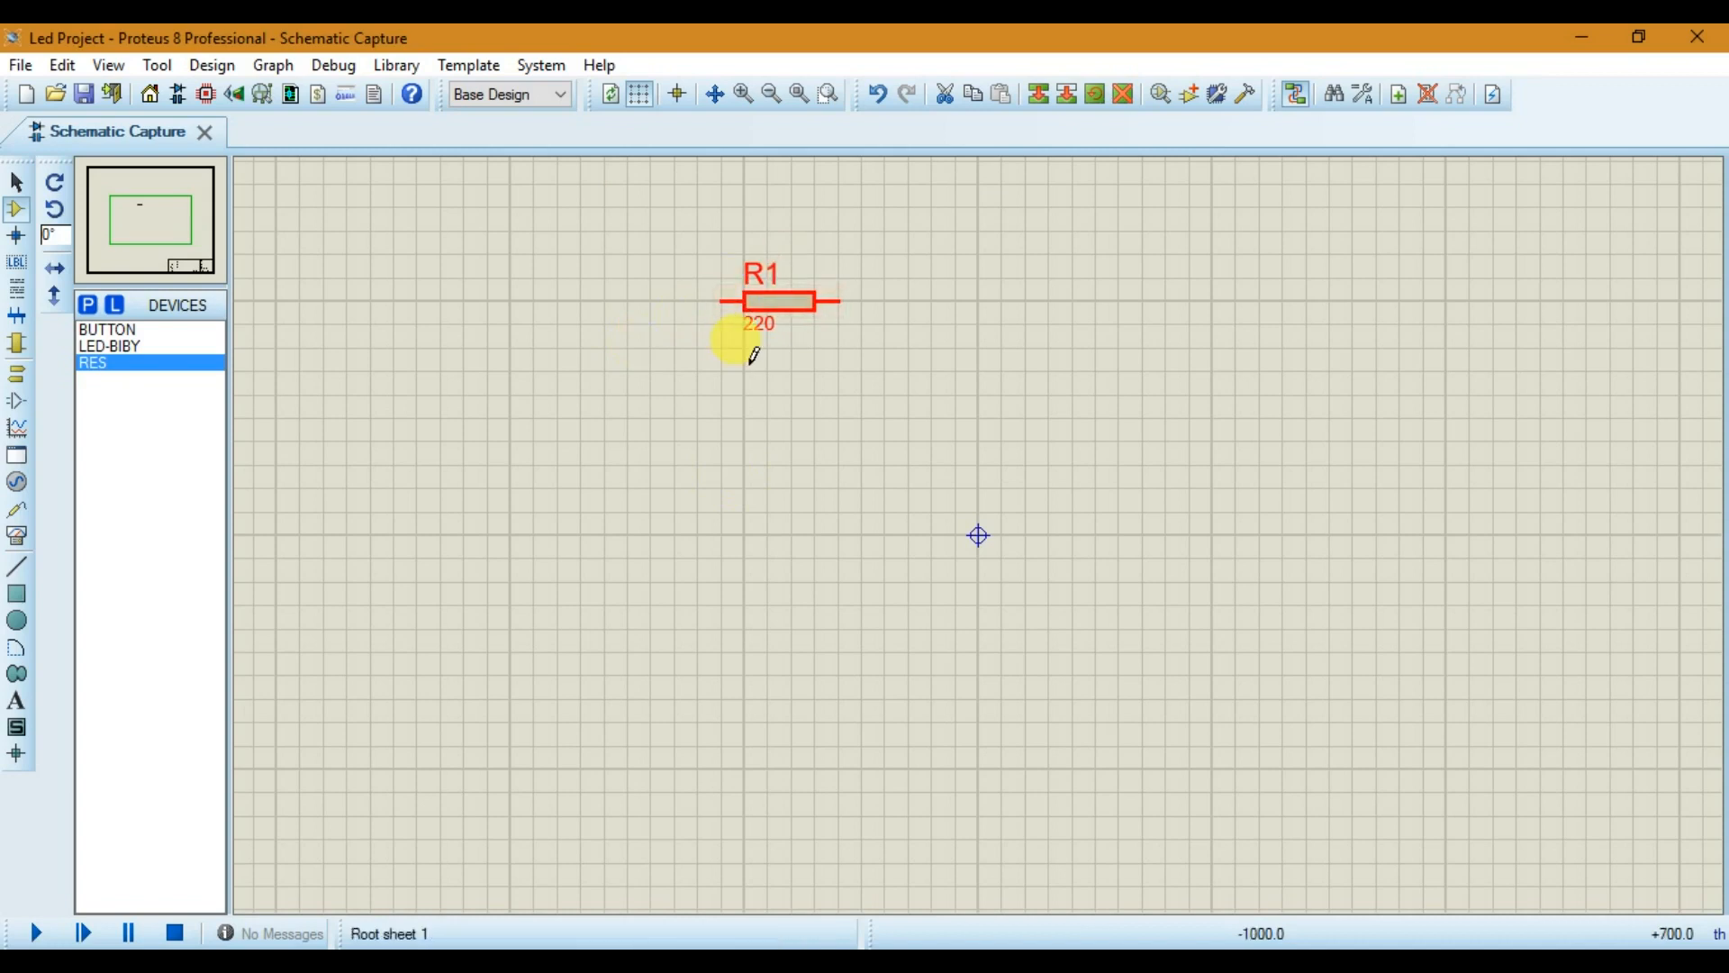
{"action": "mouse_move", "coordinate": [457, 397]}
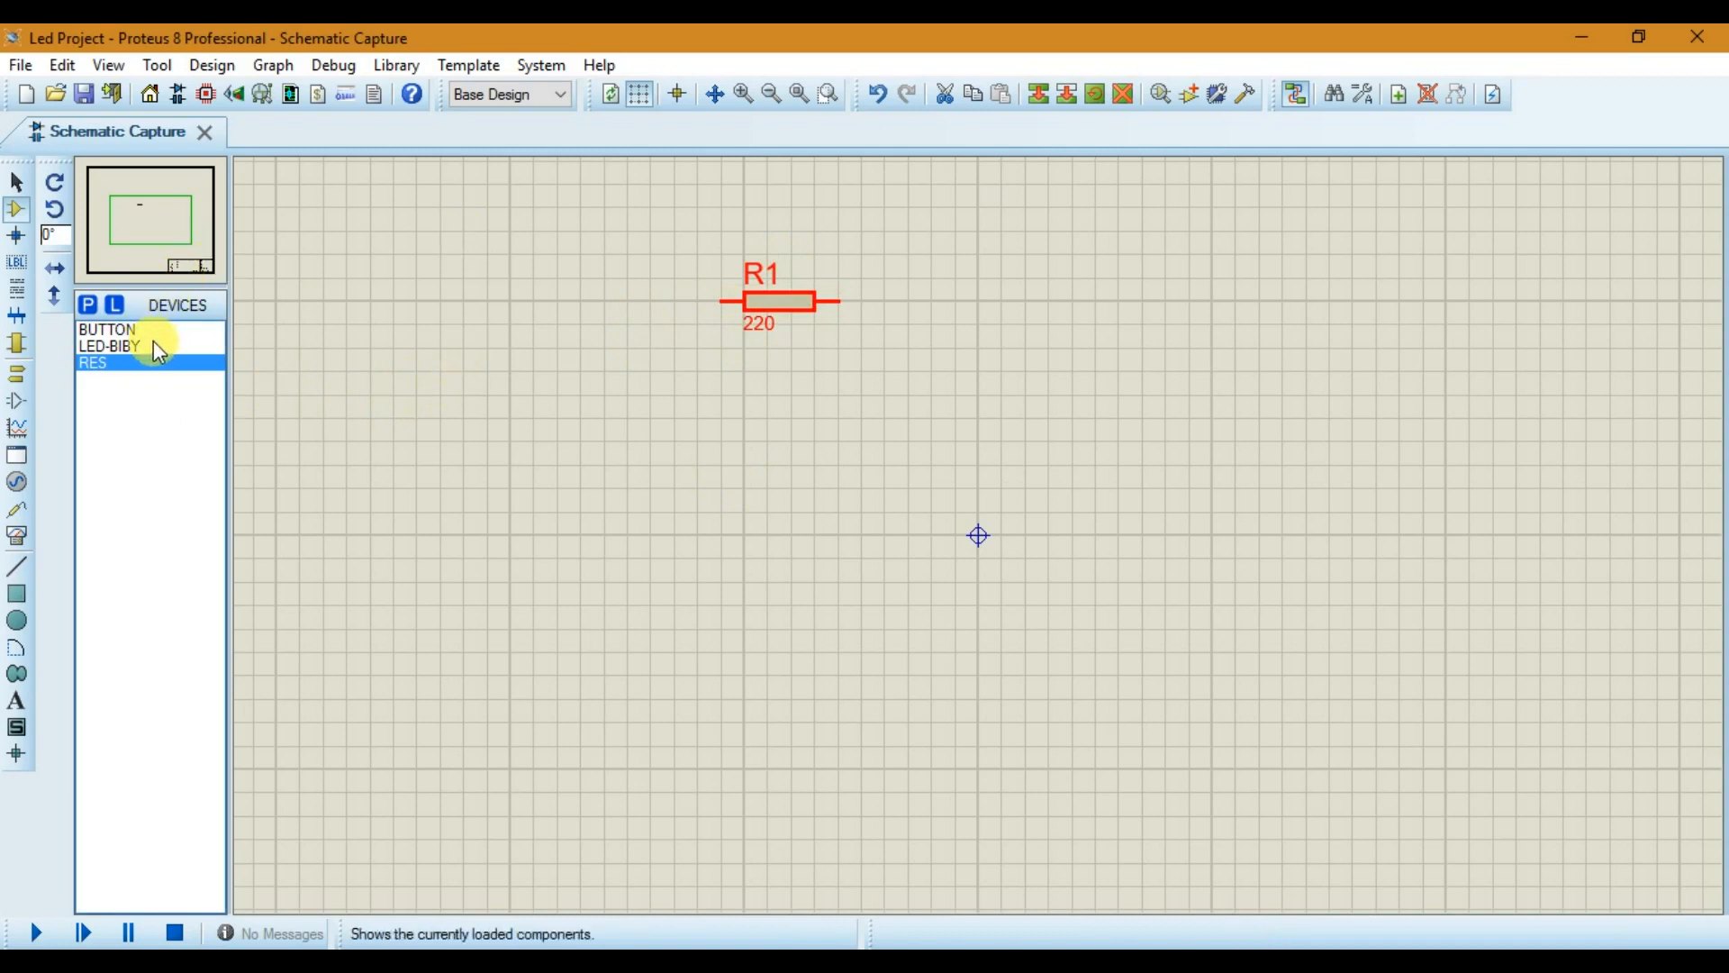
Step: Place LED-BIBY as D1 and wire R1's right end to the LED's top pin
{"action": "left_click", "coordinate": [108, 346]}
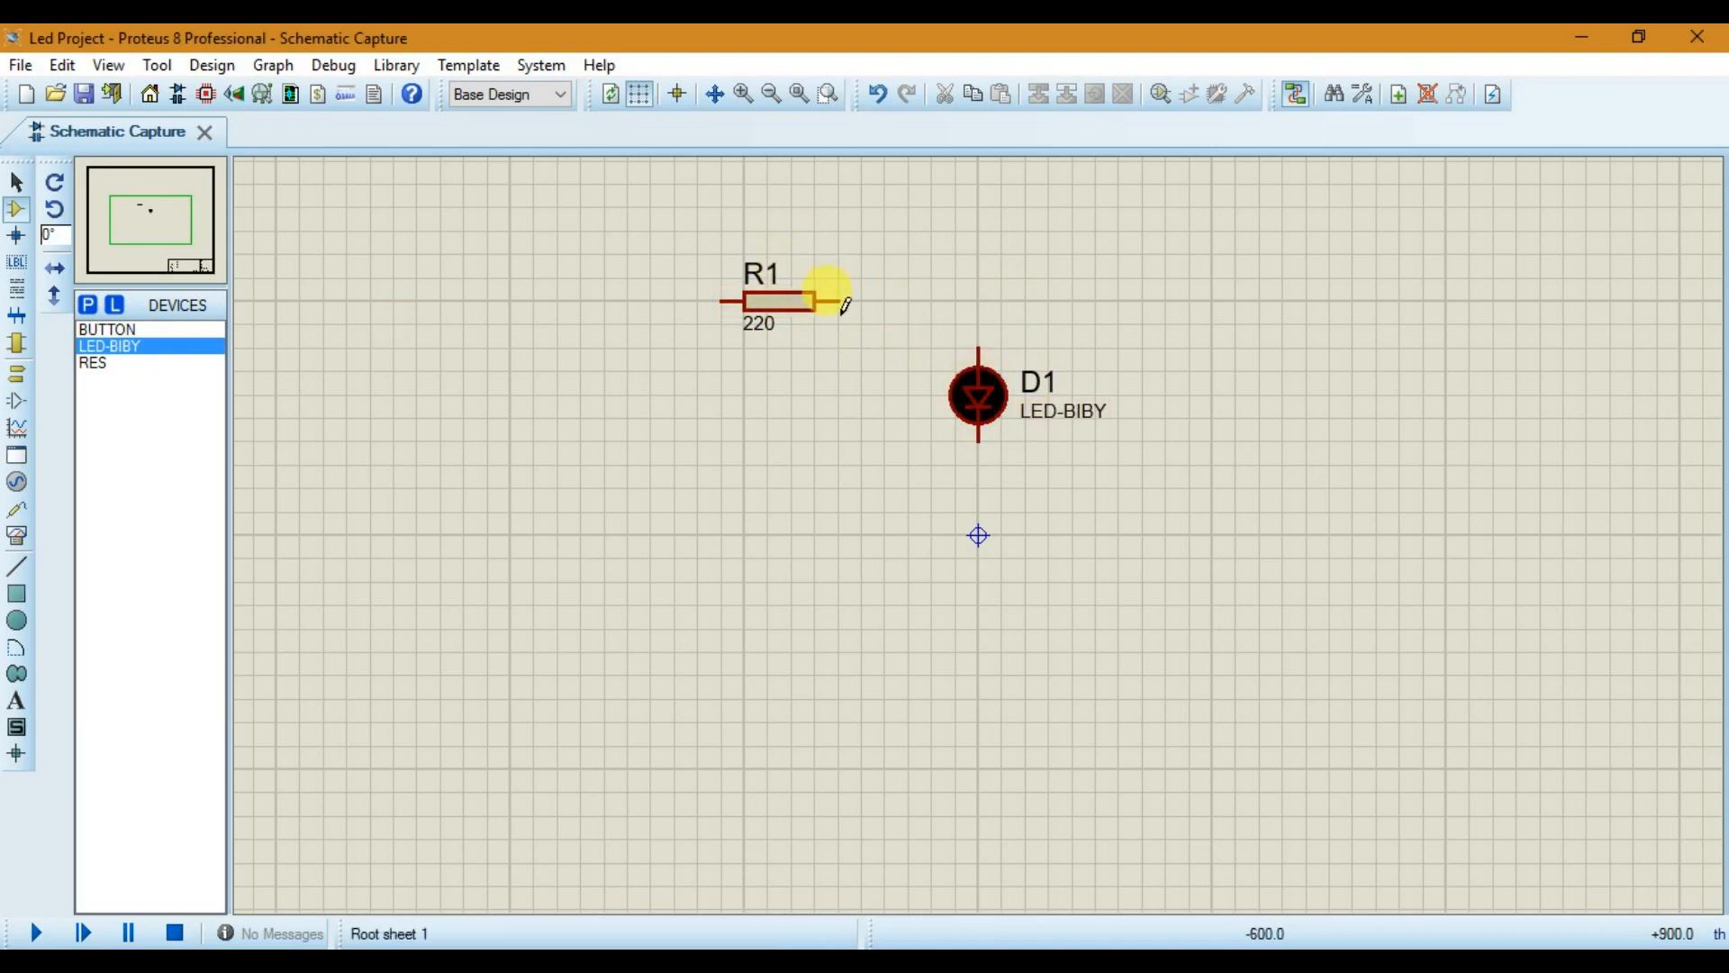
{"action": "left_click", "coordinate": [778, 301]}
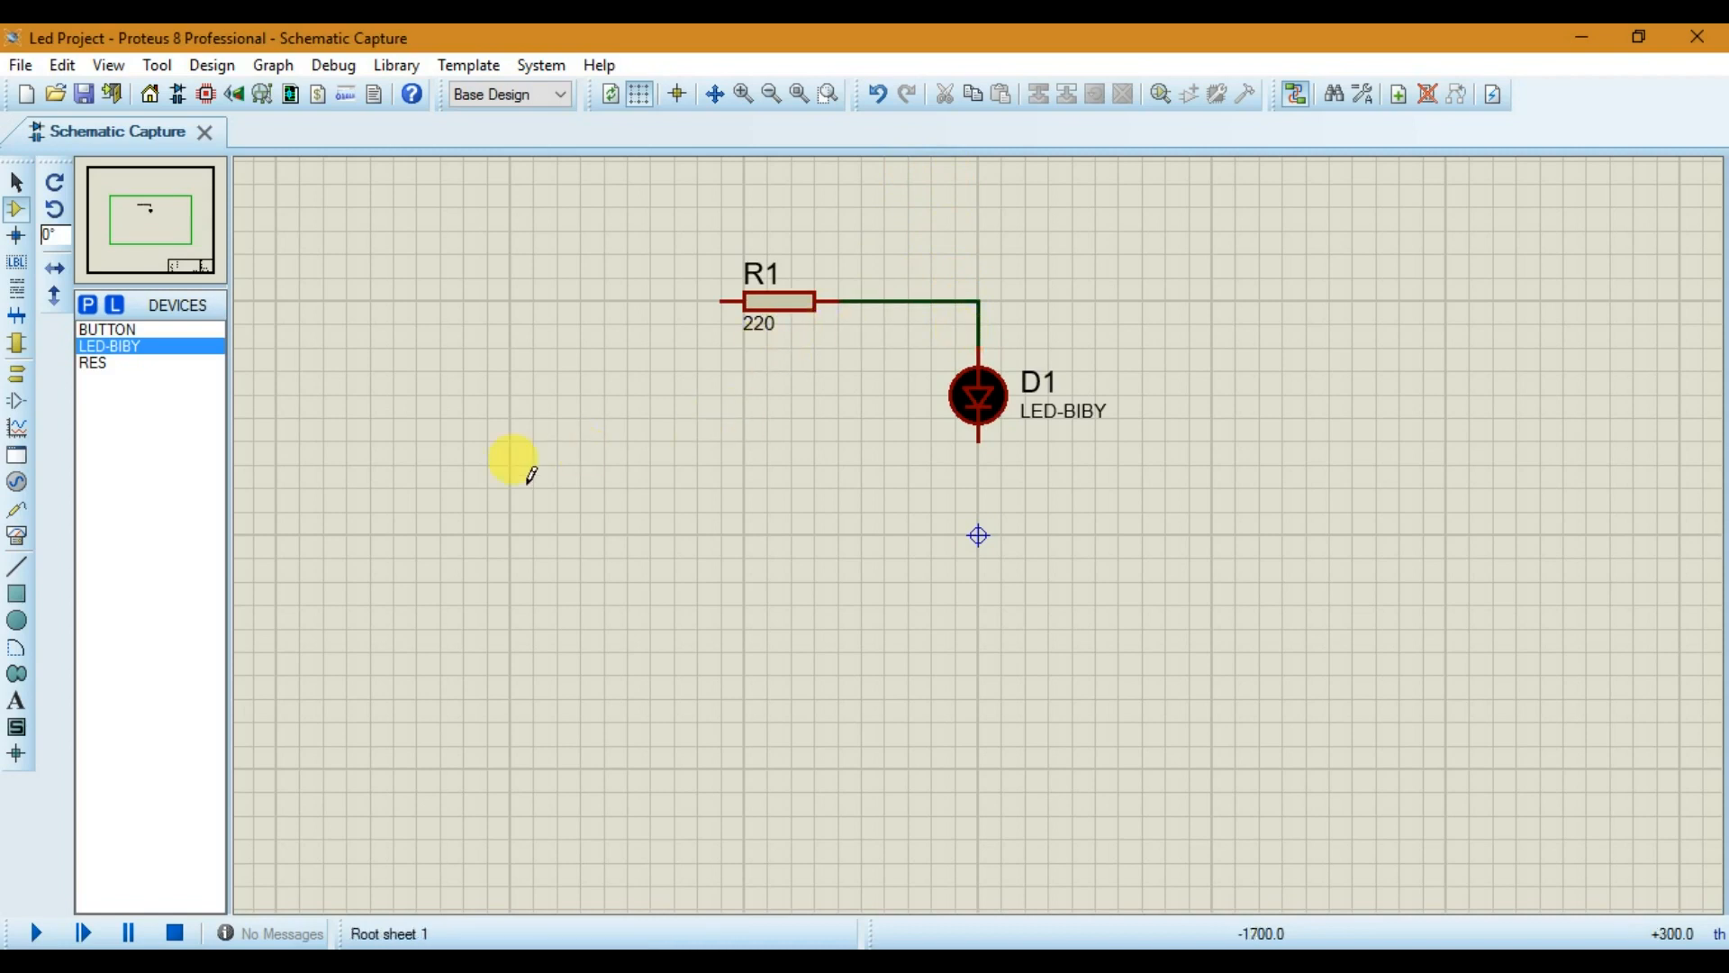
{"action": "mouse_move", "coordinate": [573, 337]}
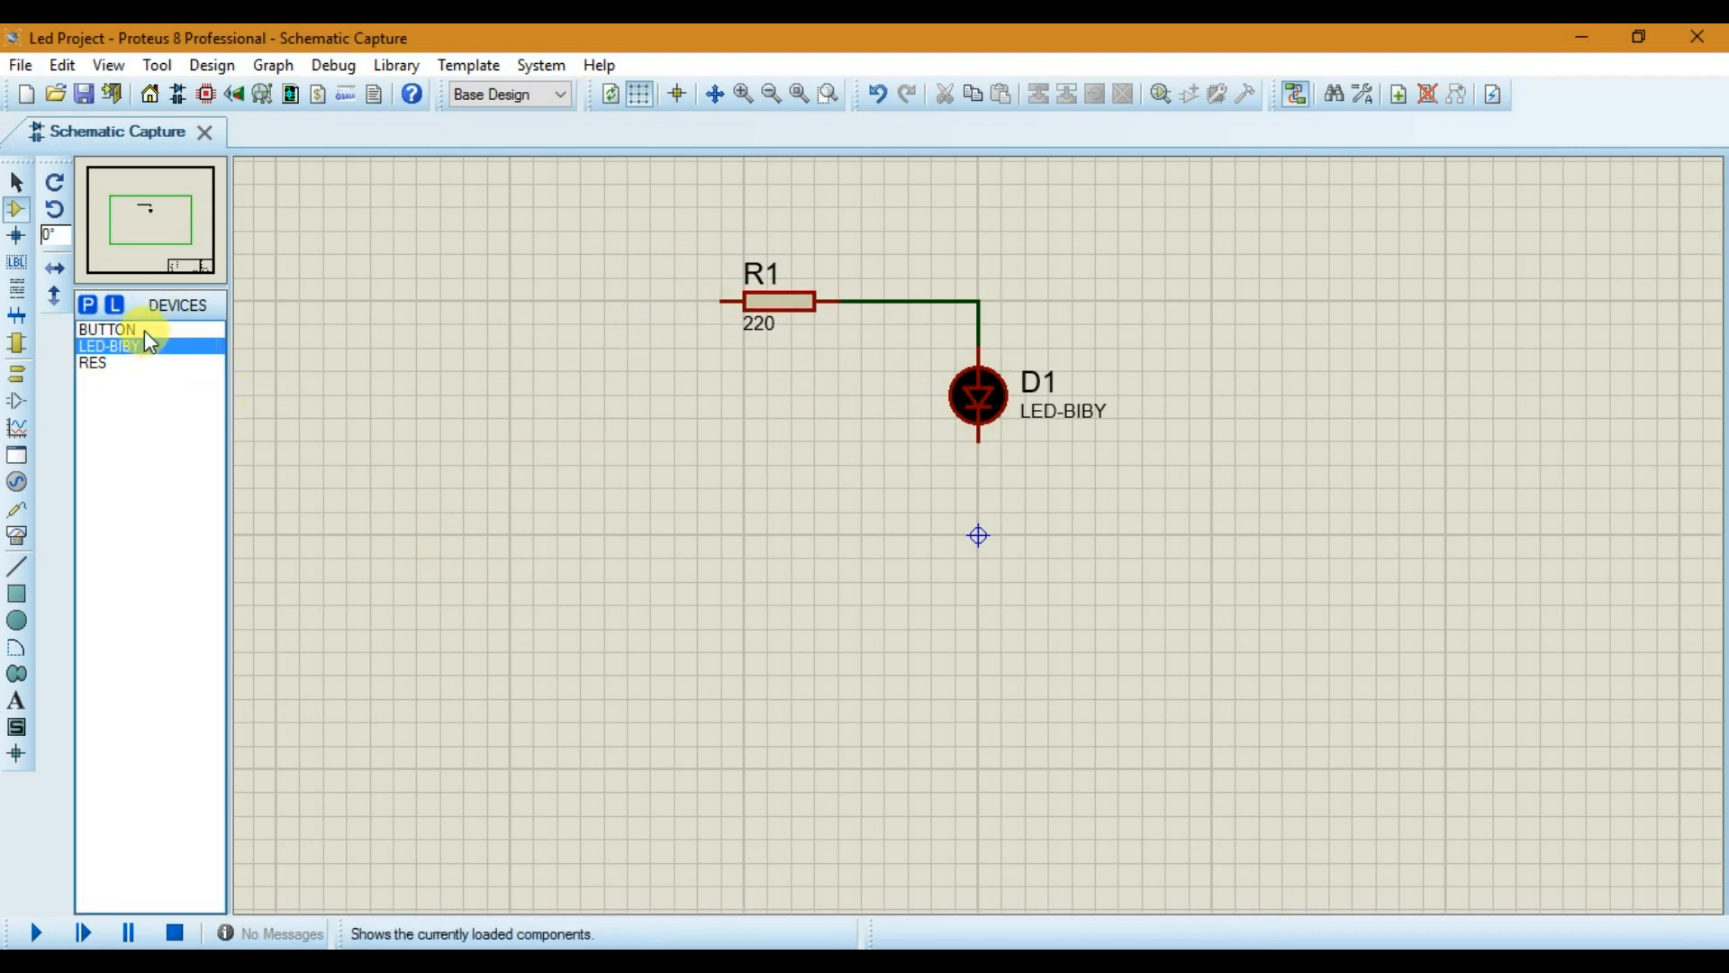
Step: Place the BUTTON left of R1 and wire it to R1's left end
{"action": "left_click", "coordinate": [106, 328]}
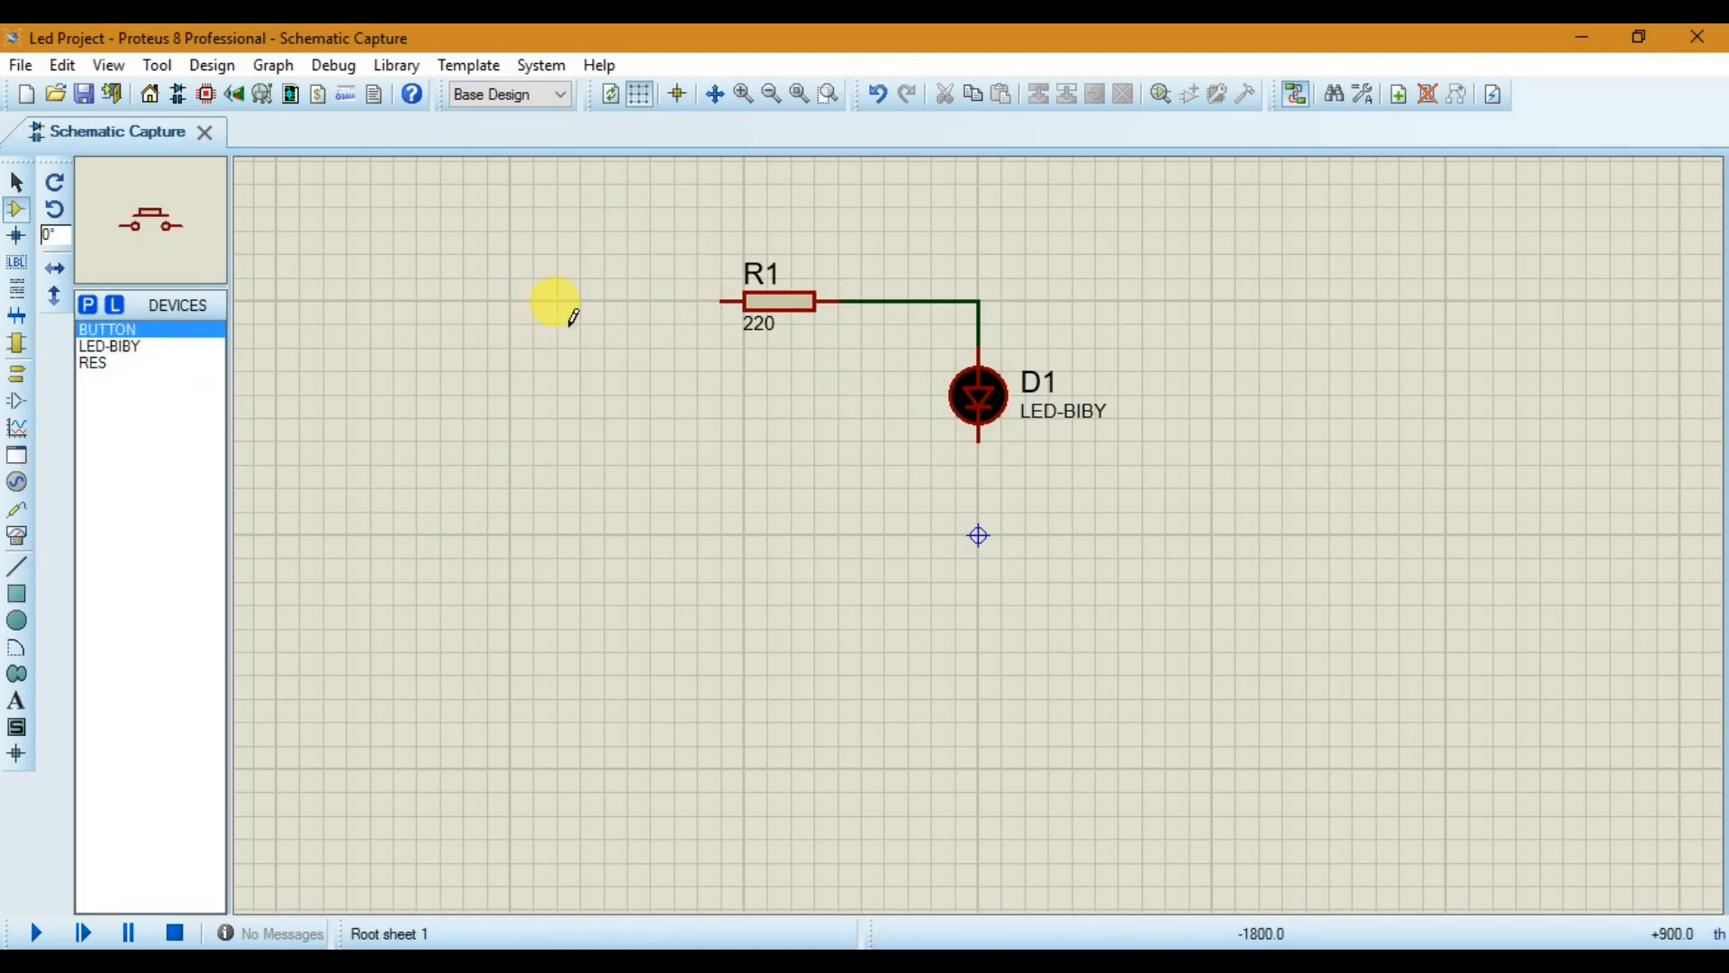
{"action": "left_click", "coordinate": [578, 287]}
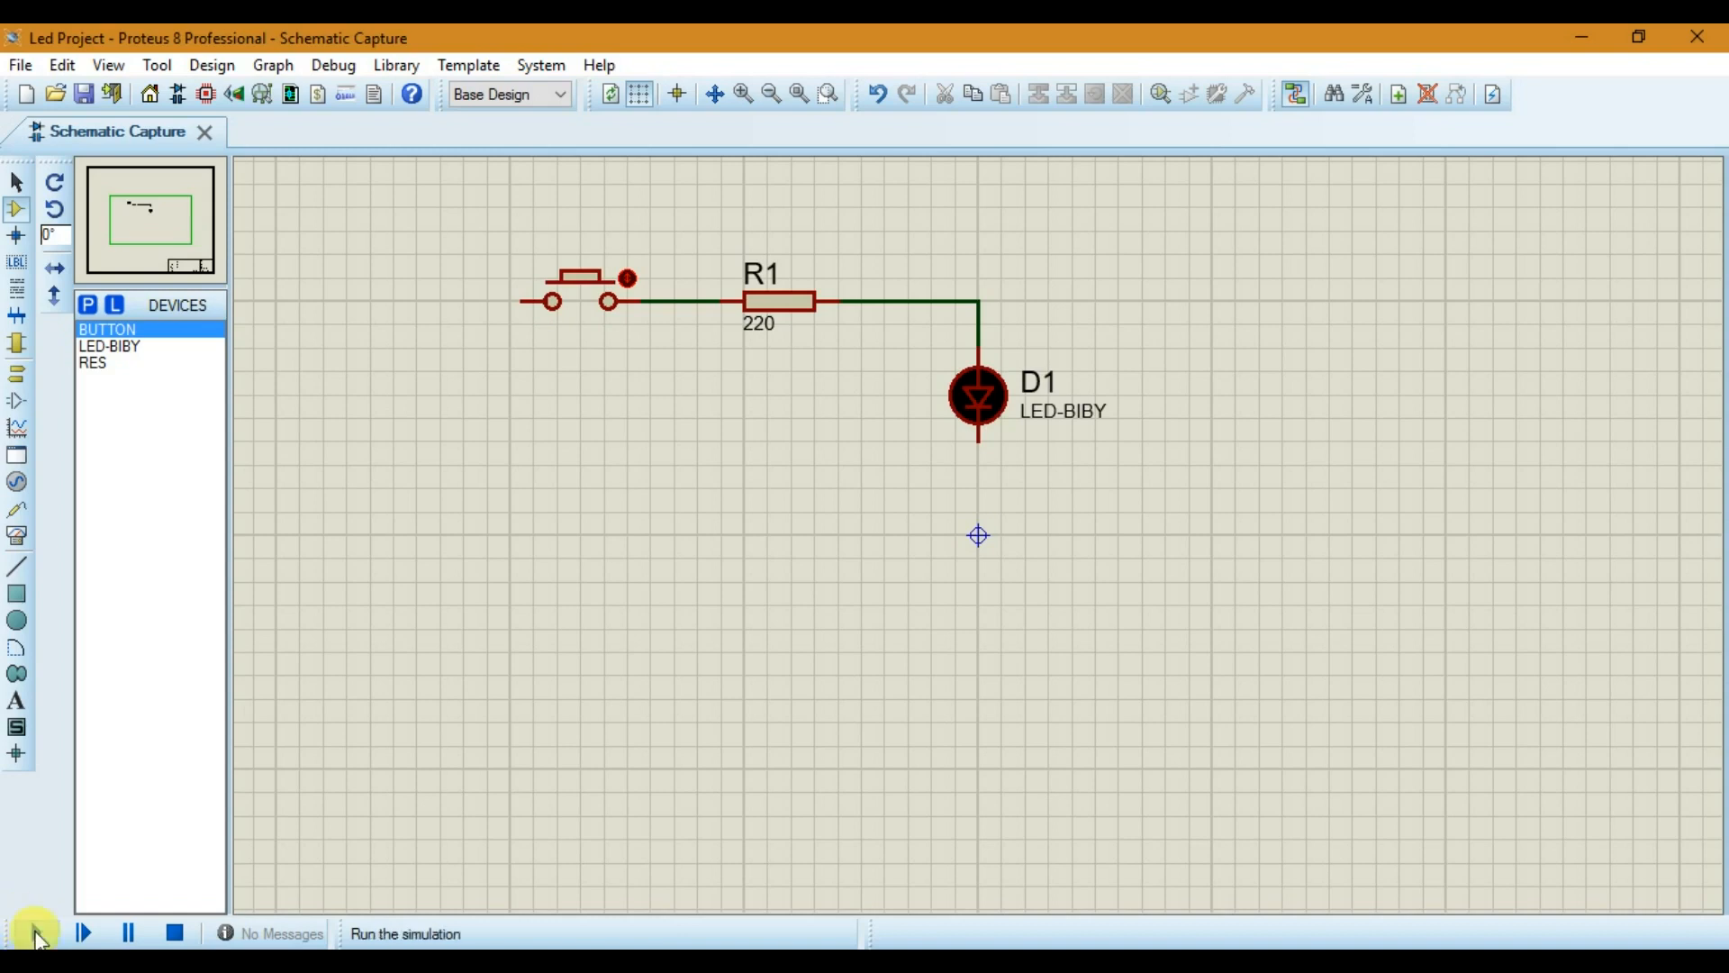
{"action": "left_click", "coordinate": [36, 932]}
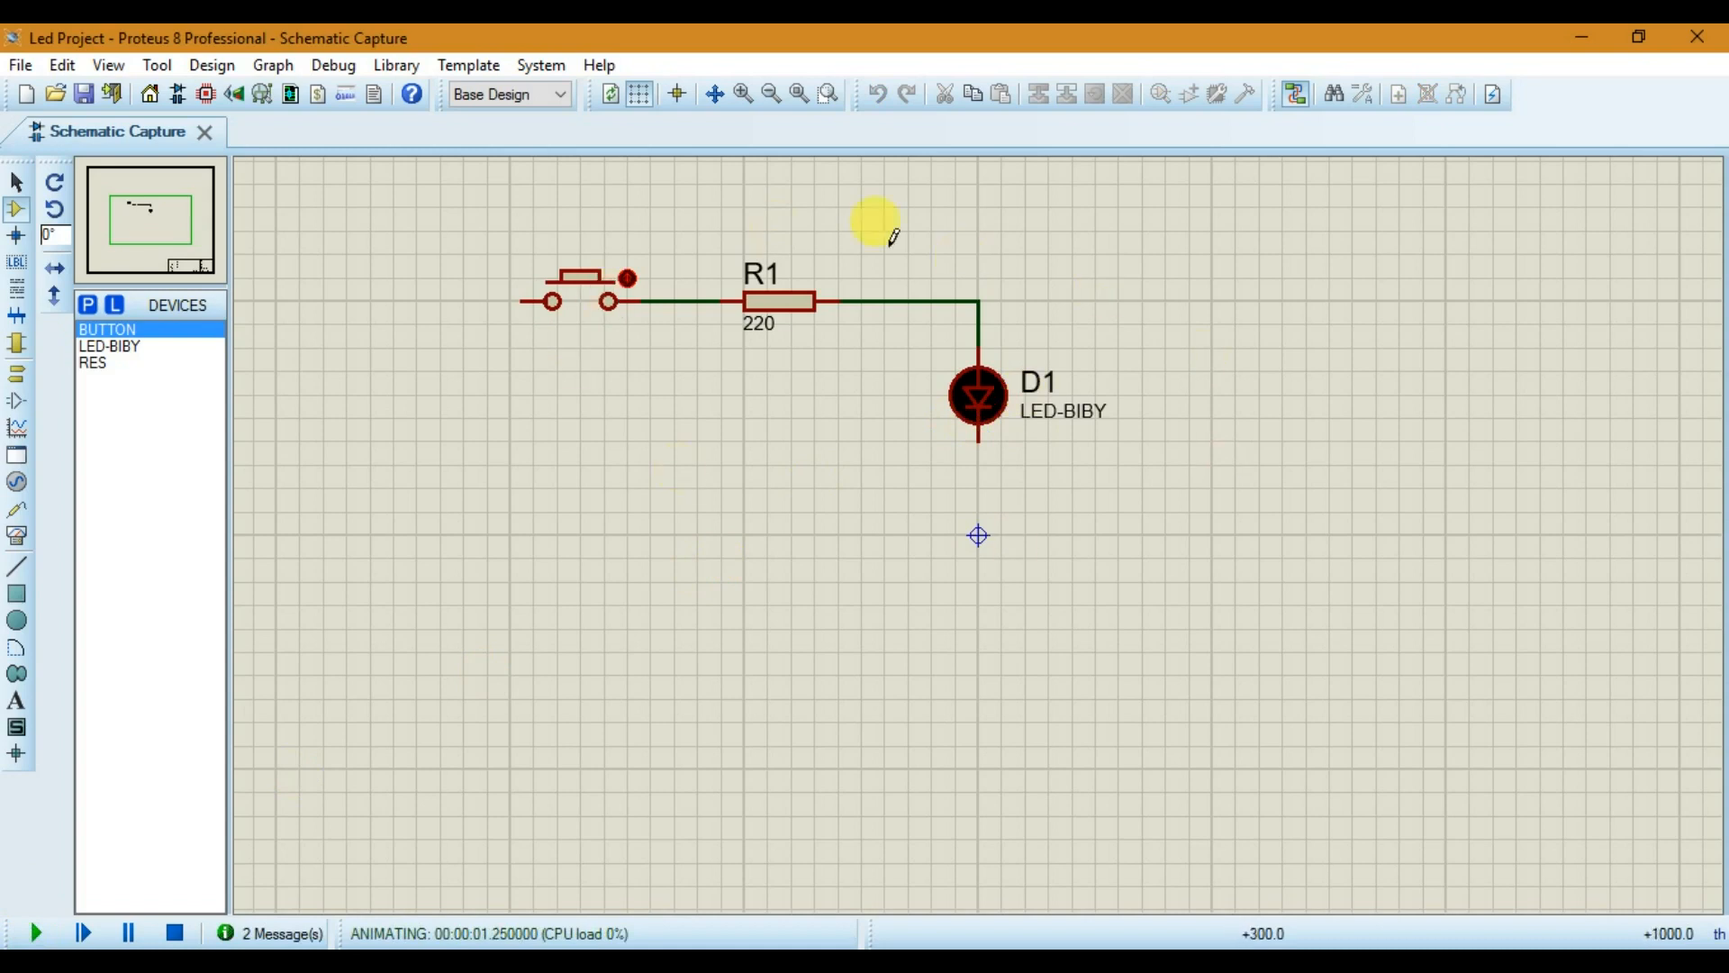
{"action": "mouse_move", "coordinate": [942, 484]}
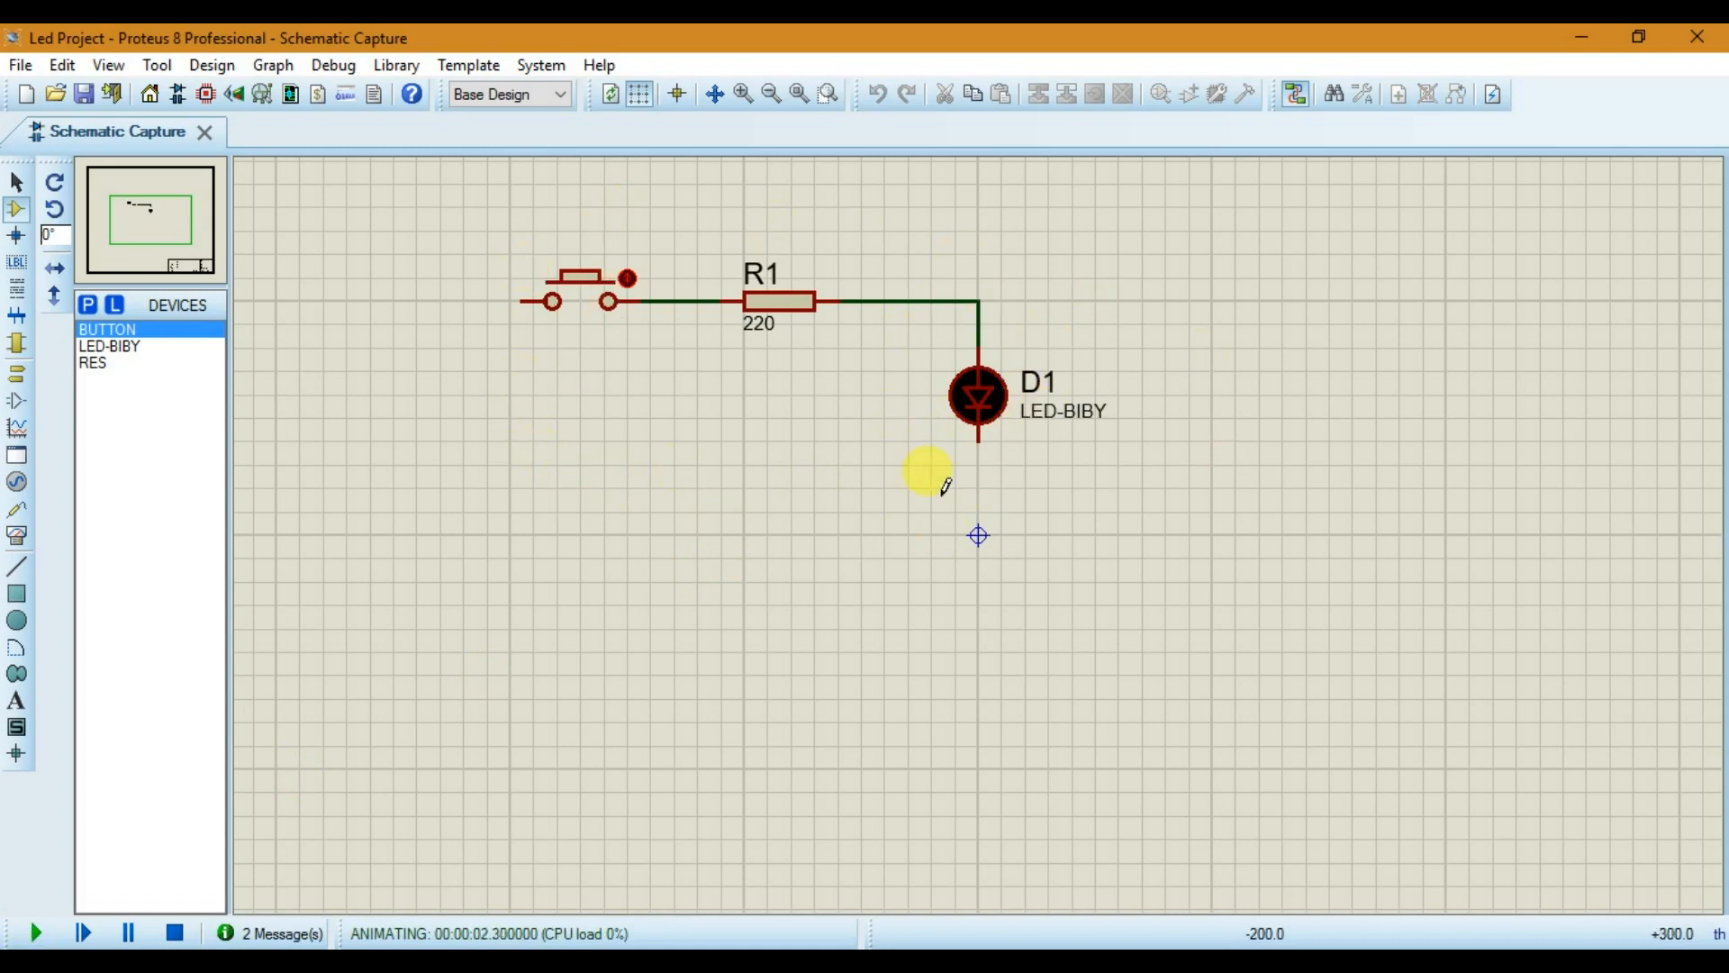
{"action": "mouse_move", "coordinate": [971, 476]}
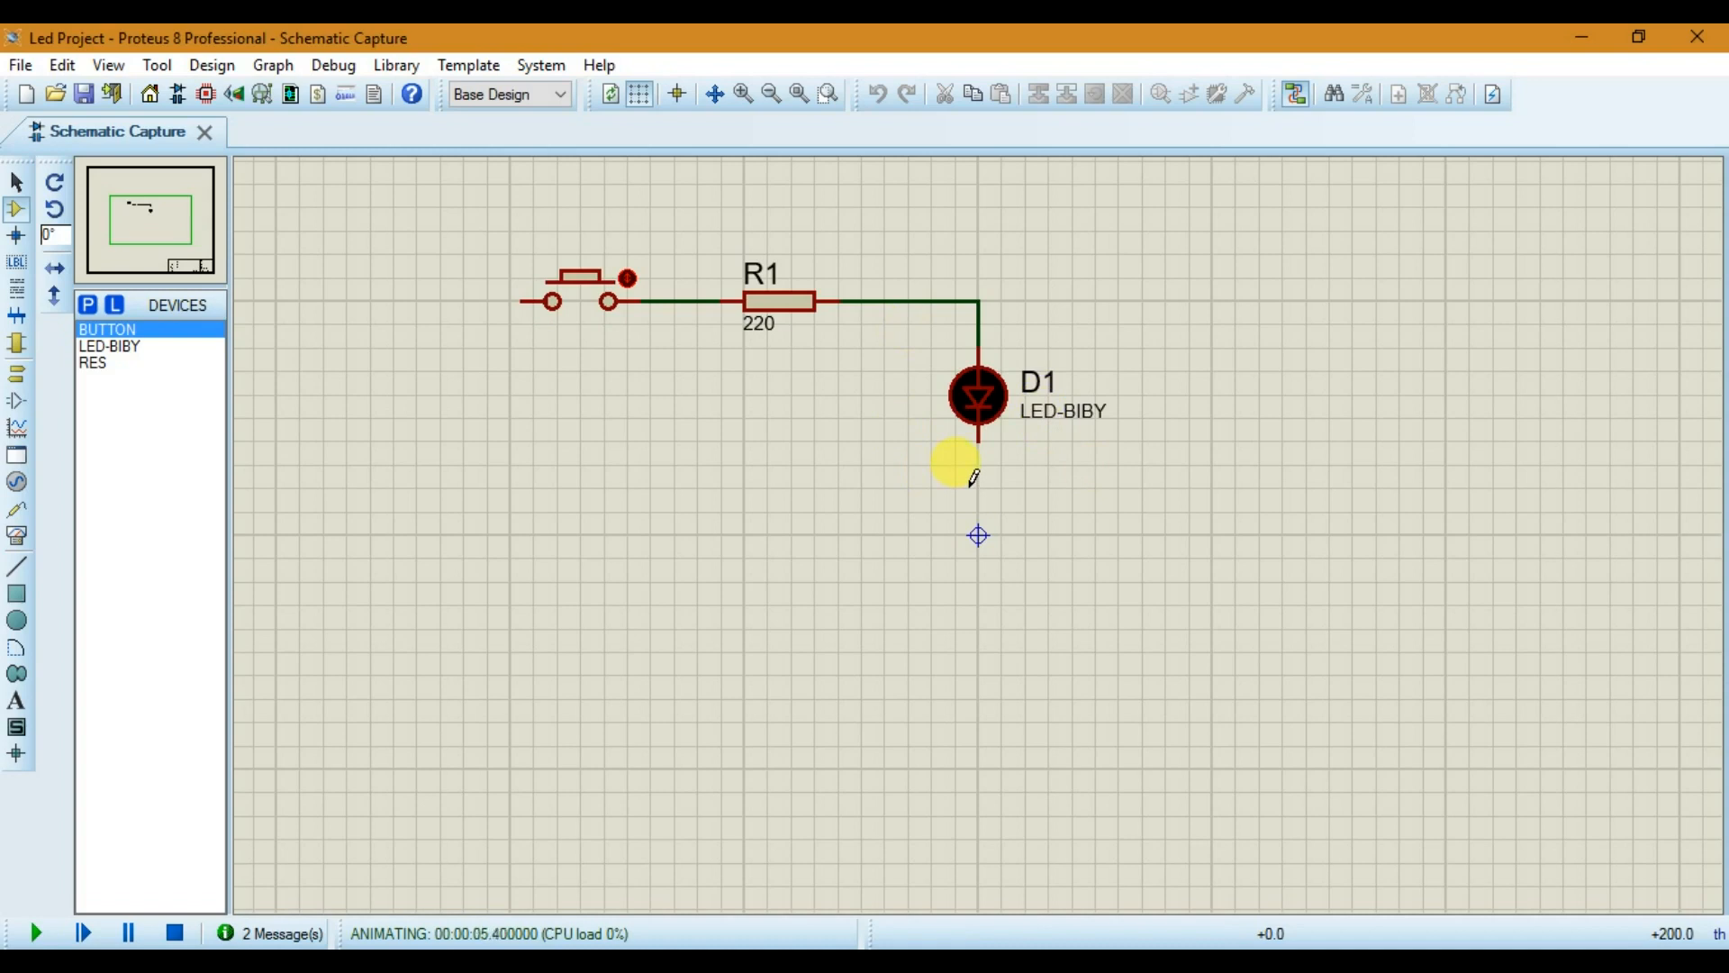
{"action": "left_click", "coordinate": [173, 933]}
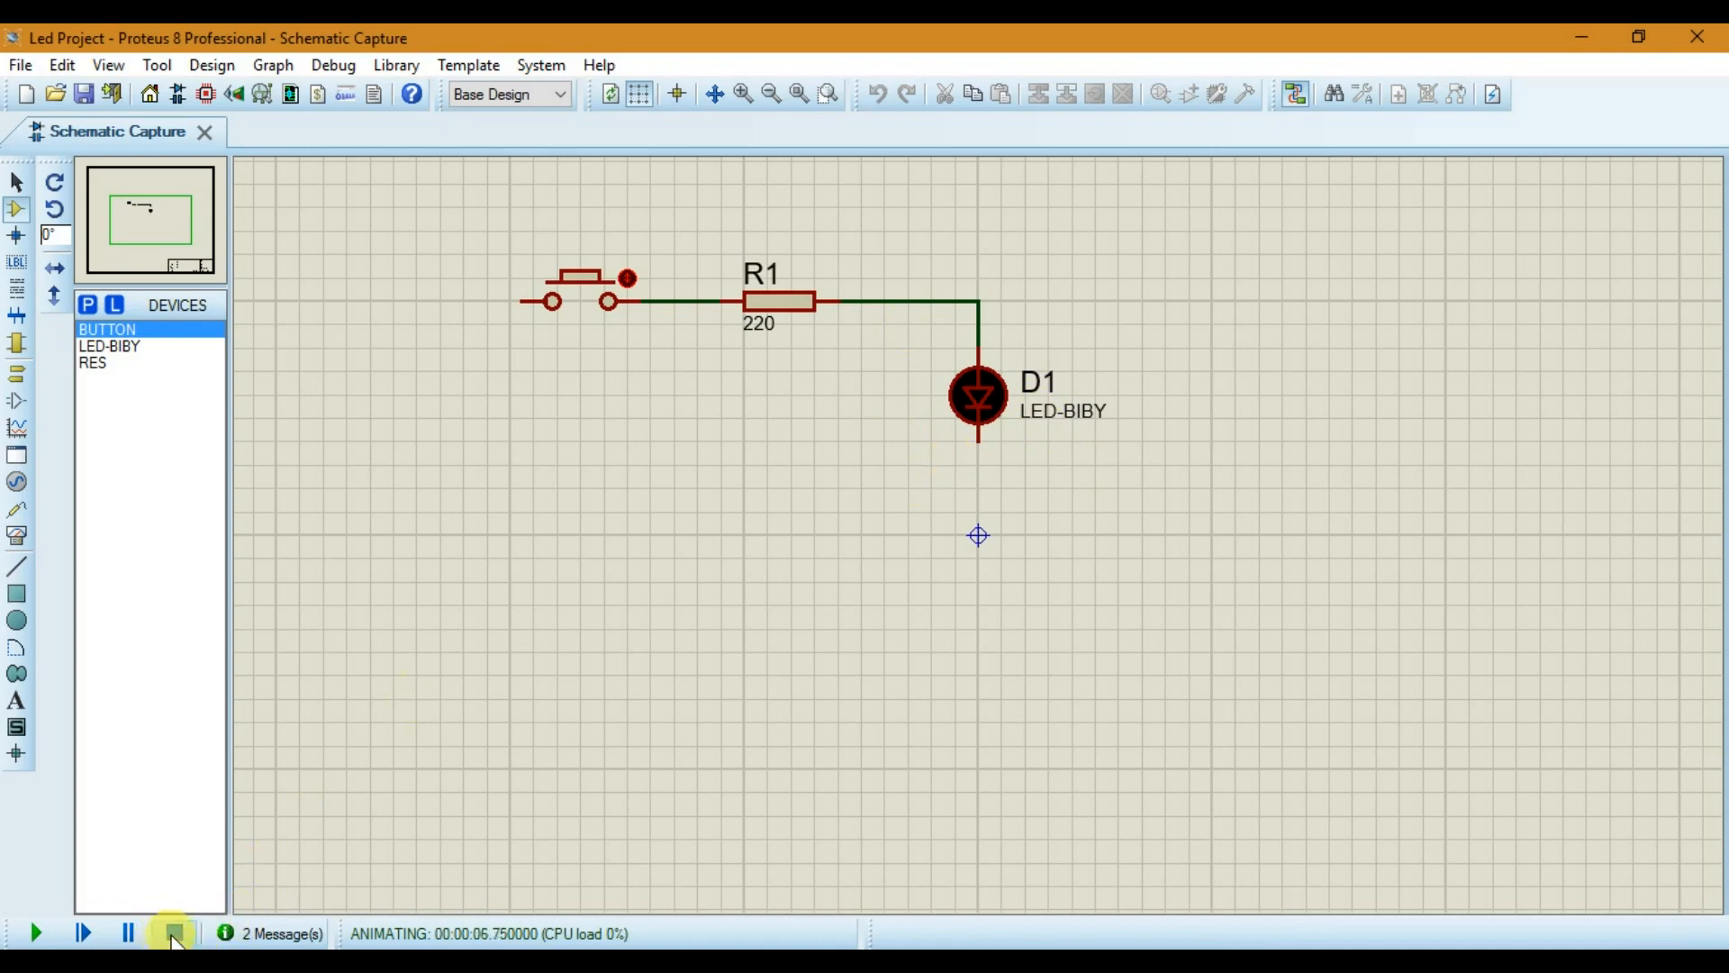
{"action": "left_click", "coordinate": [171, 933]}
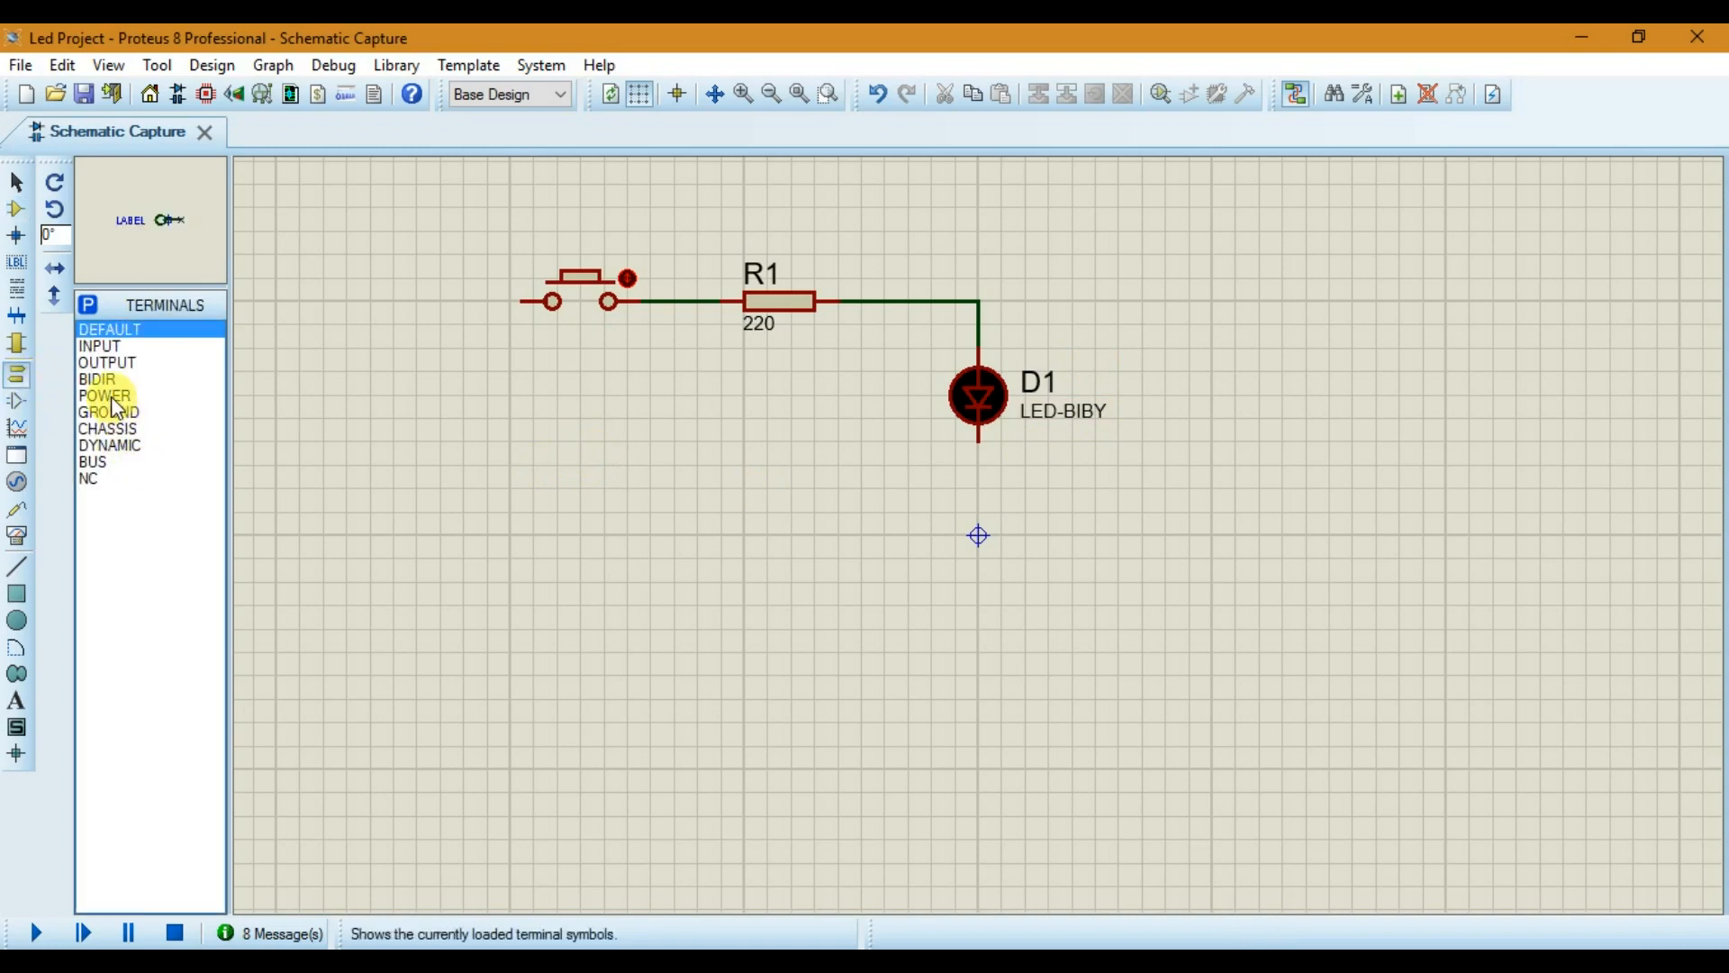
Step: Wire a POWER terminal to the button and a GROUND terminal below LED D1
{"action": "left_click", "coordinate": [104, 395]}
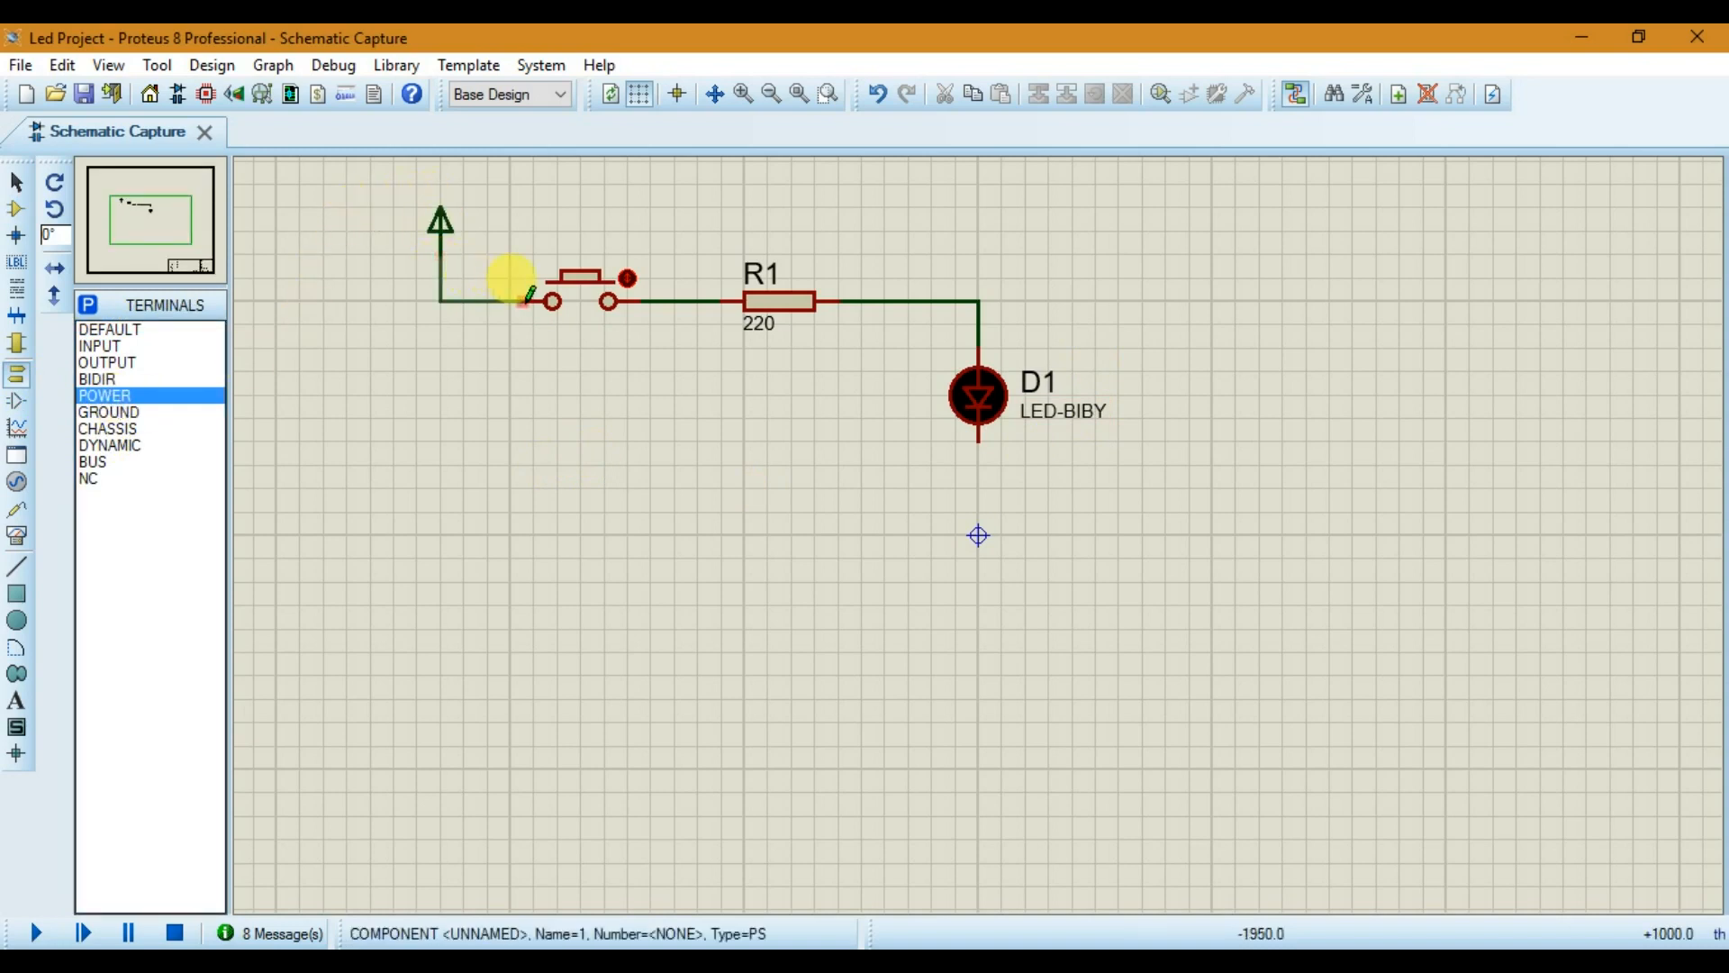
{"action": "mouse_move", "coordinate": [120, 420]}
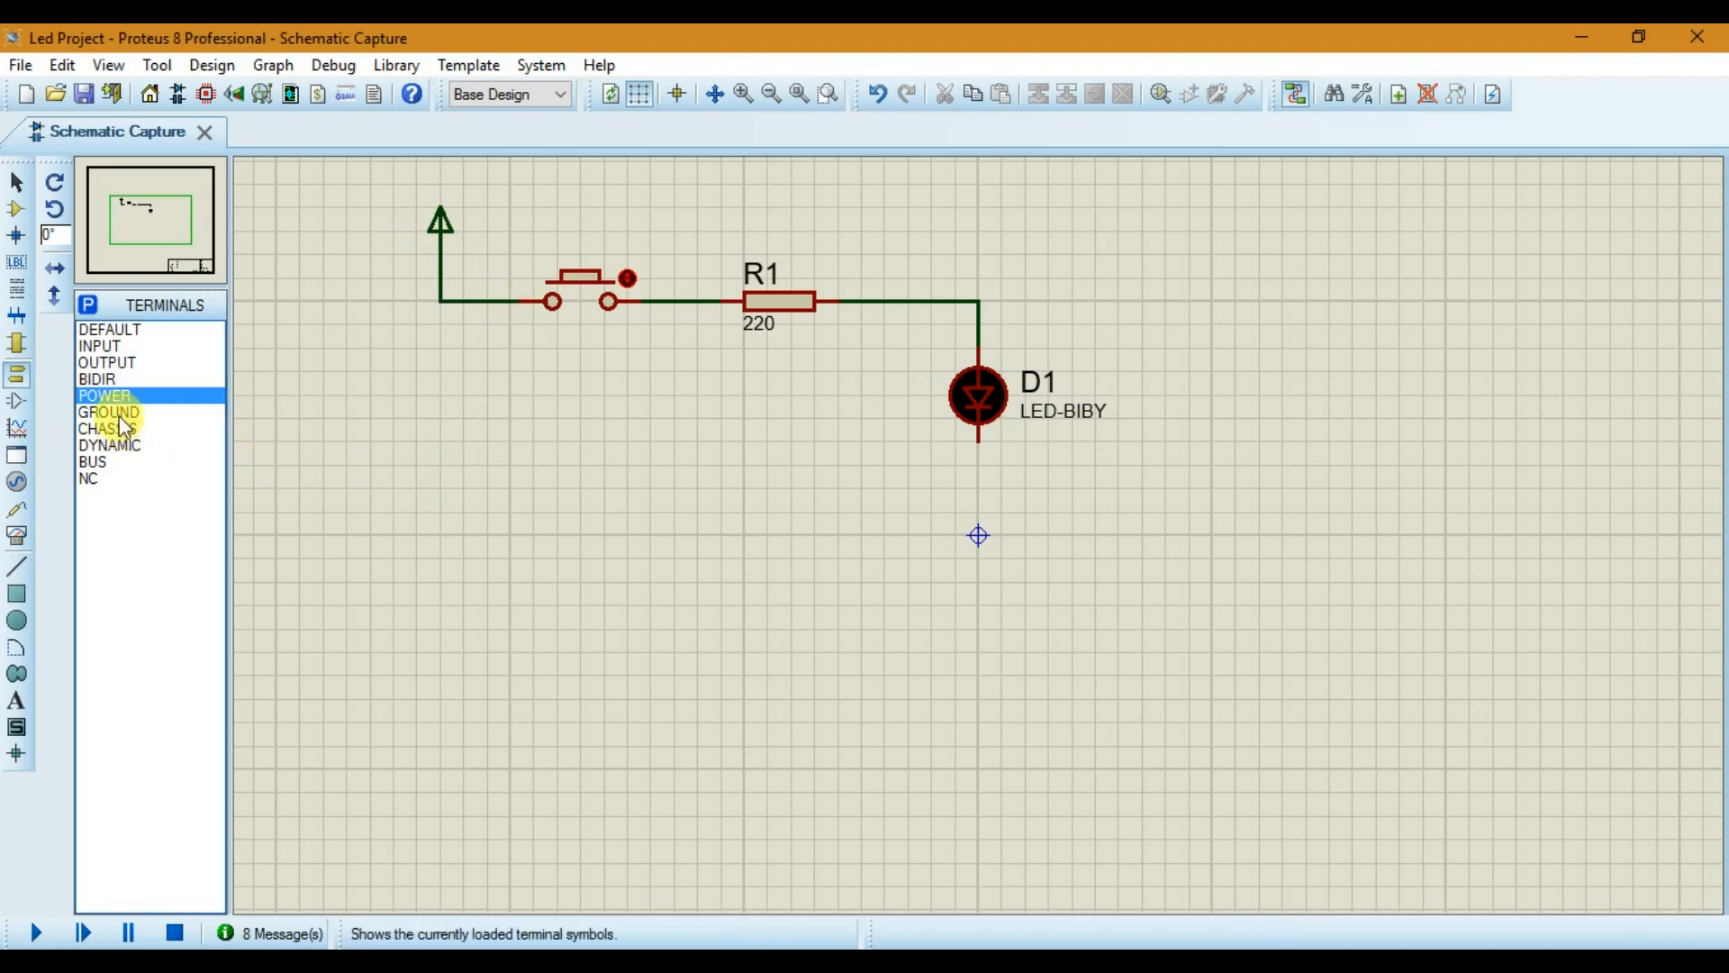
{"action": "left_click", "coordinate": [108, 410]}
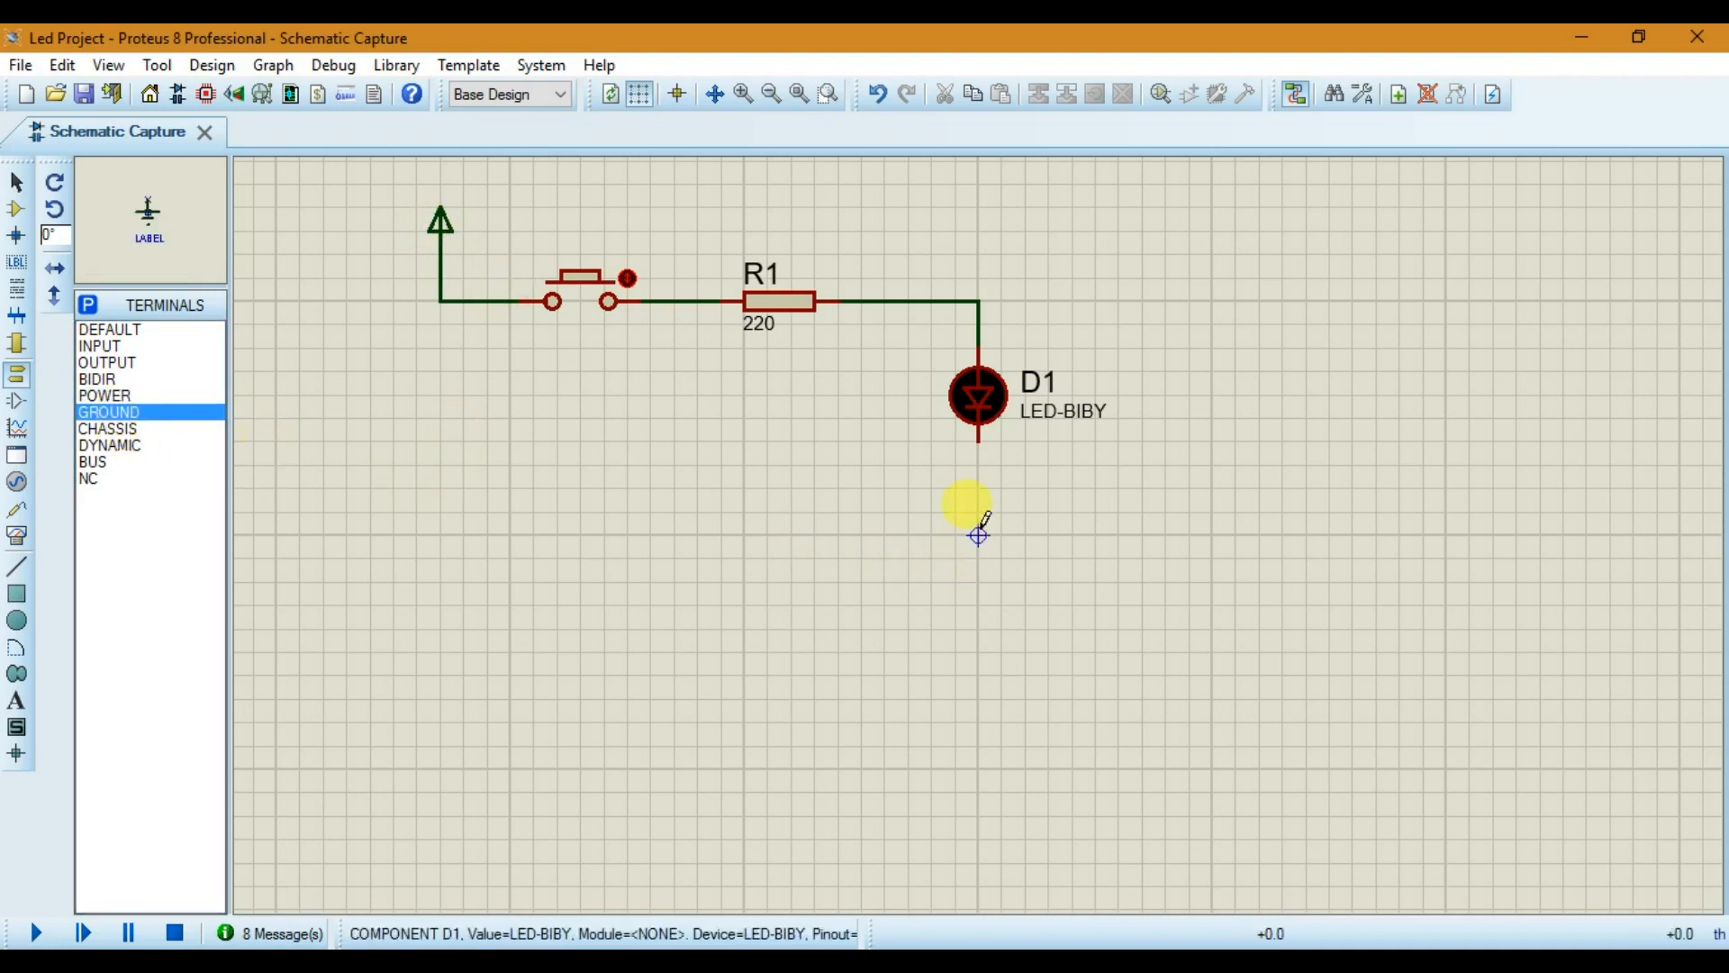
{"action": "left_click", "coordinate": [978, 535]}
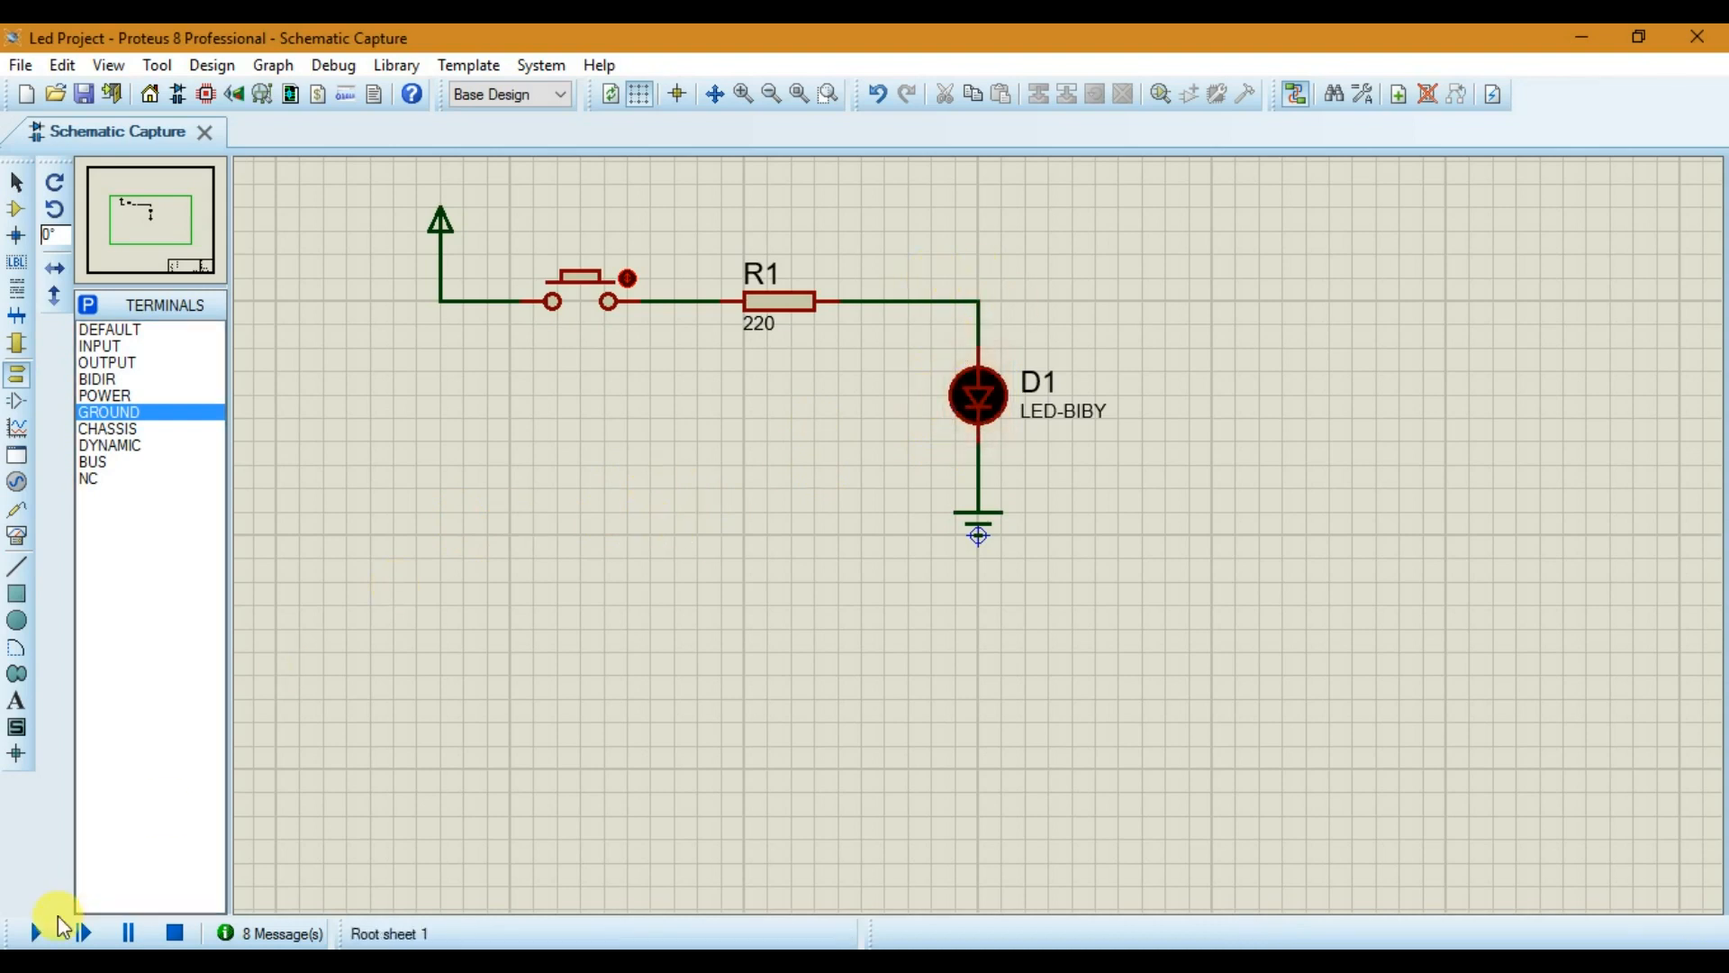
Step: Run the simulation so pressing the push button lights LED D1
{"action": "left_click", "coordinate": [32, 931]}
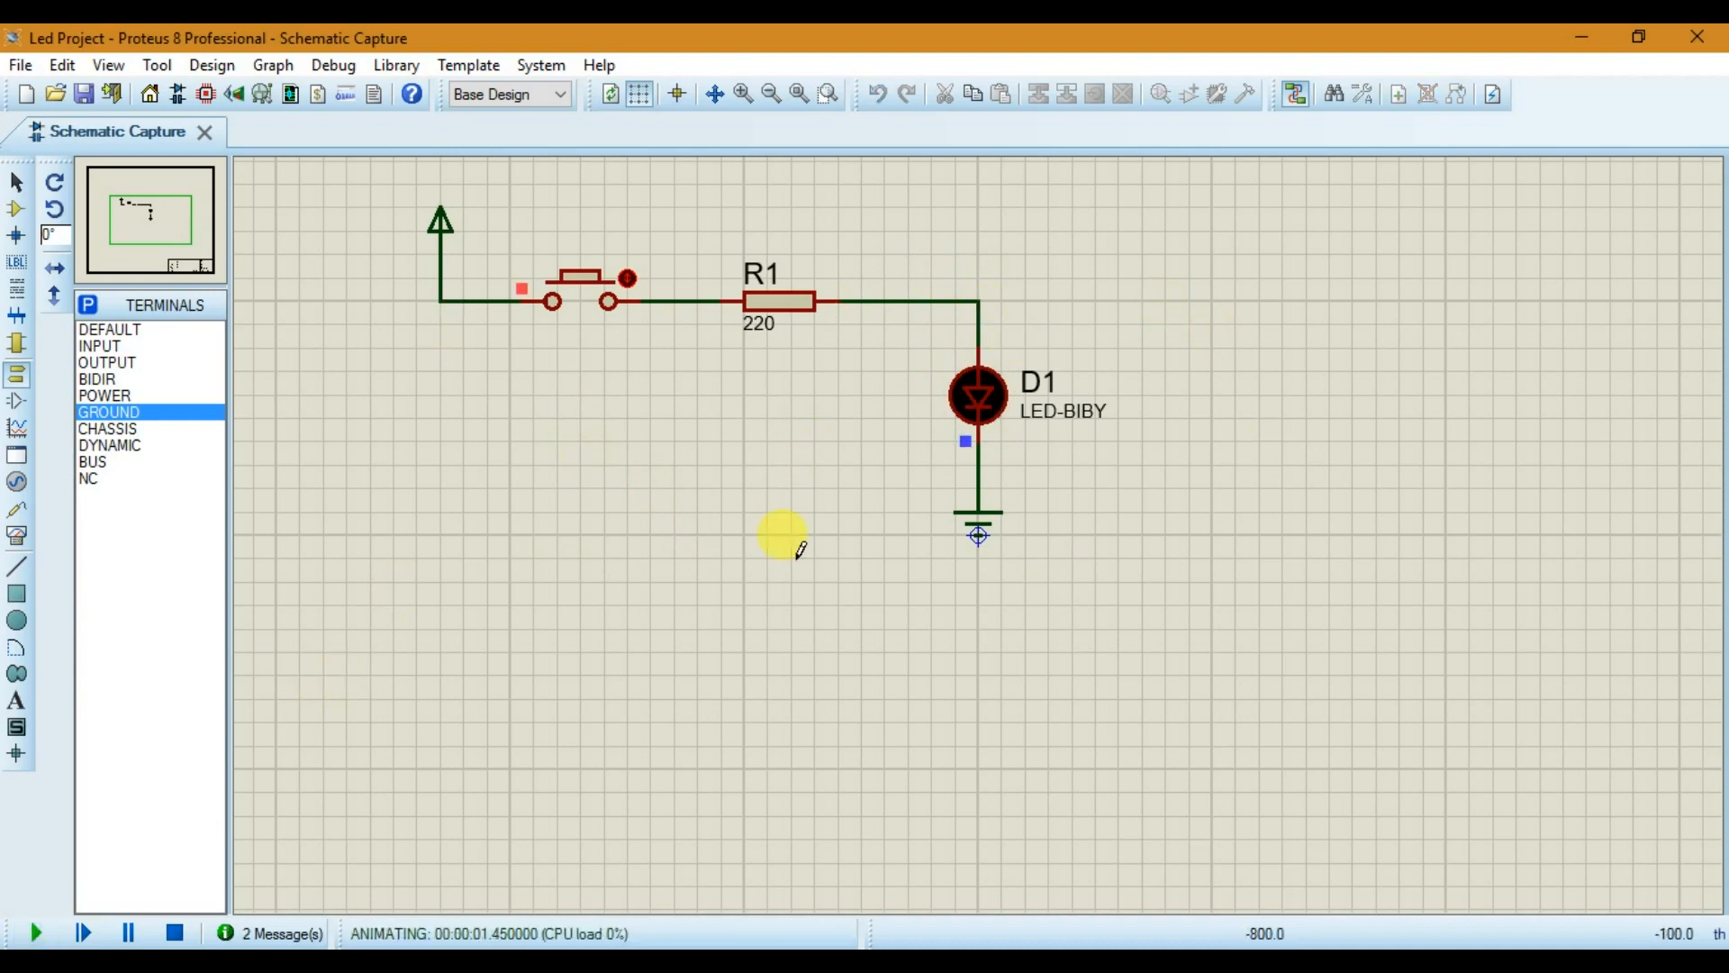
{"action": "mouse_move", "coordinate": [883, 375]}
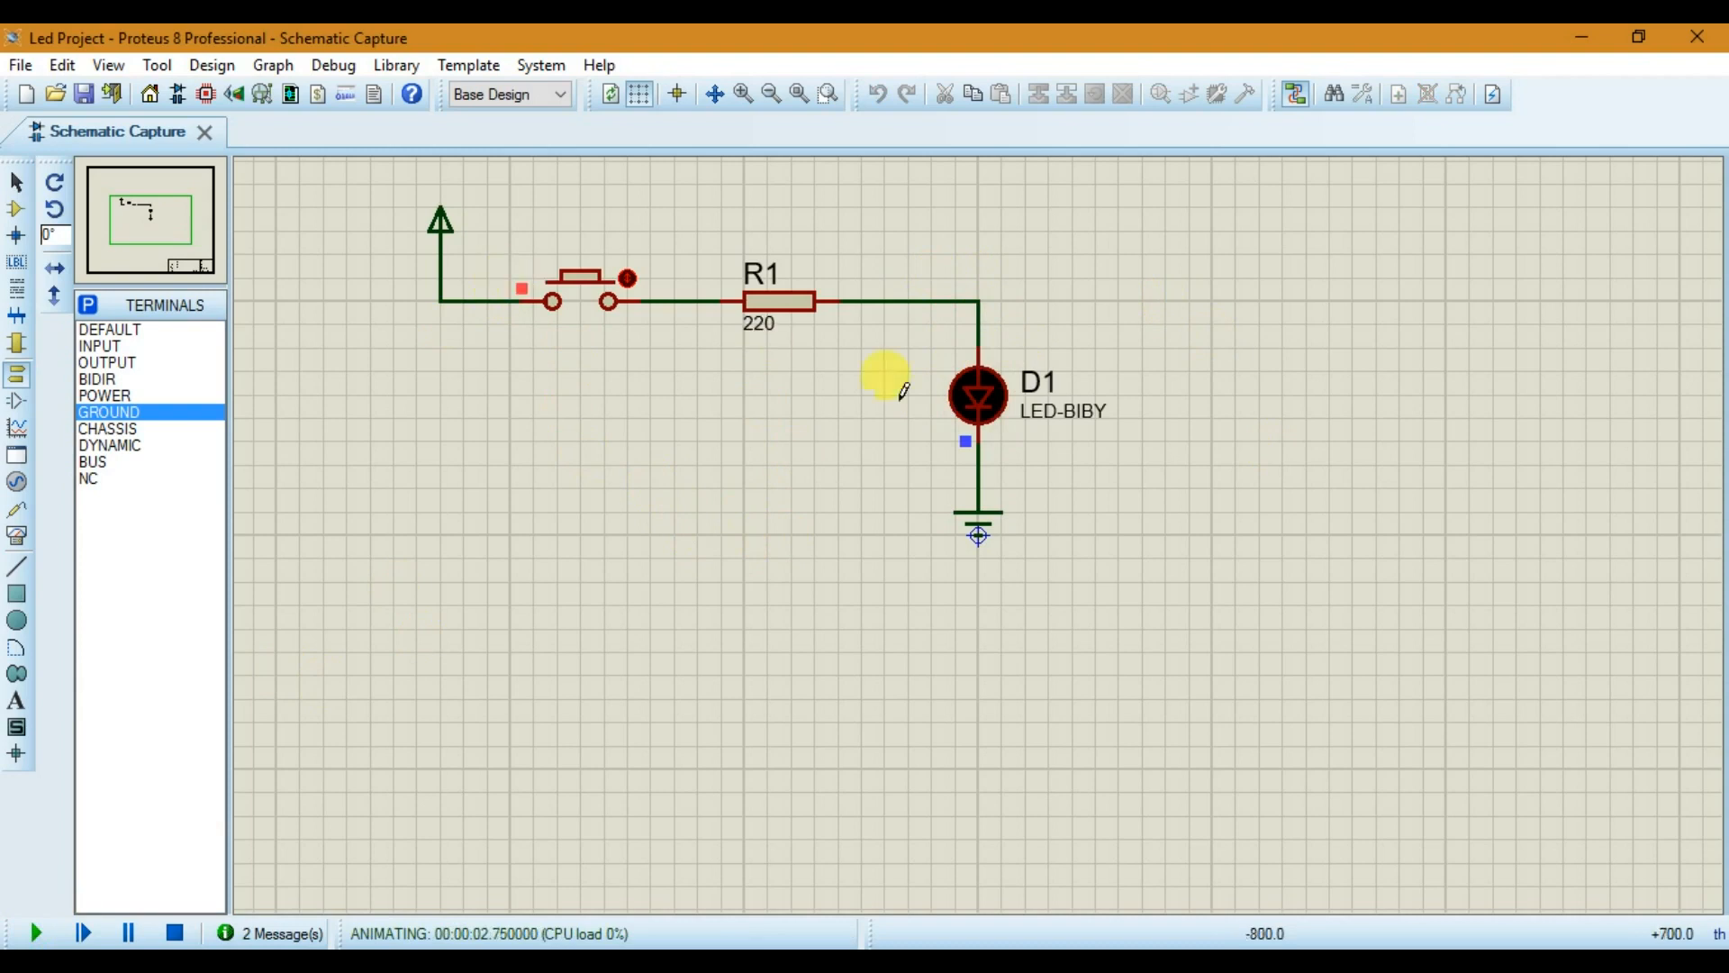
{"action": "mouse_move", "coordinate": [965, 425]}
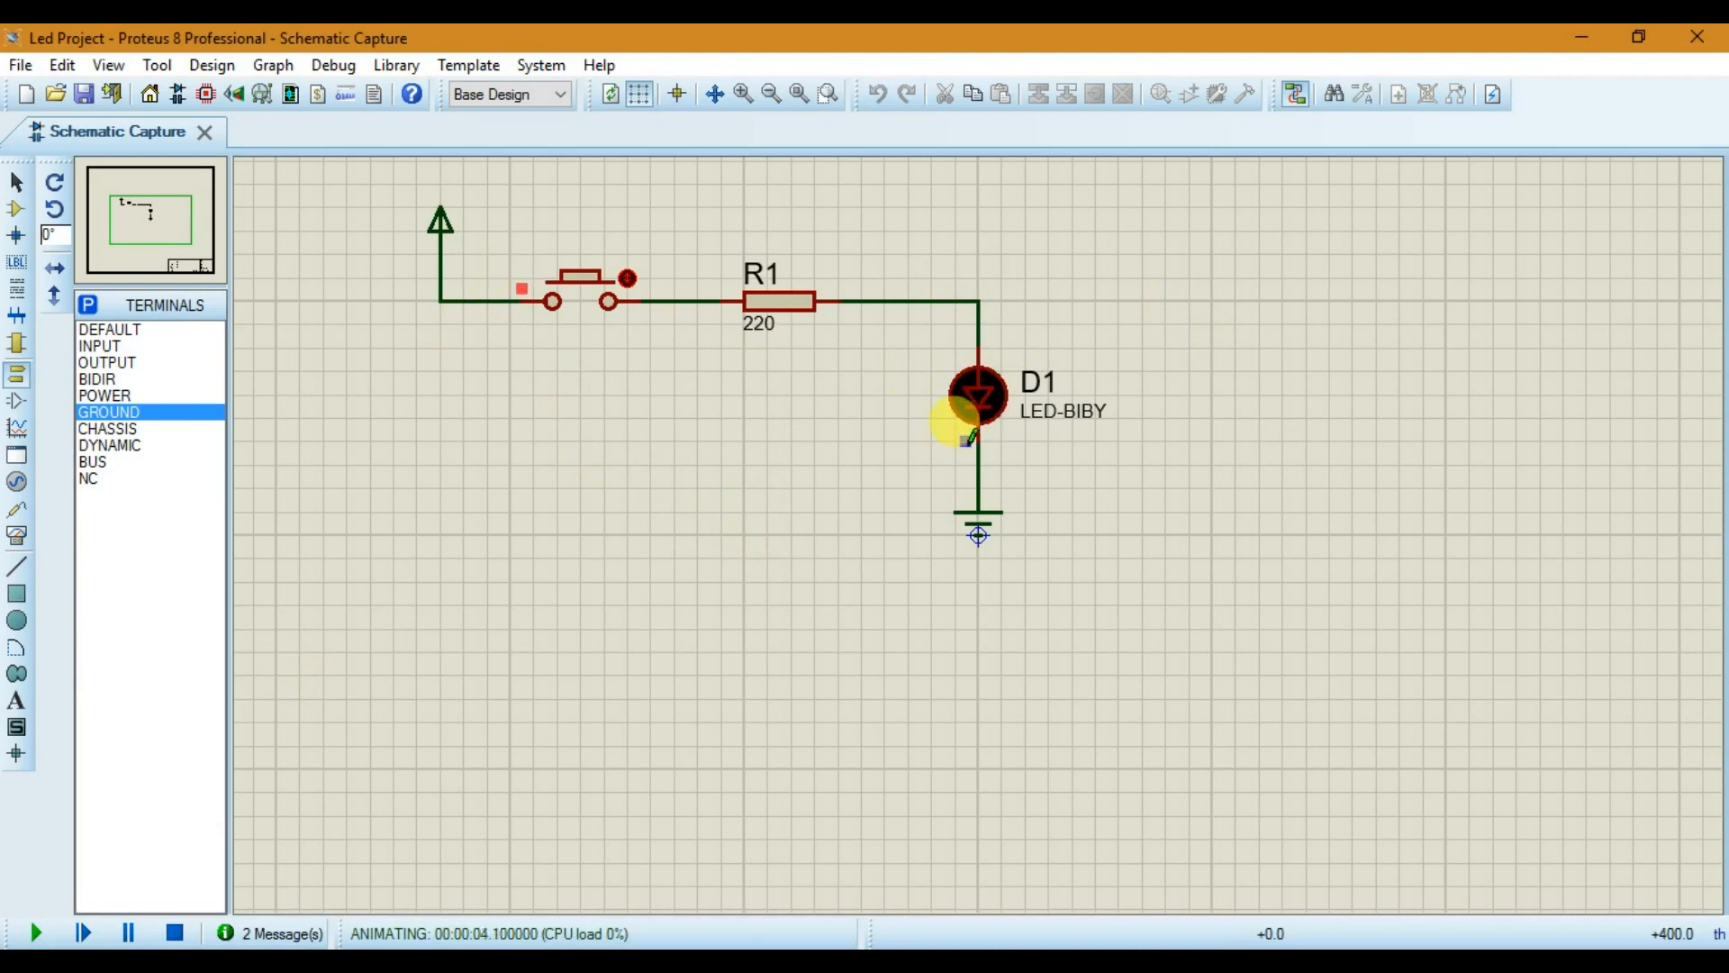
{"action": "mouse_move", "coordinate": [503, 297]}
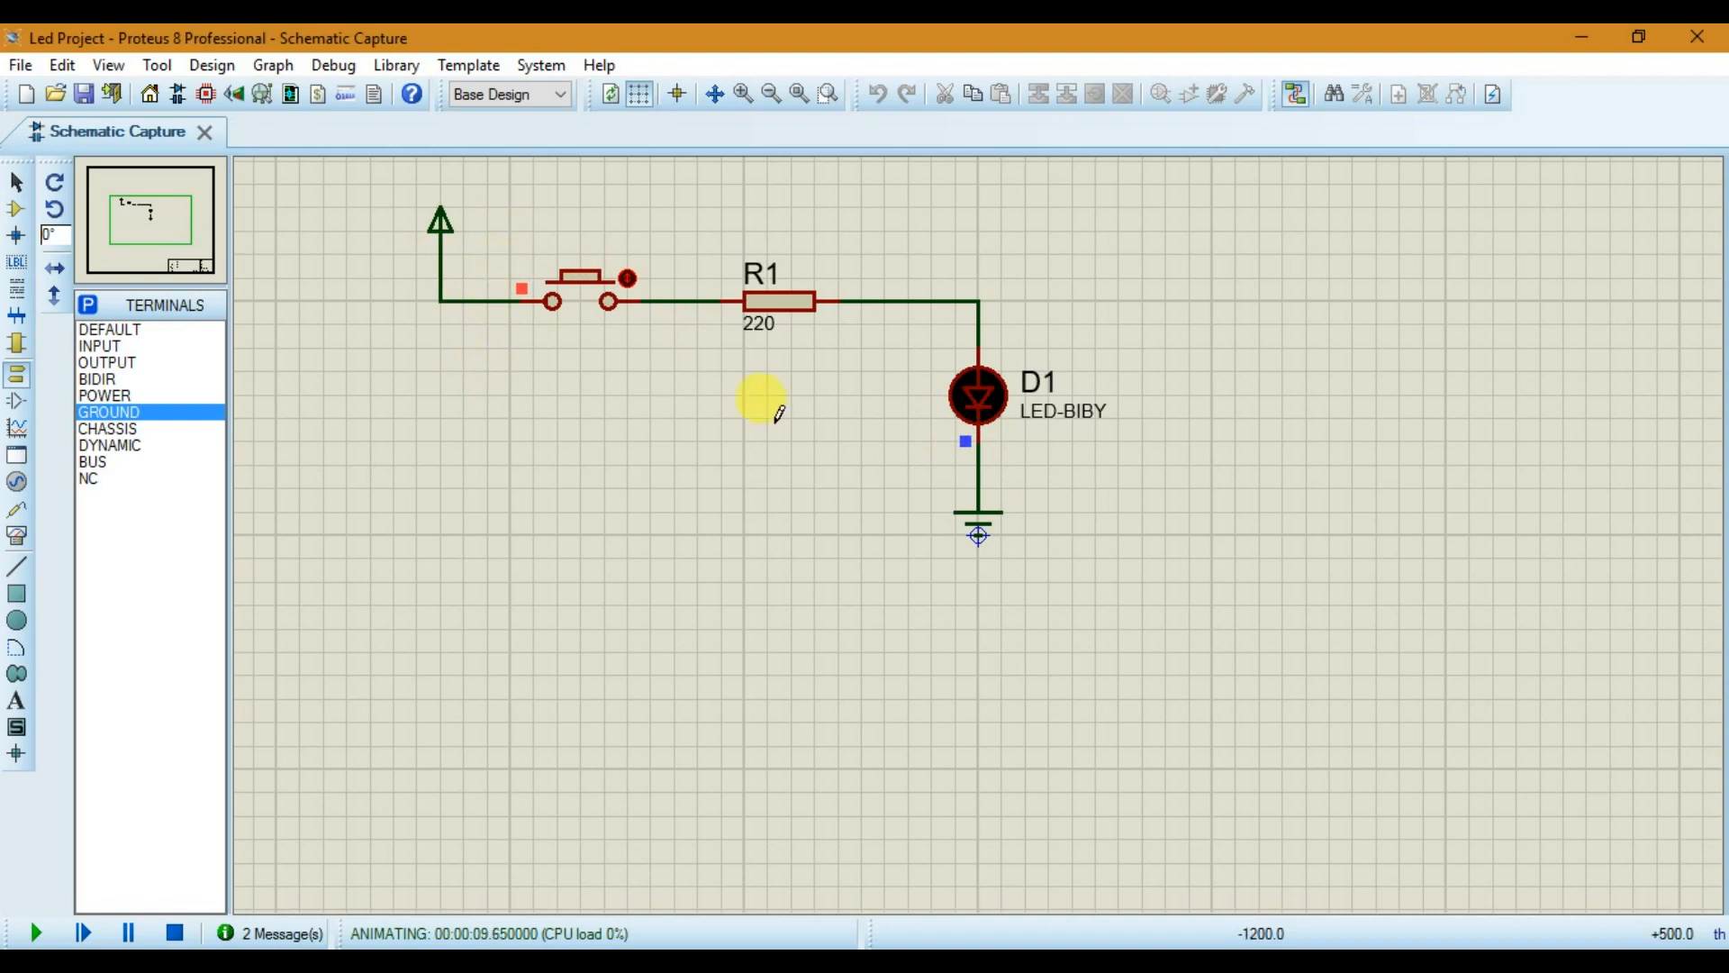
{"action": "mouse_move", "coordinate": [978, 537]}
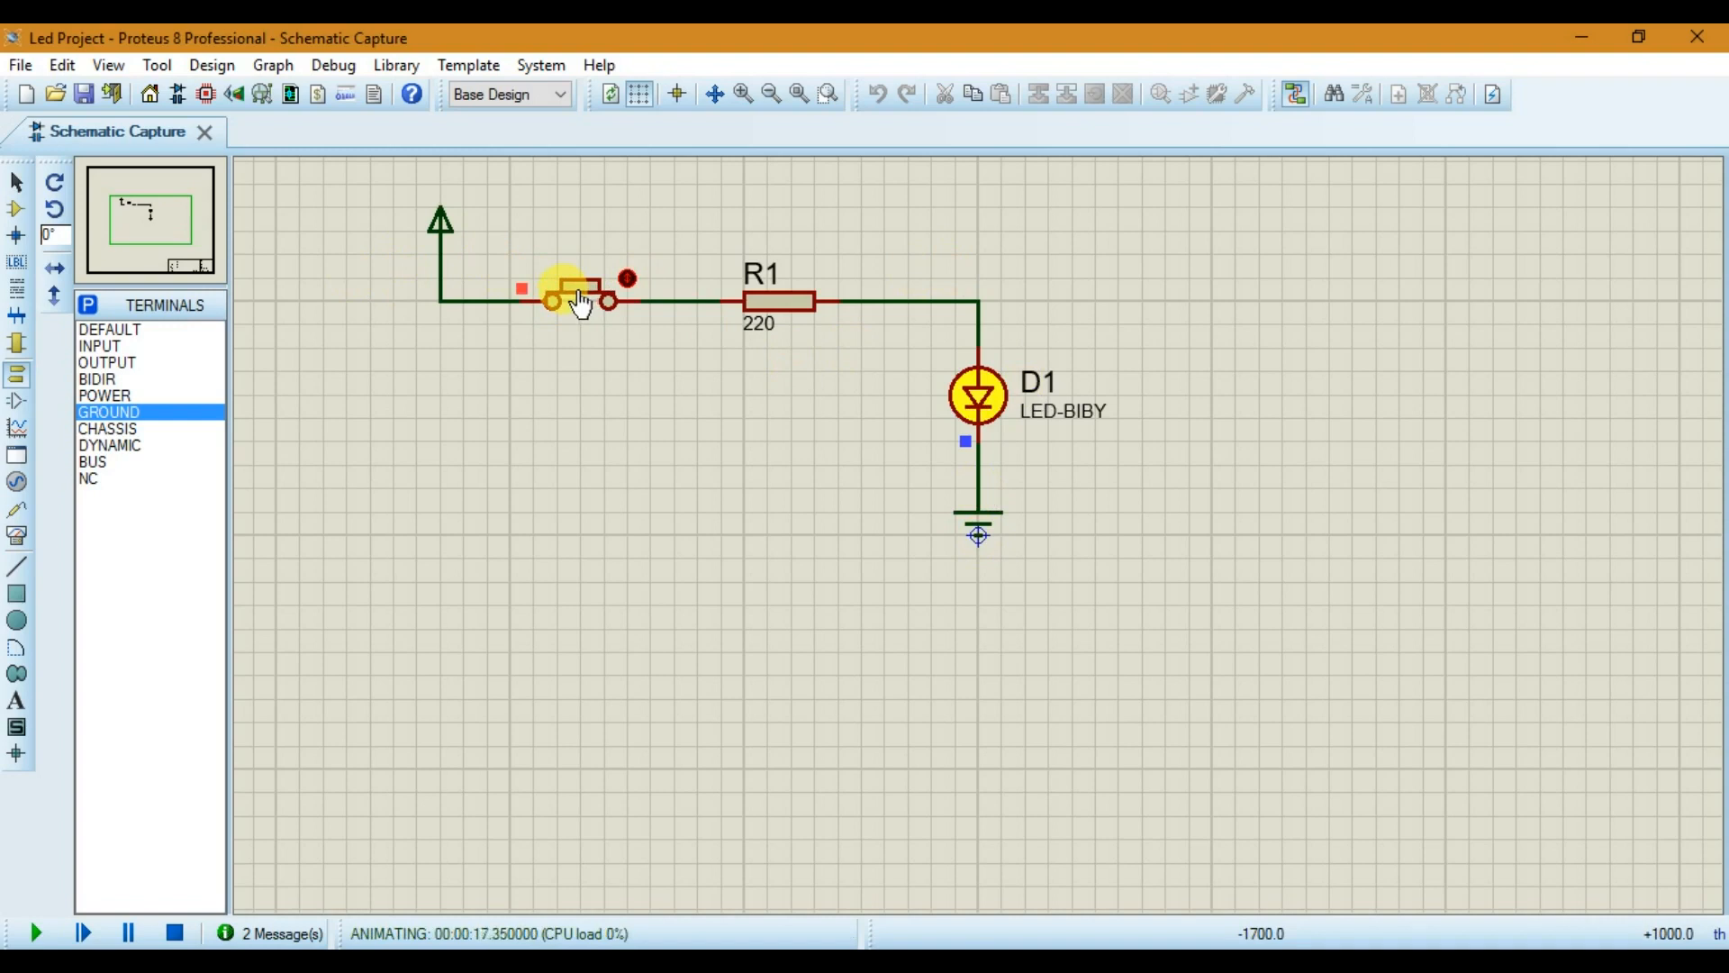
{"action": "mouse_move", "coordinate": [980, 396]}
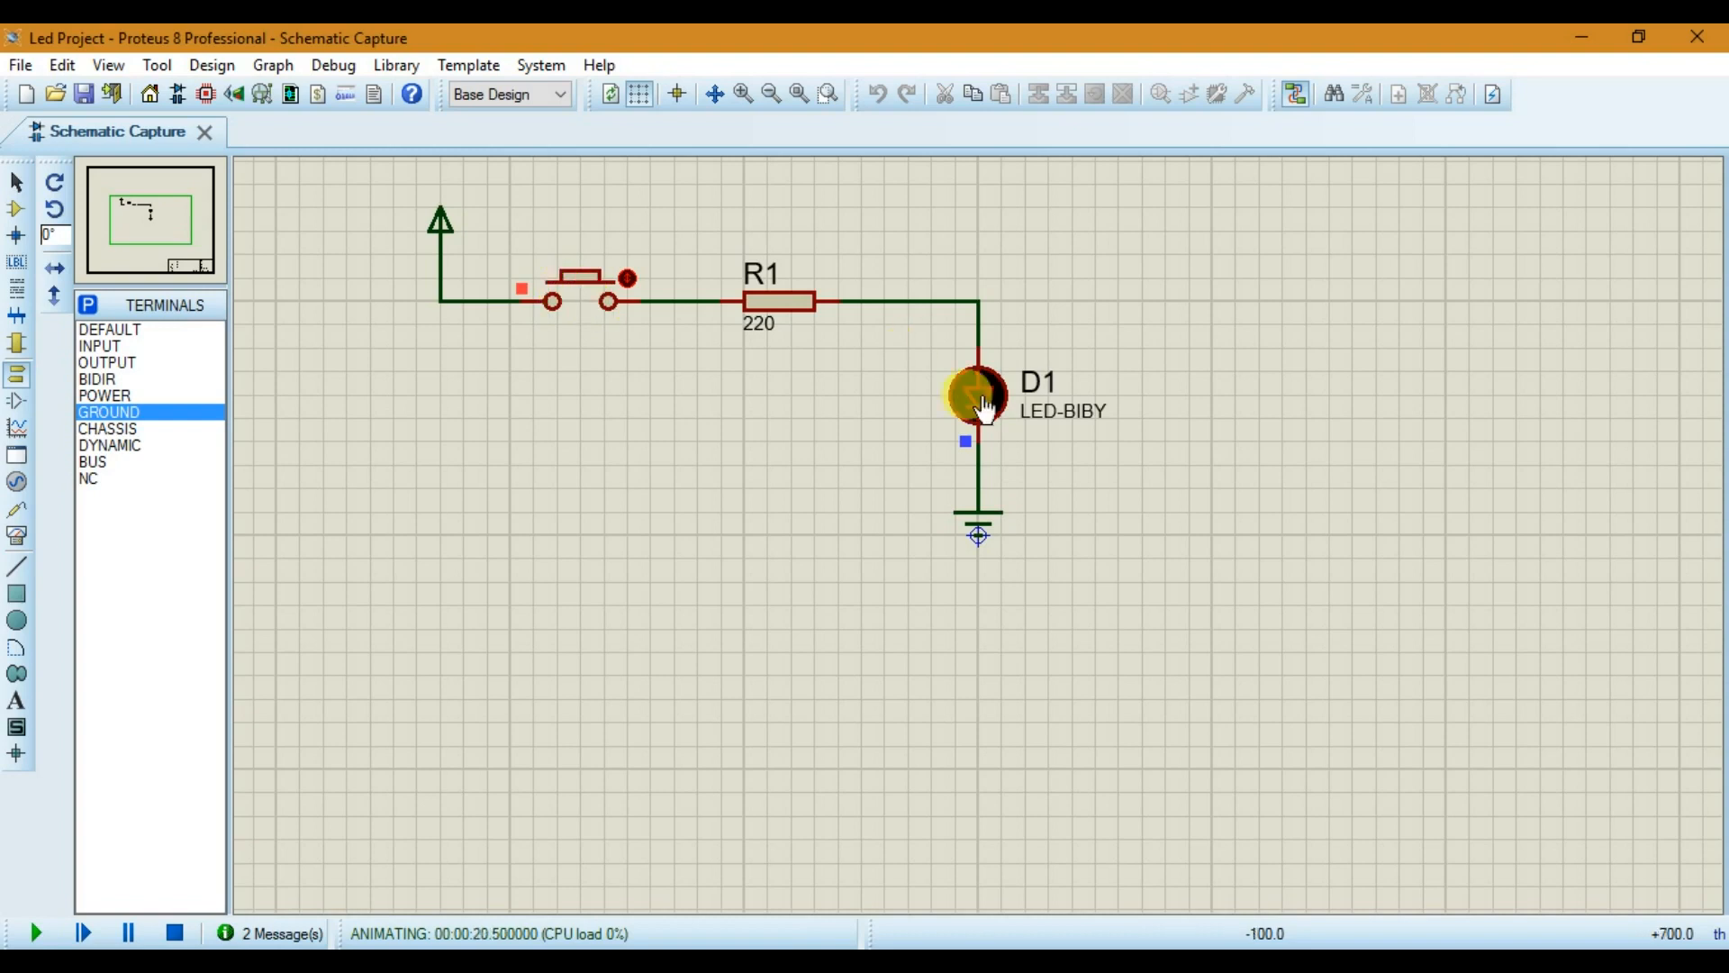